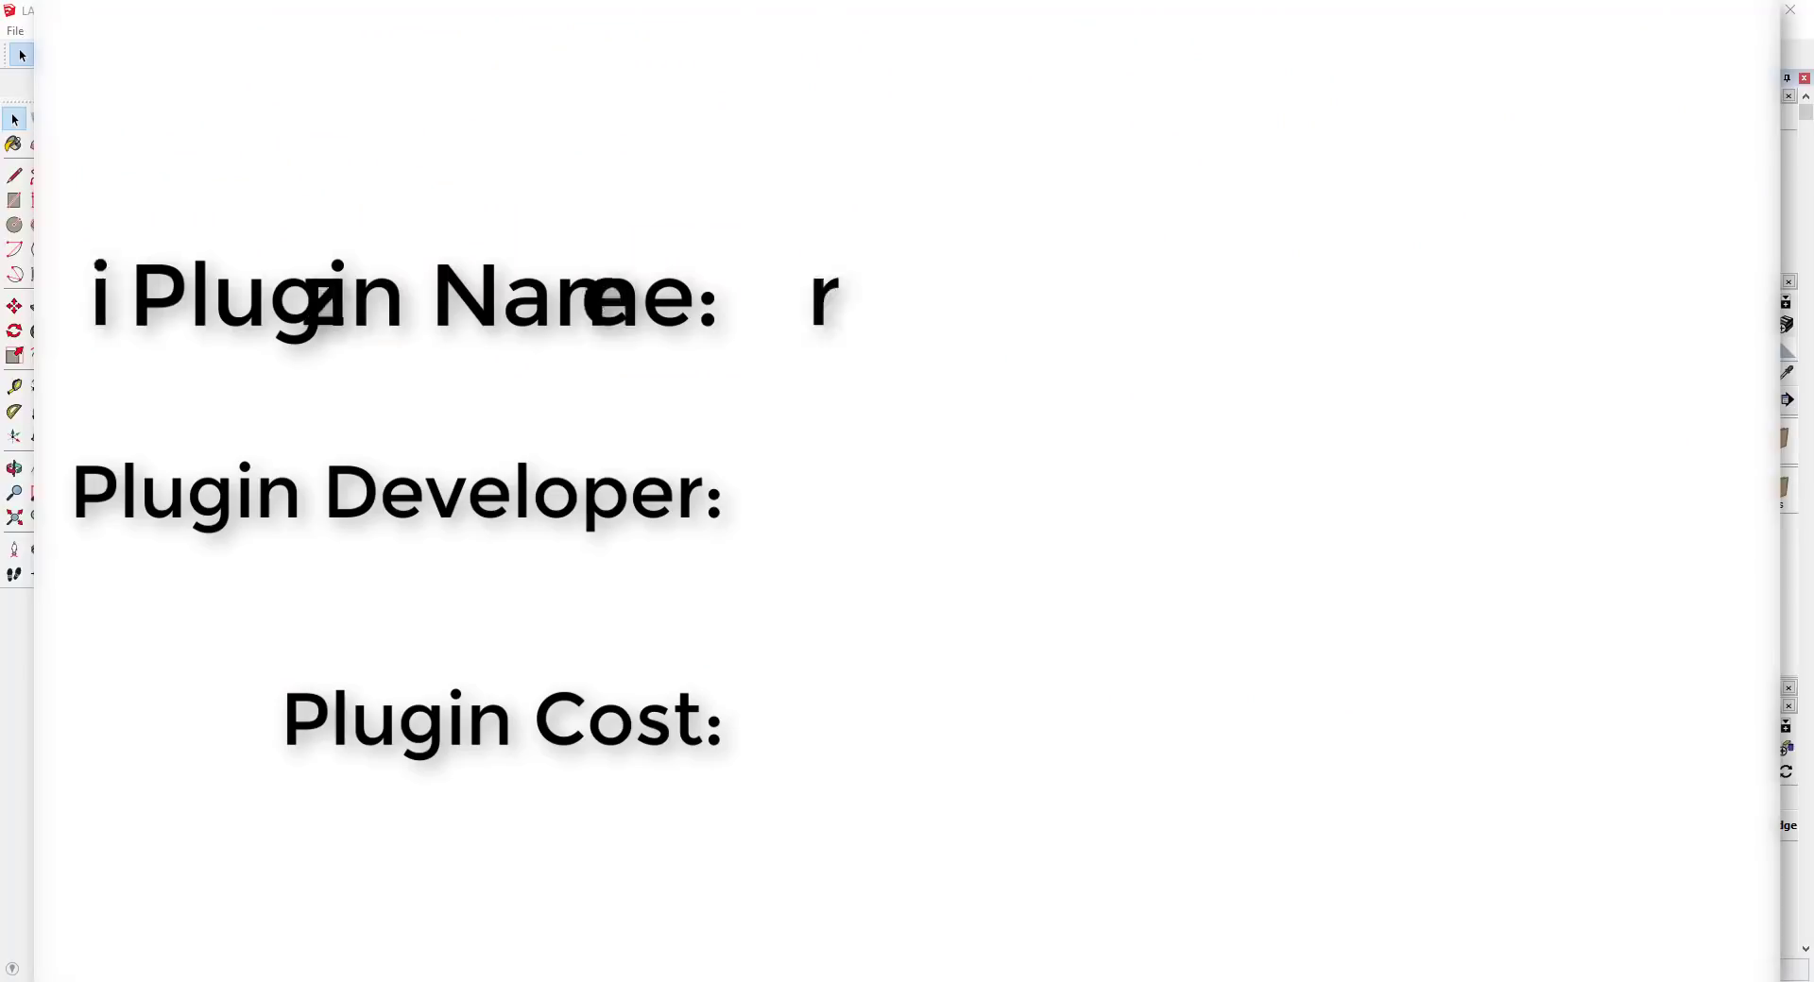
- Search for Trimble's Material Resizer and view this model's 3D Warehouse page
text(Material Resizer)
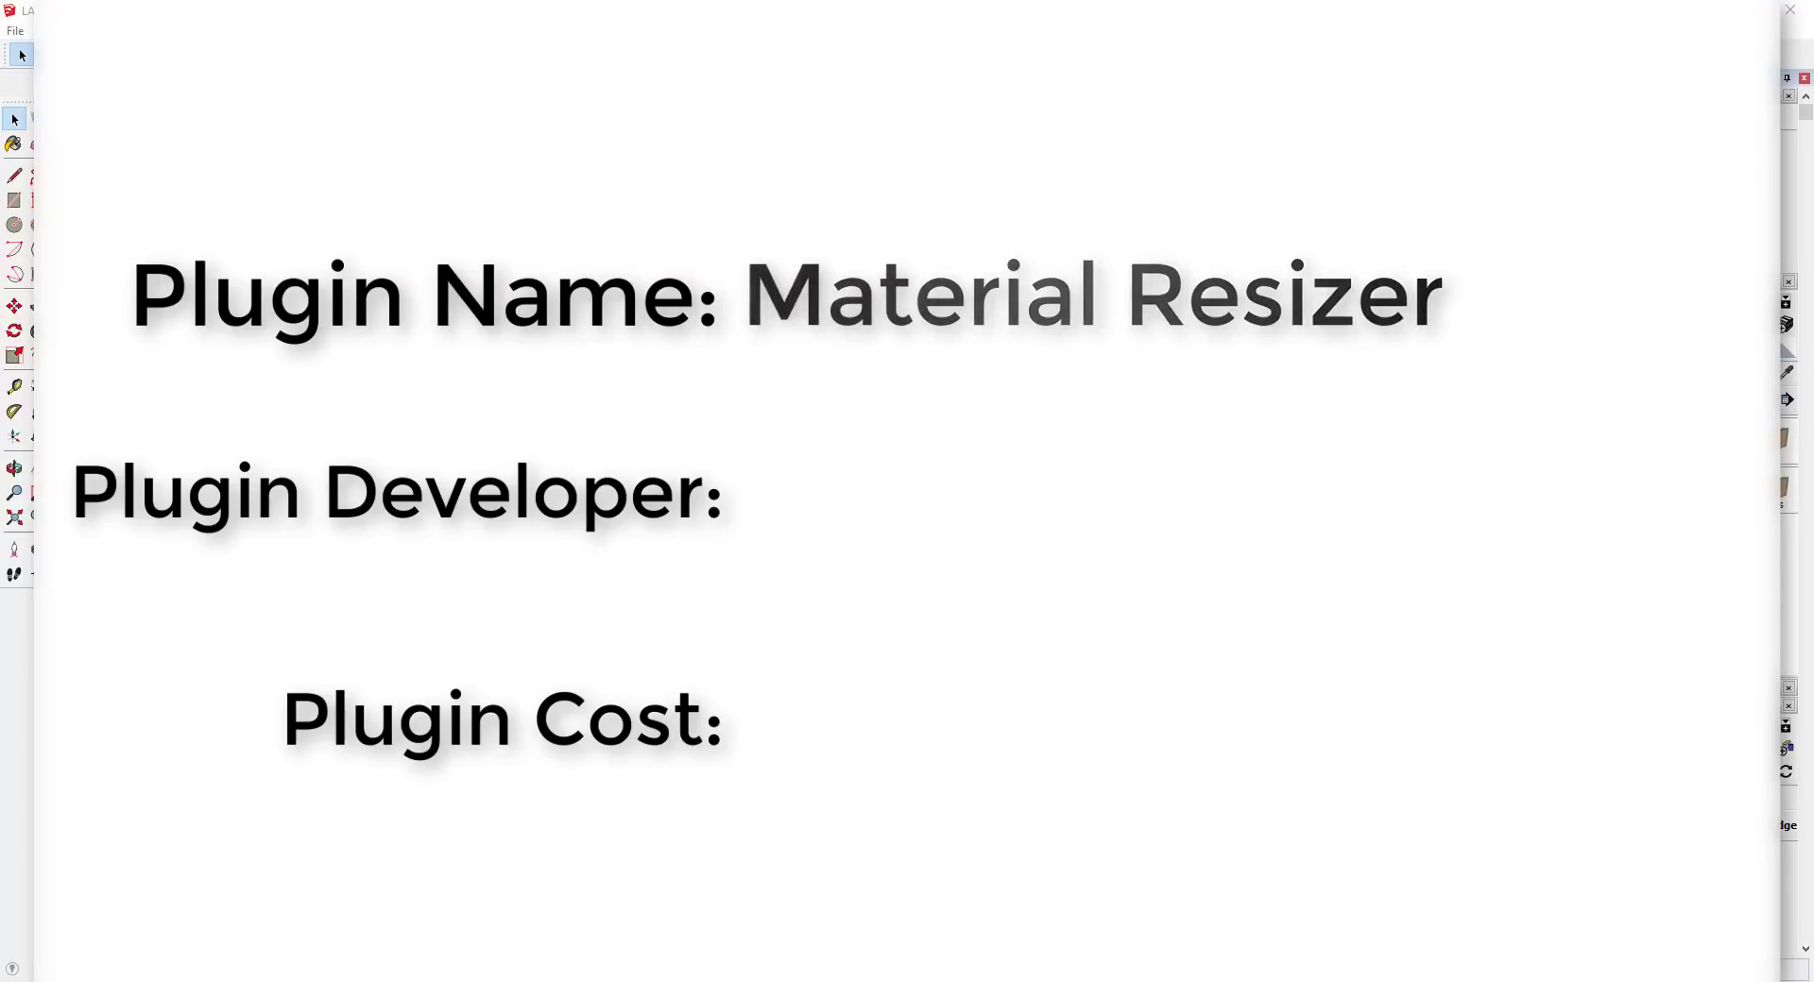
text(Trimble)
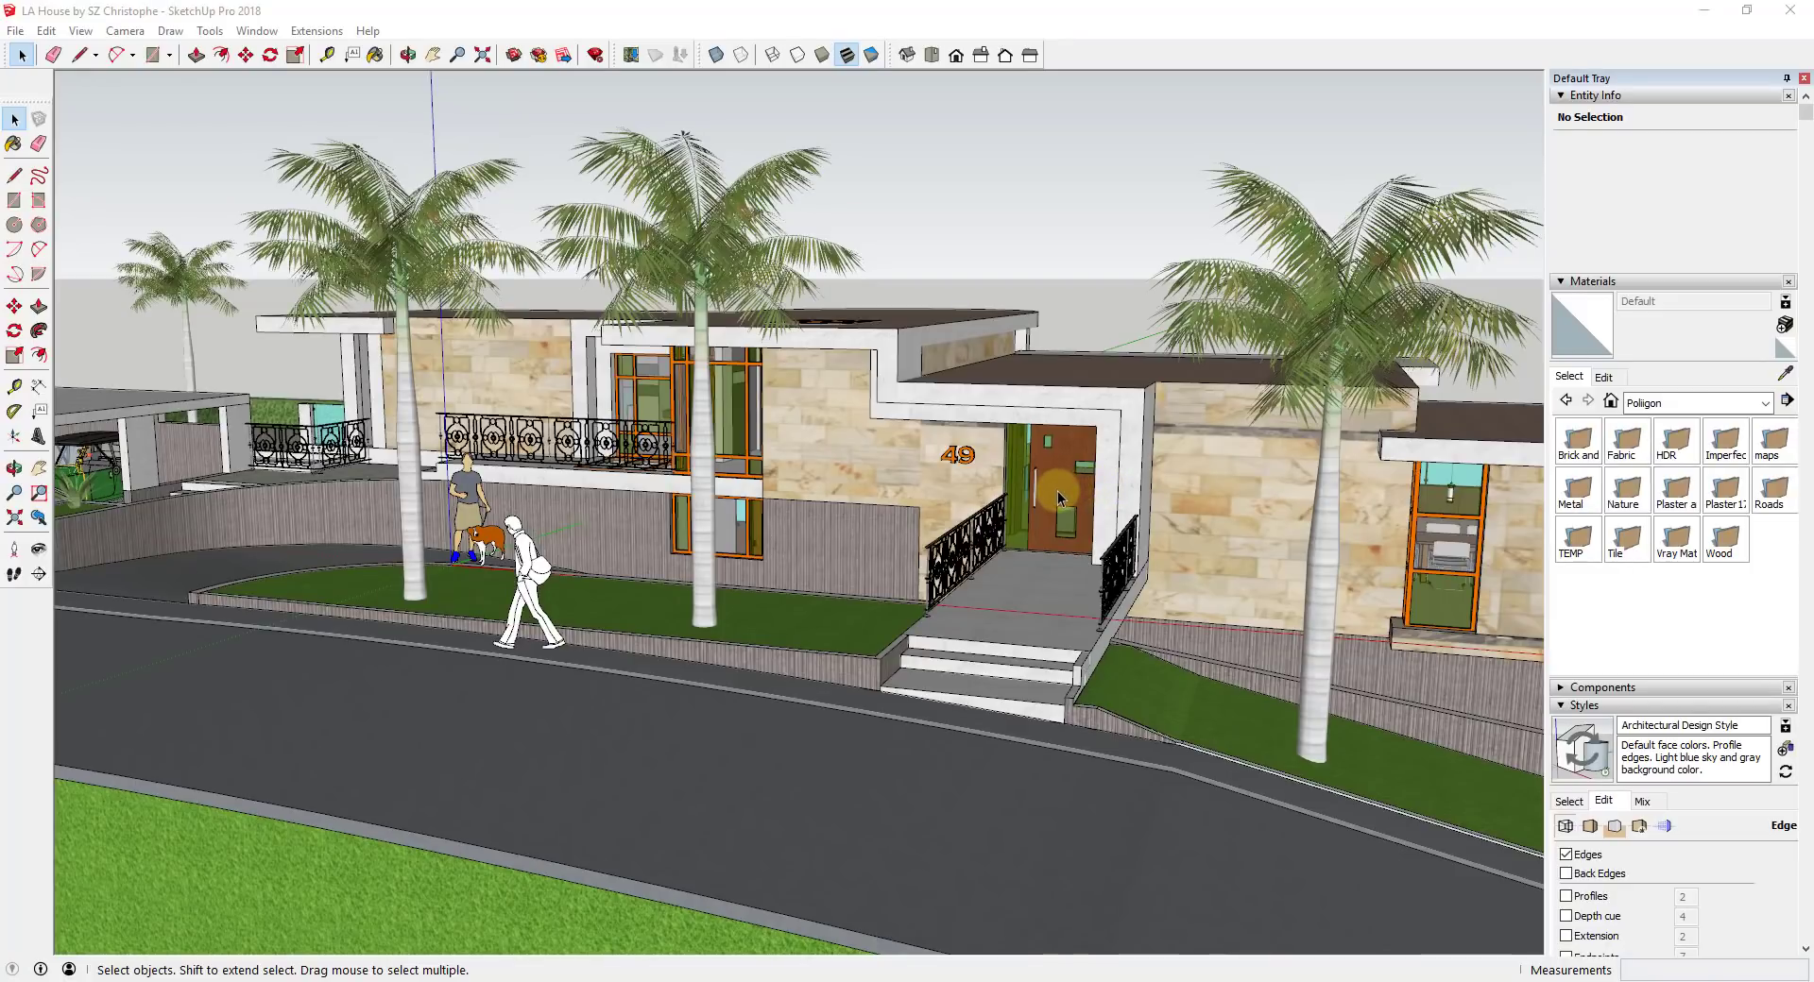
click(15, 31)
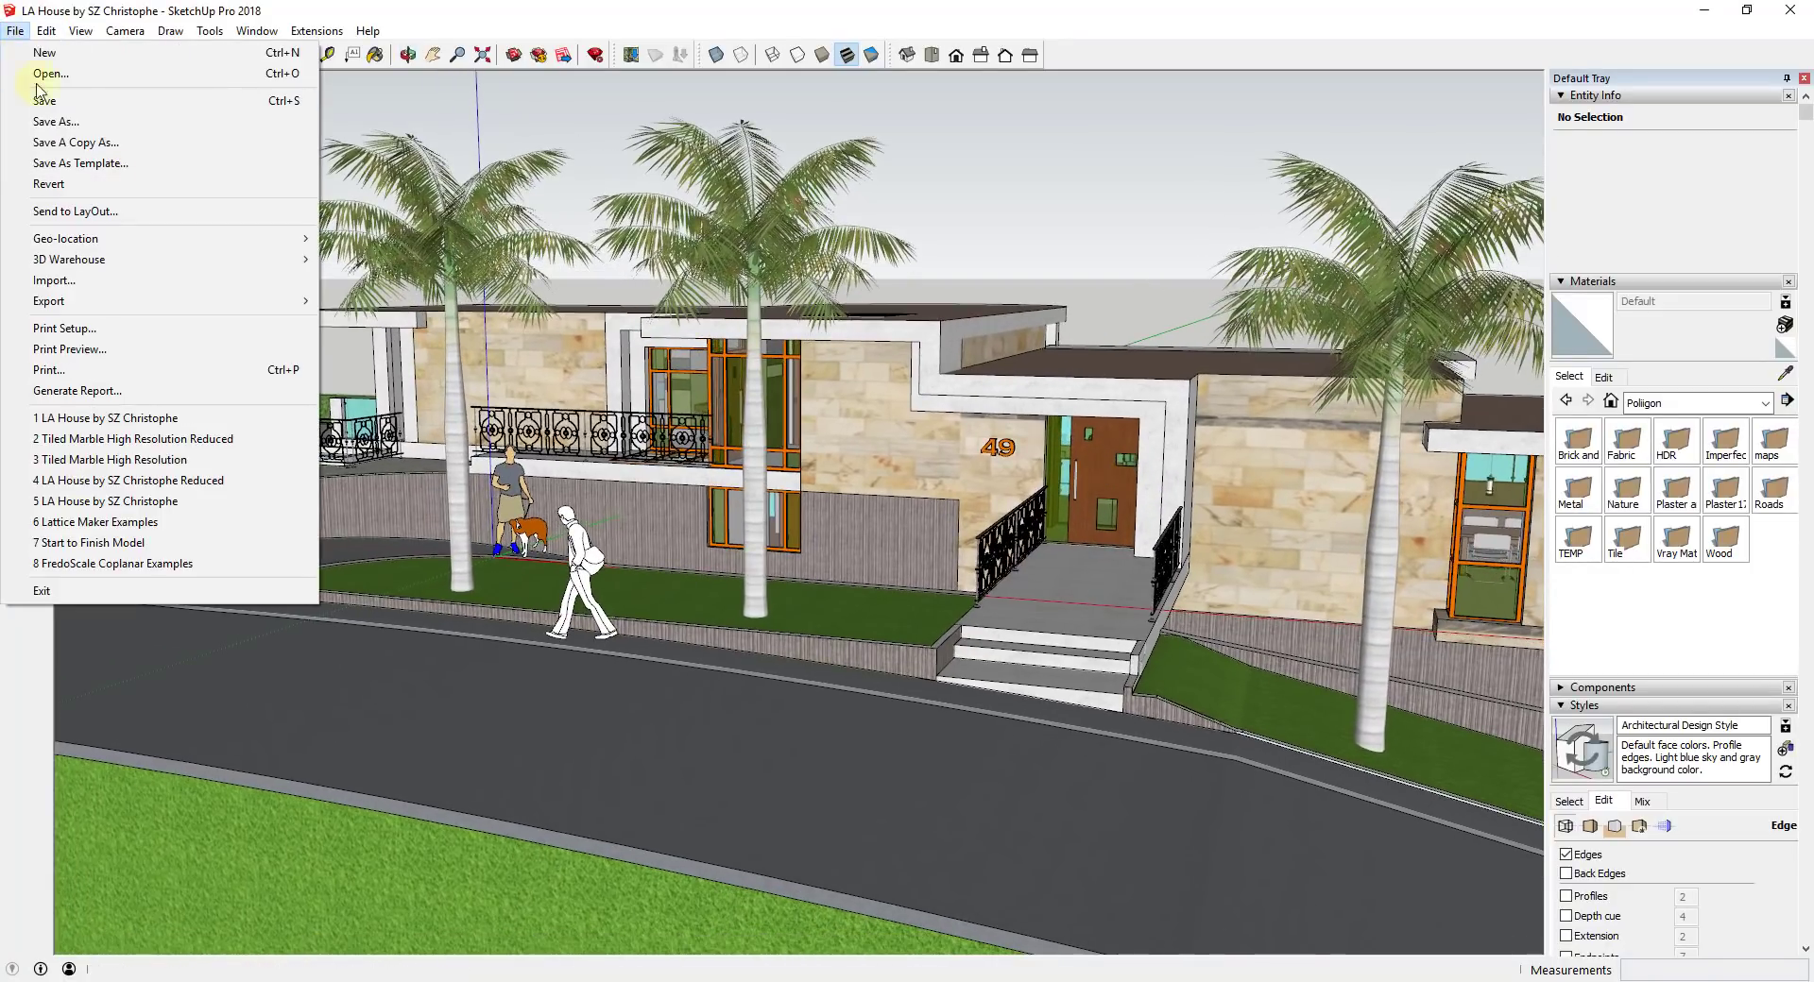
click(16, 31)
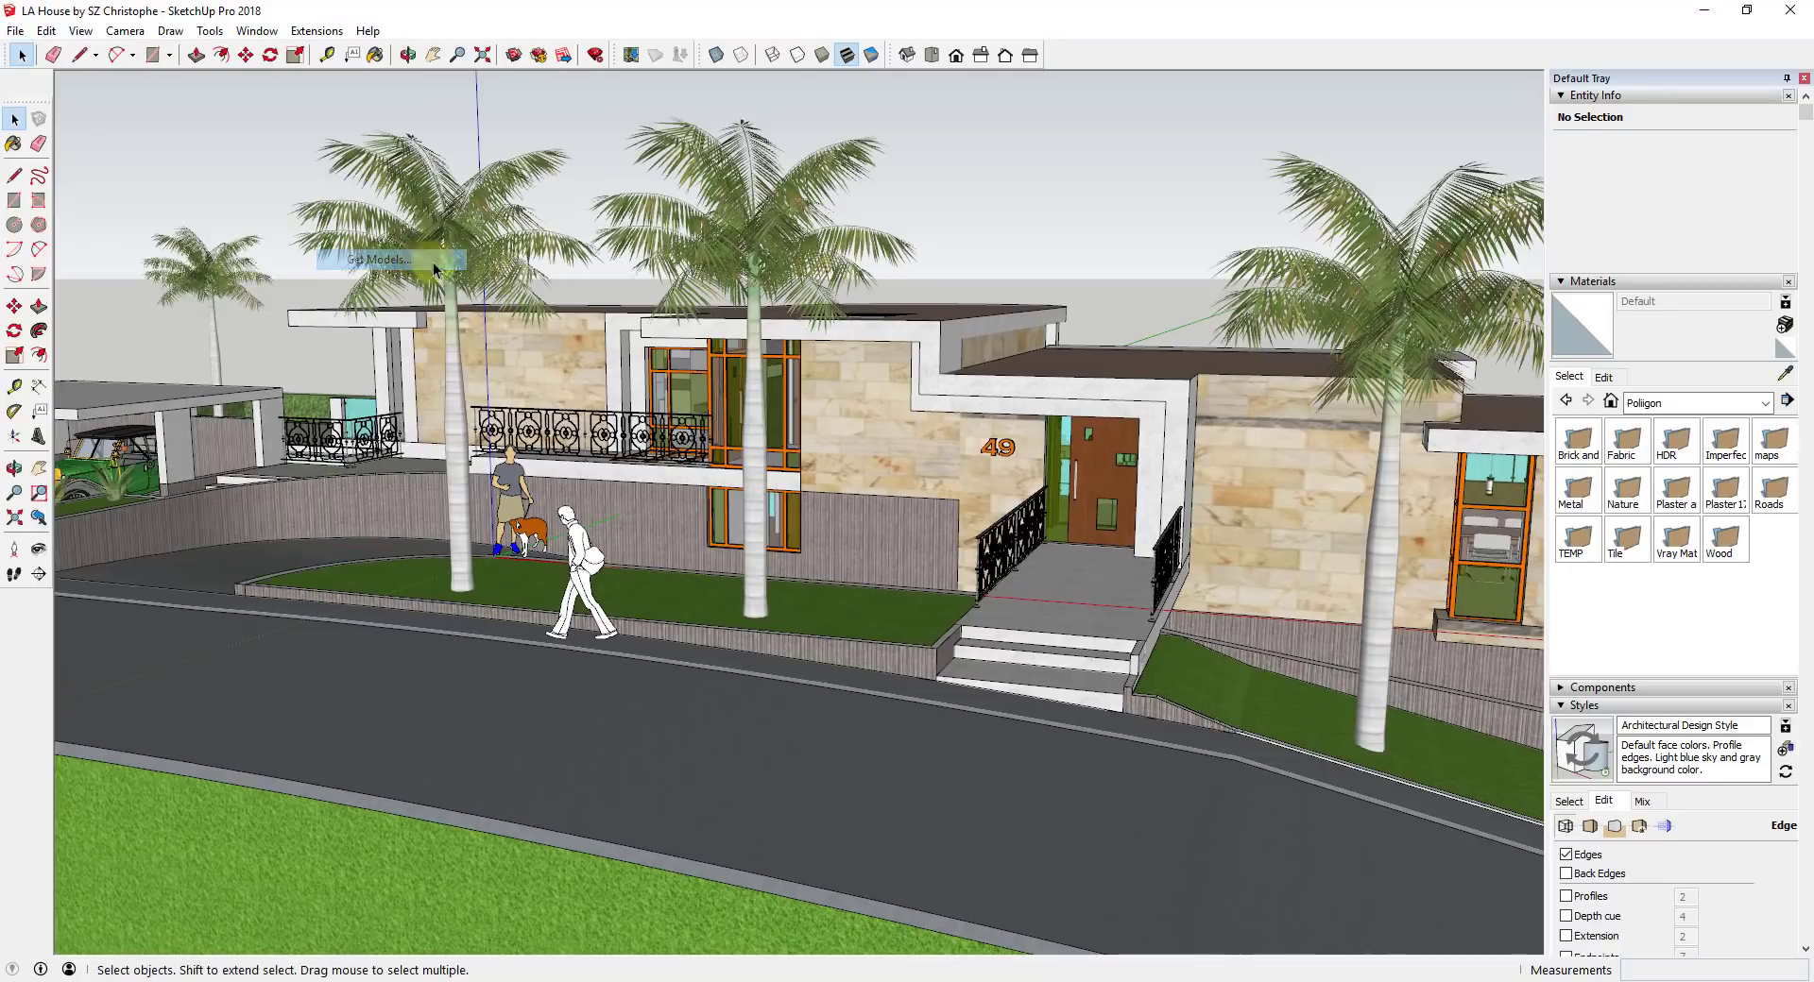
click(382, 259)
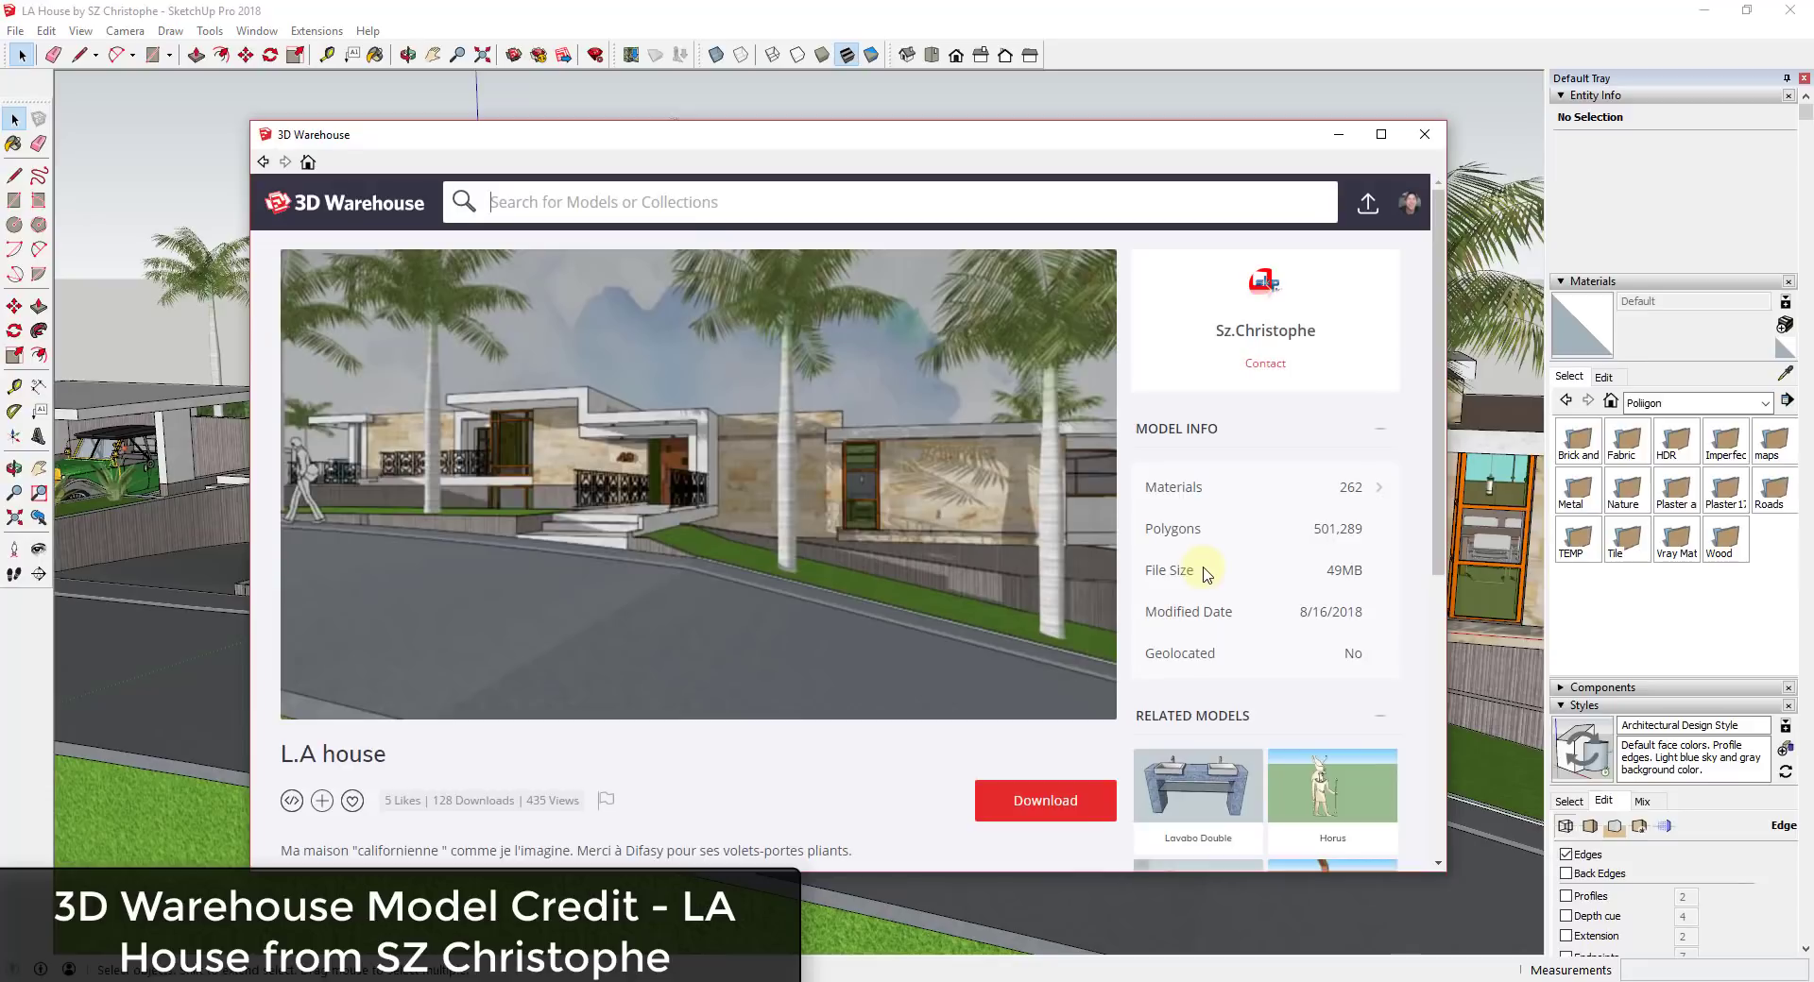
mouse_move(1298, 337)
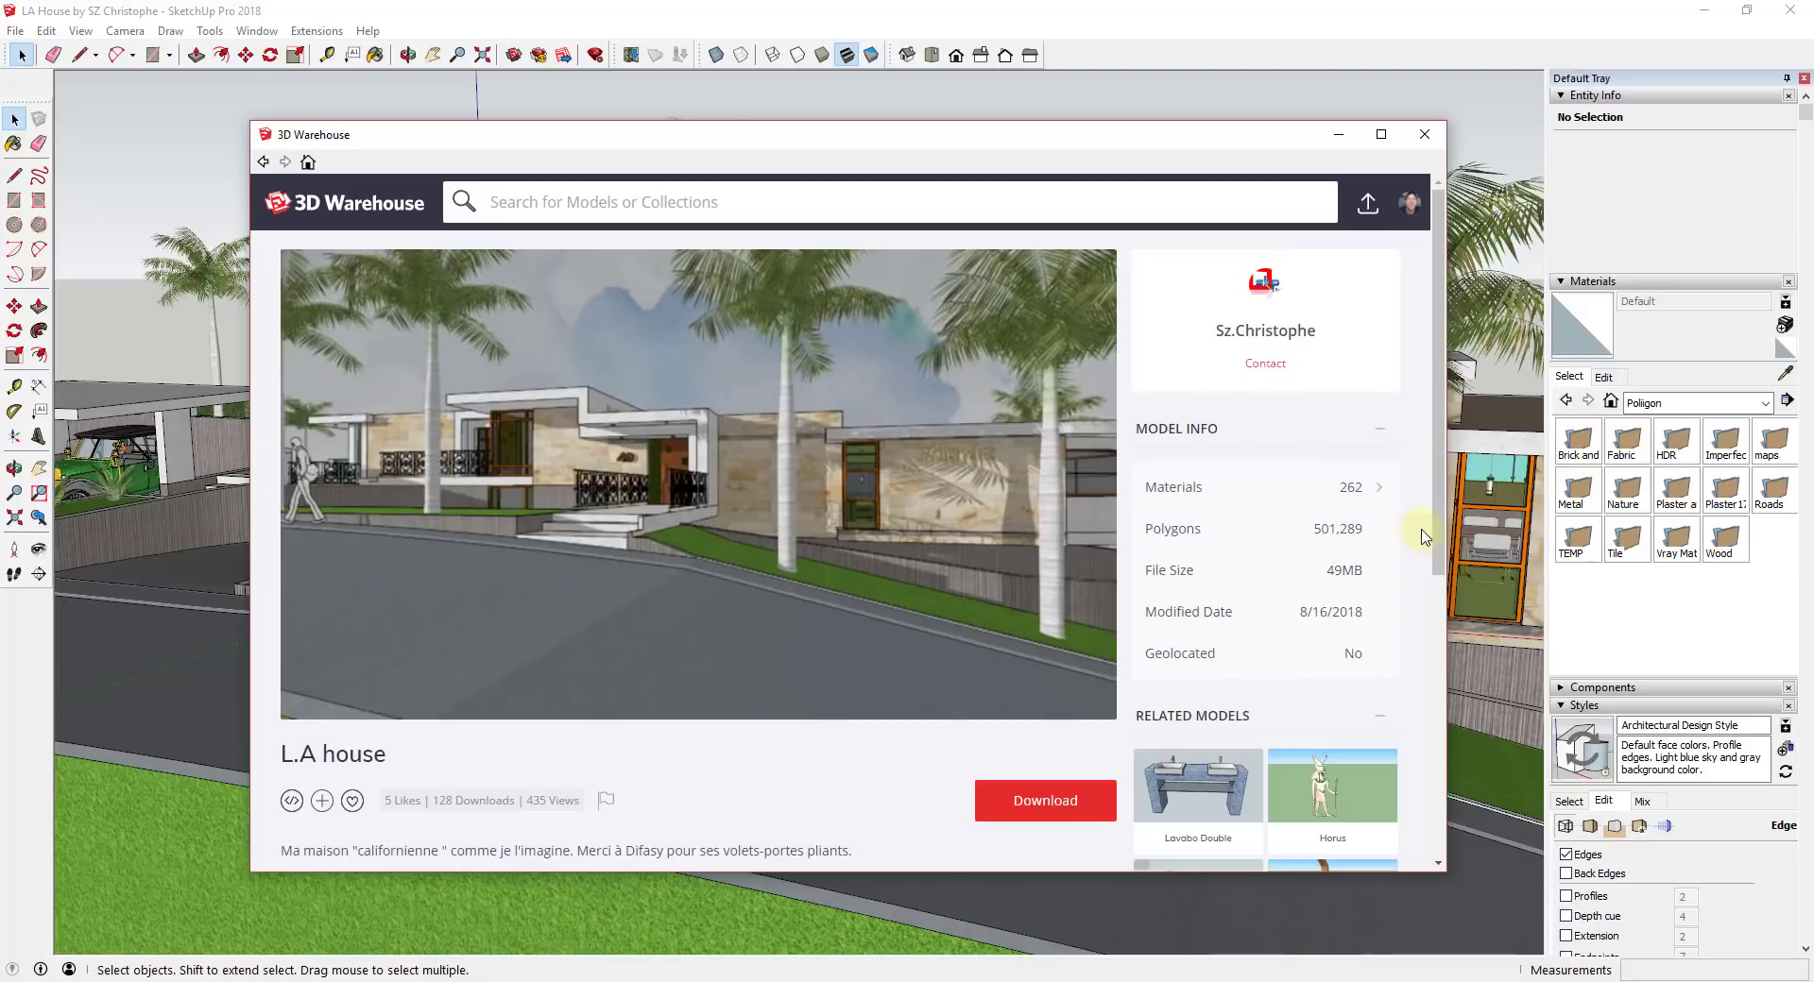
mouse_move(1433, 119)
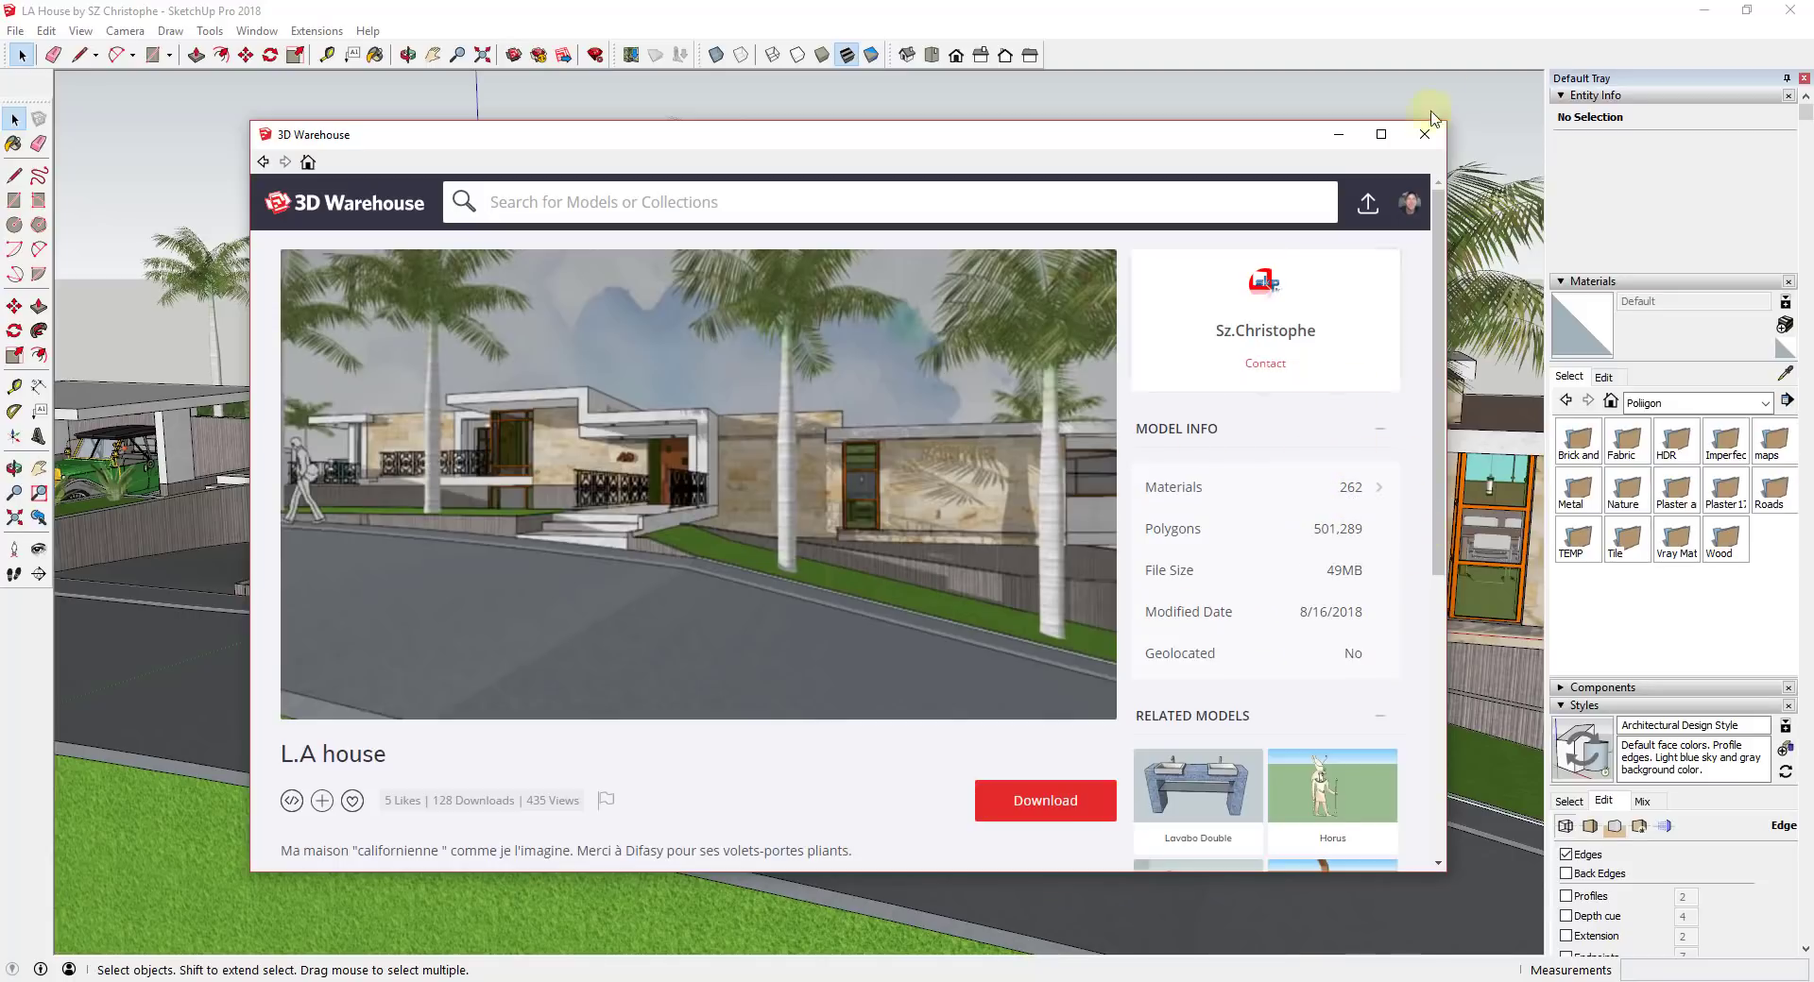
- Close the online page and launch Material Resizer from the Extensions menu
click(1424, 134)
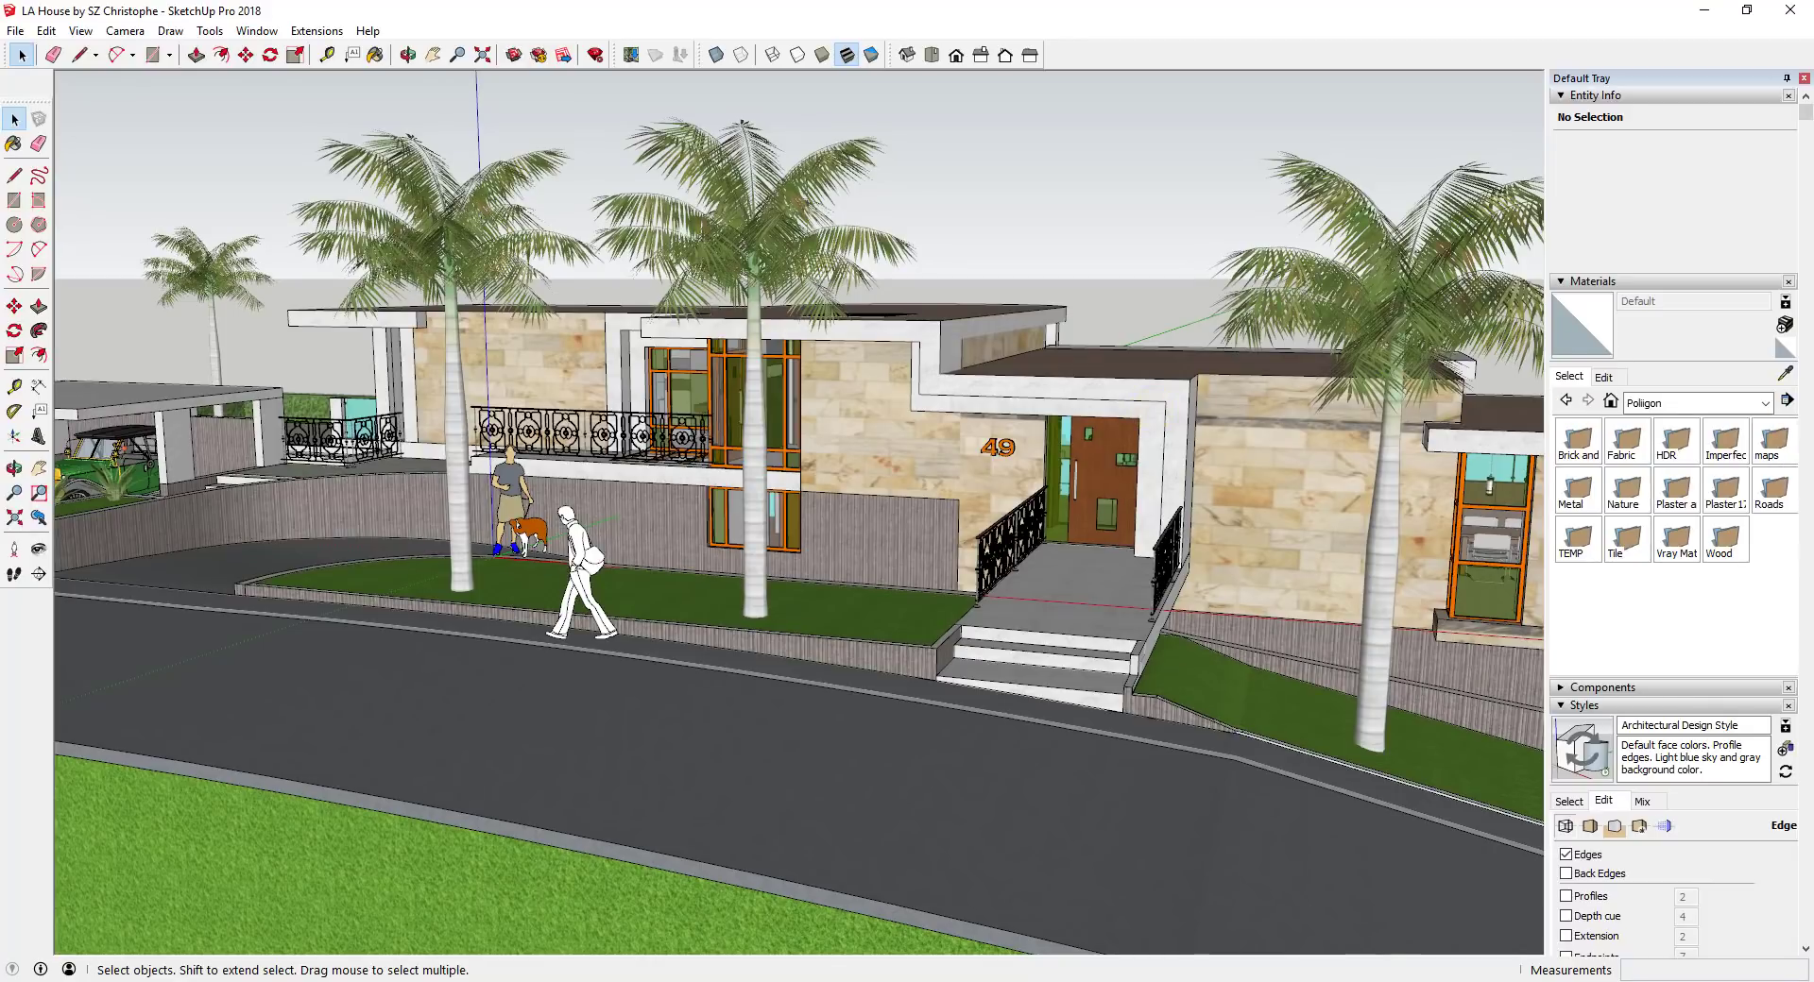
mouse_move(1166, 439)
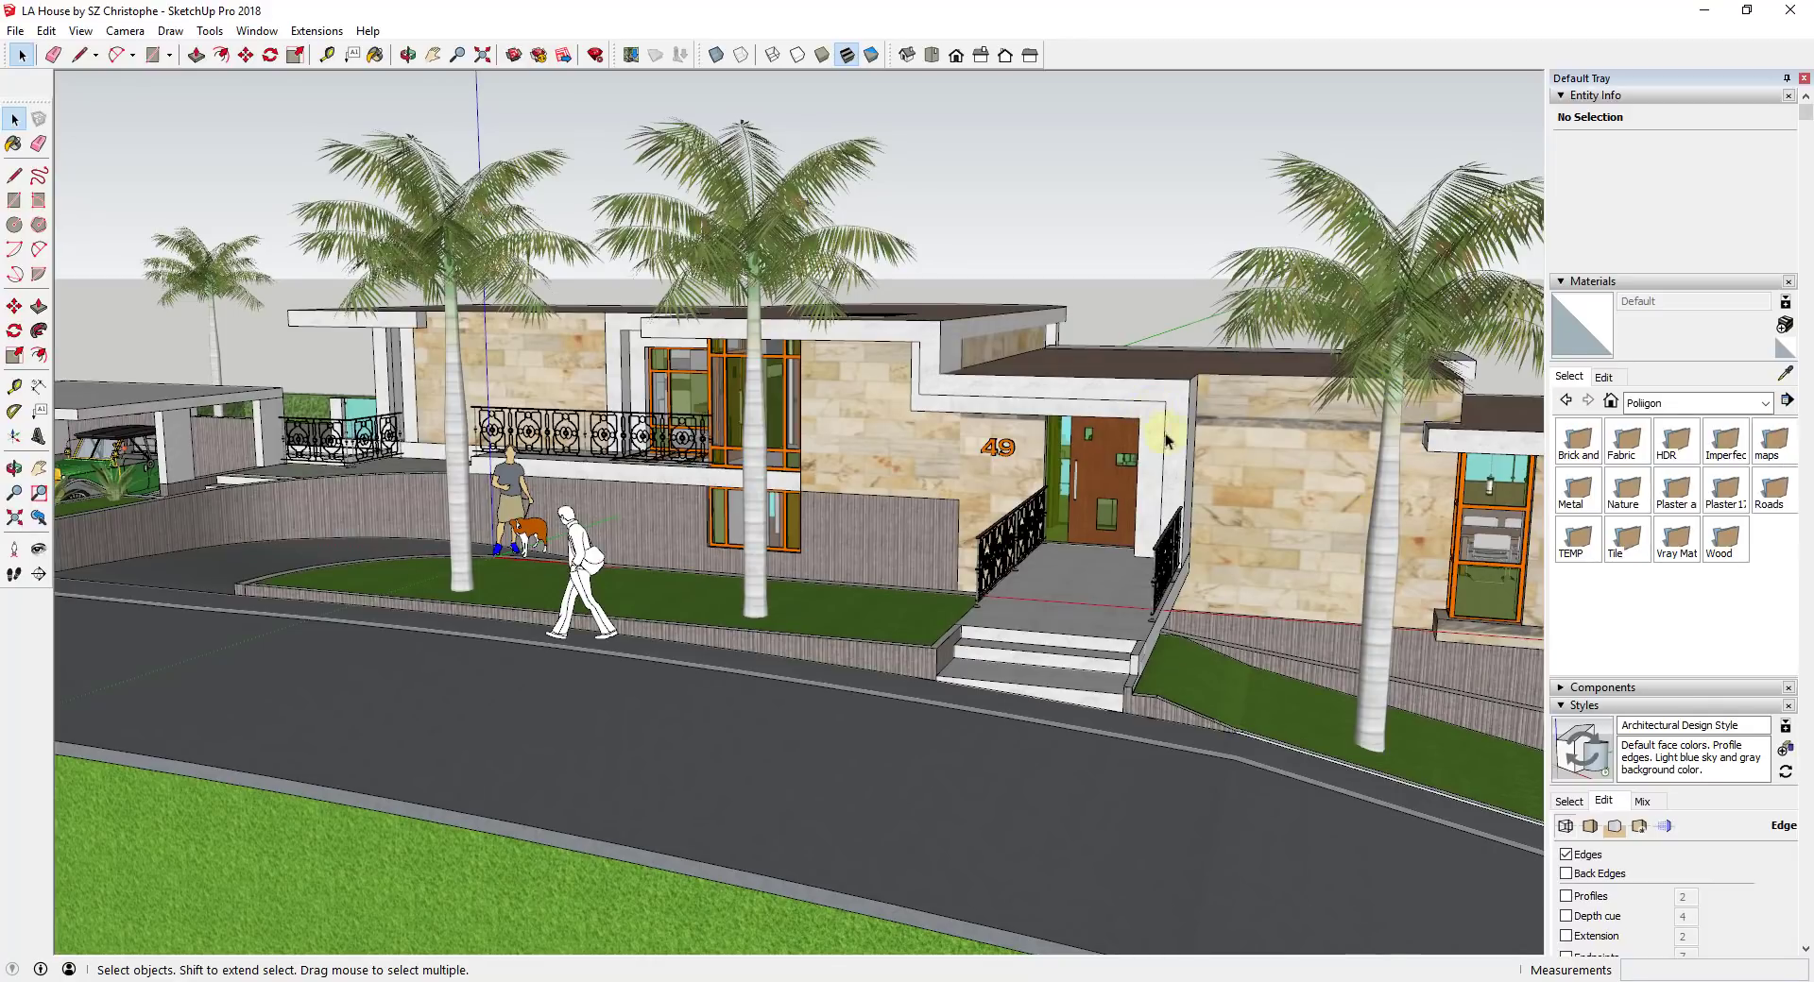
click(314, 30)
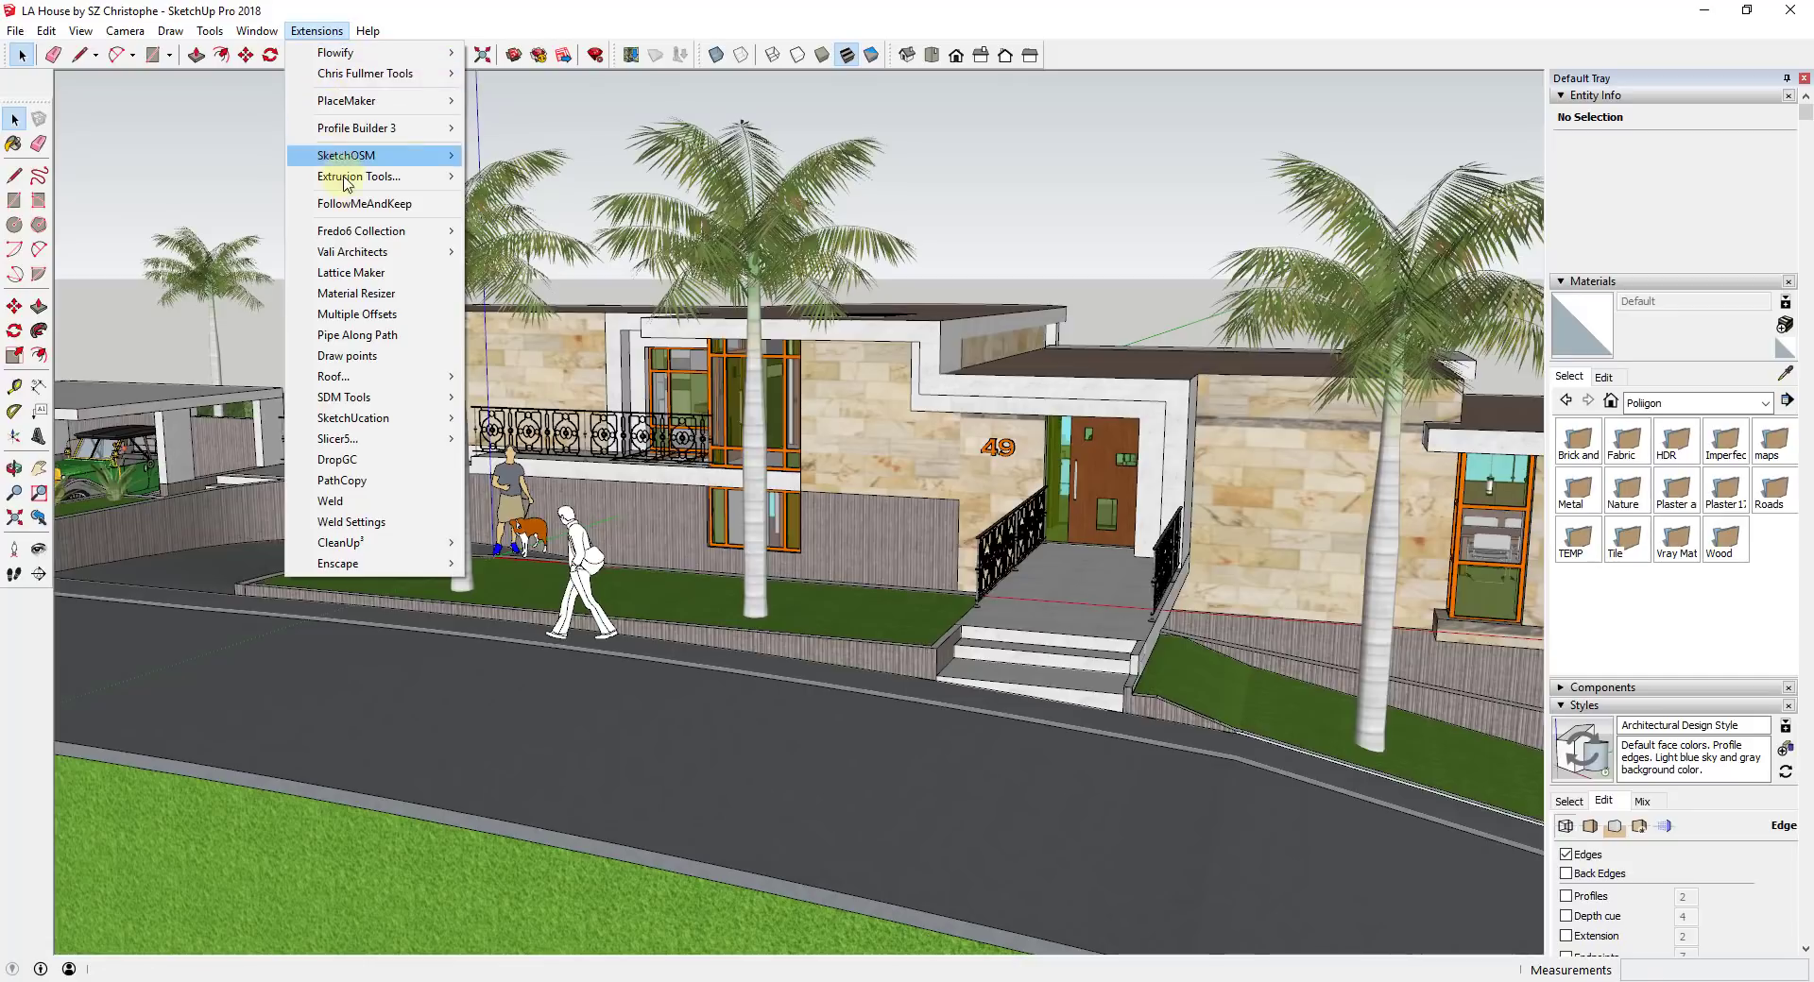
click(356, 293)
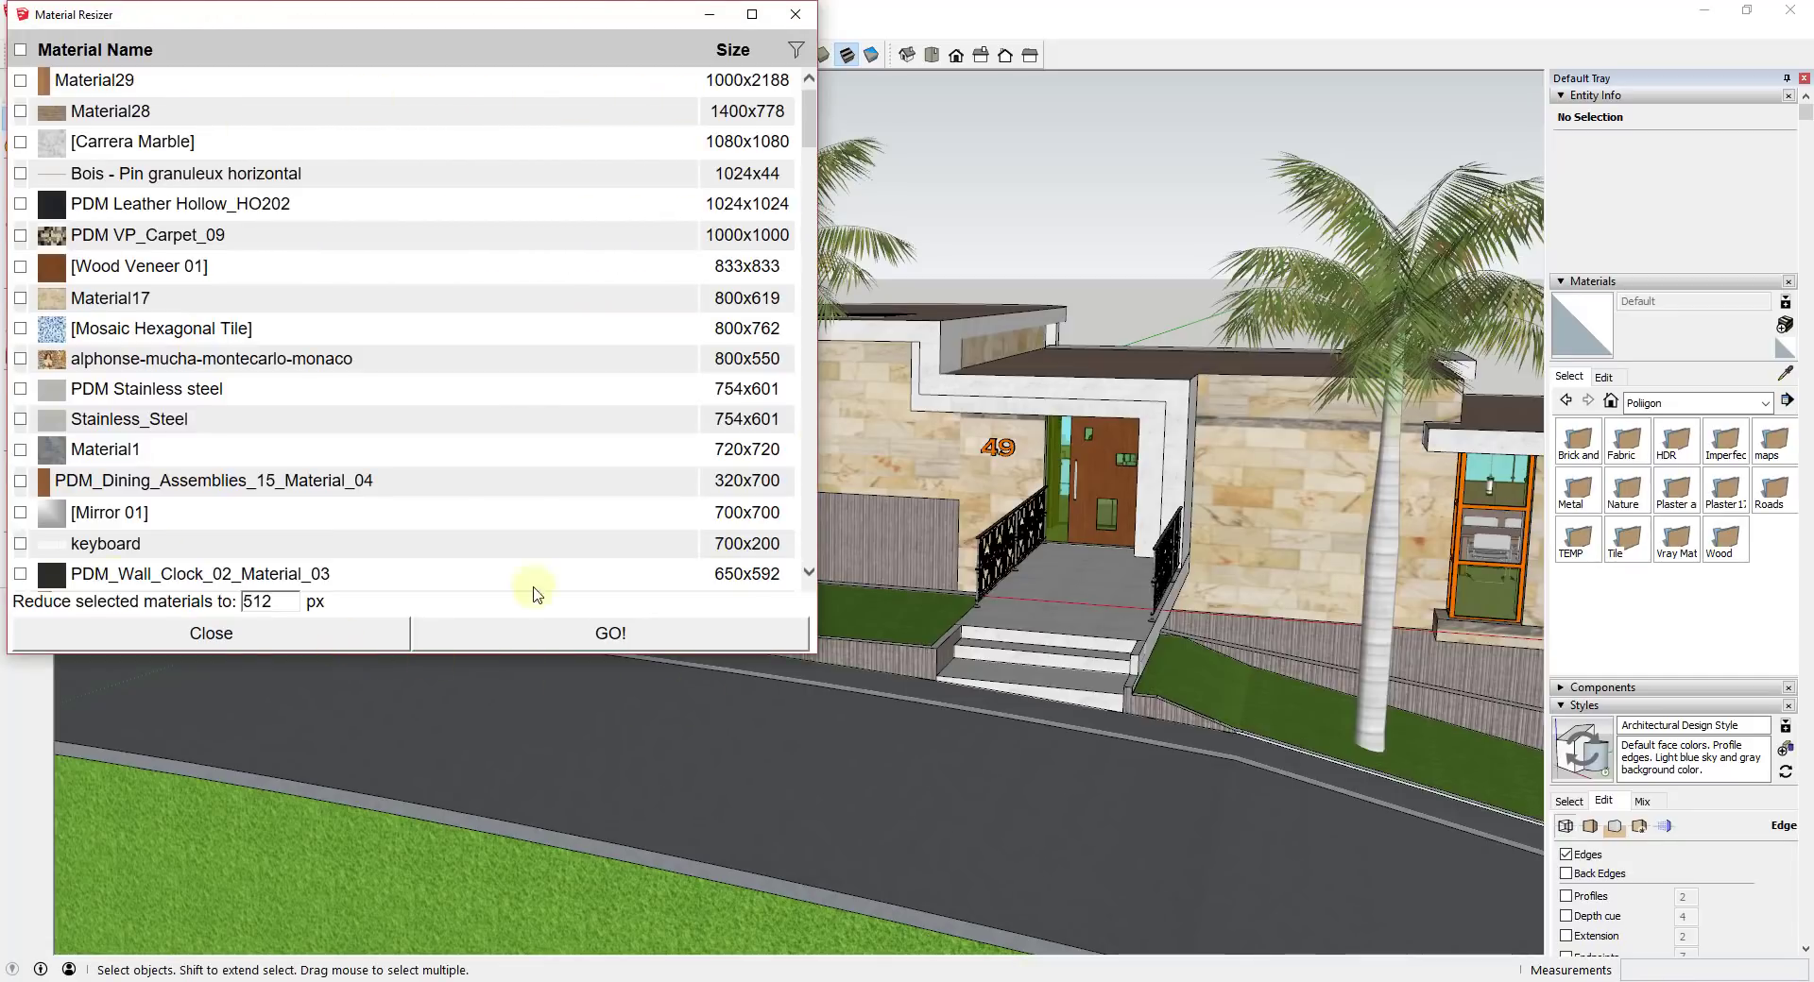
mouse_move(892, 264)
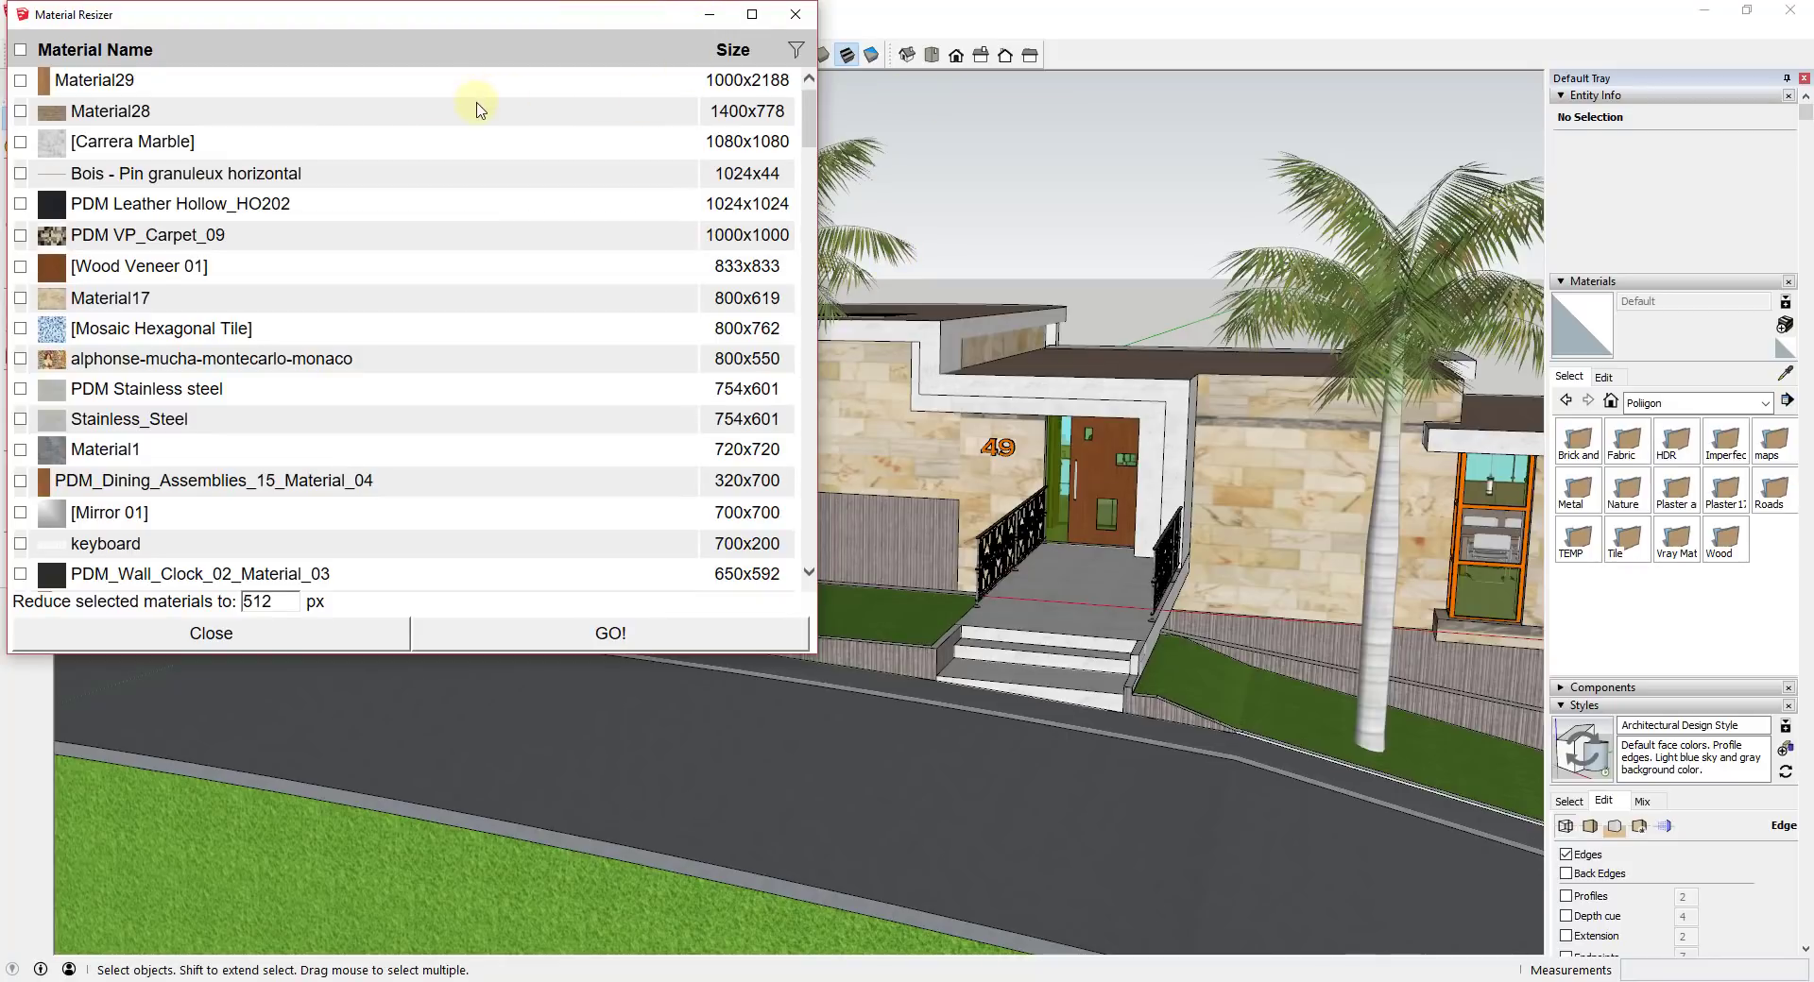
mouse_move(417, 128)
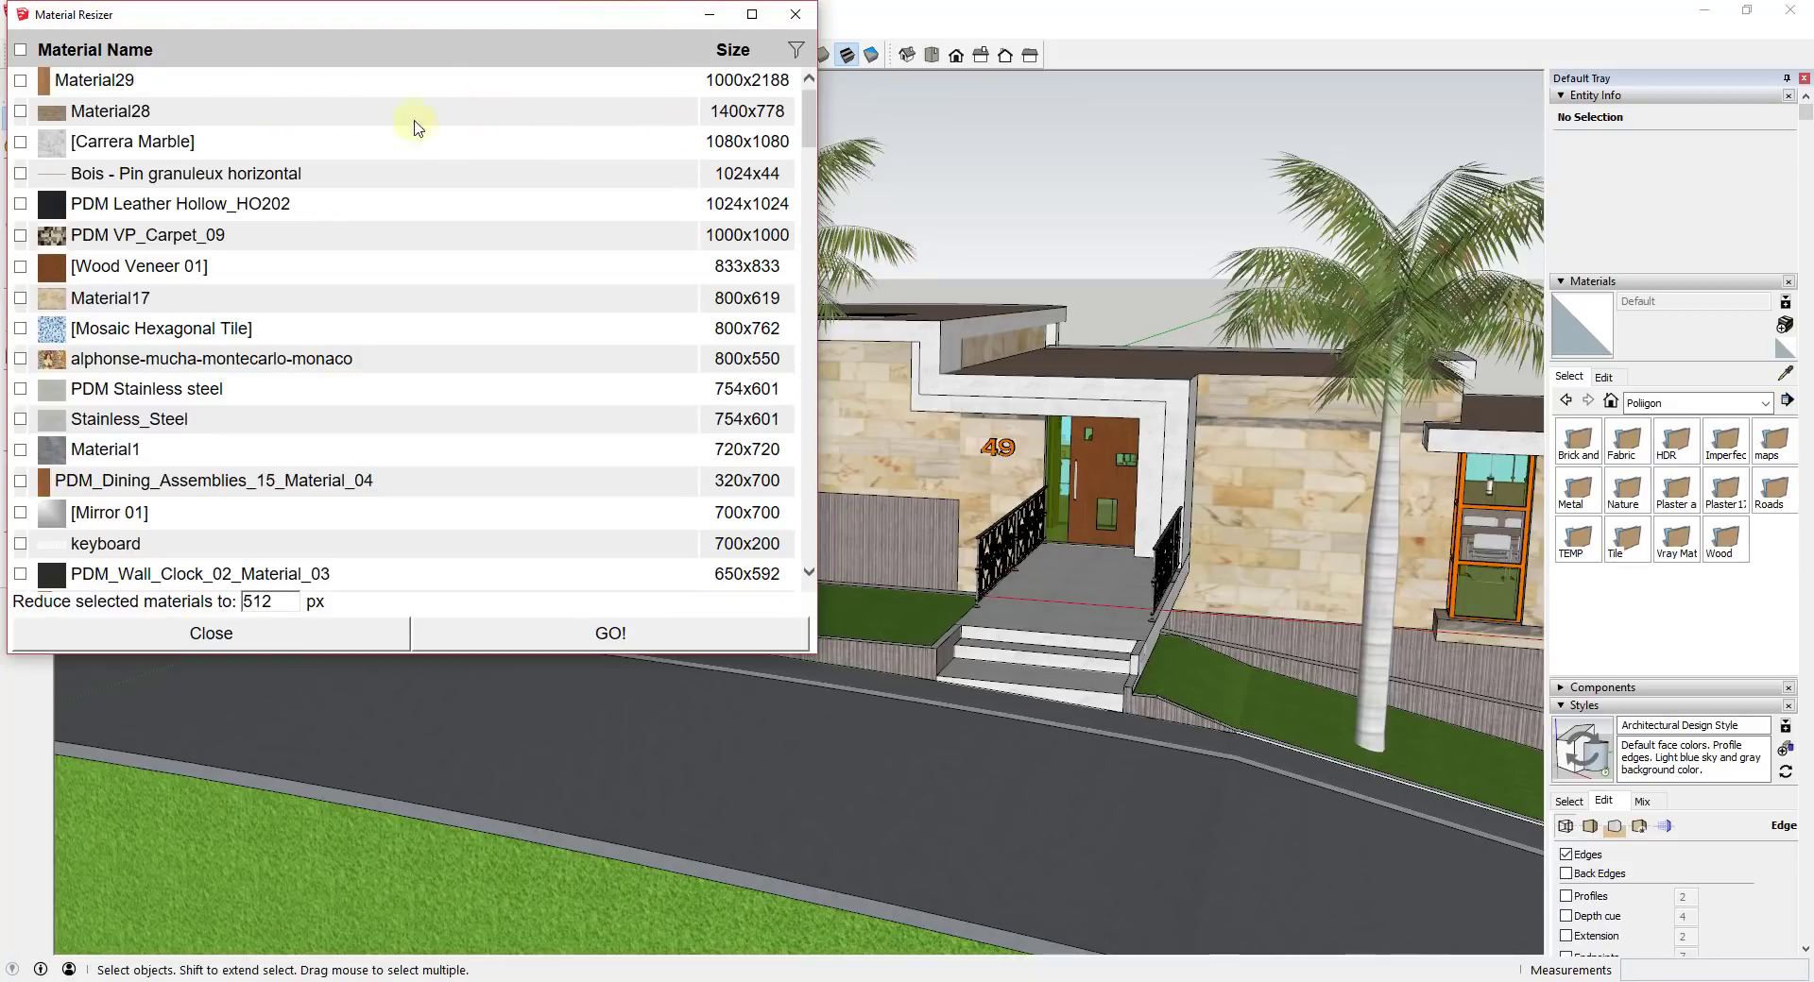
mouse_move(749, 274)
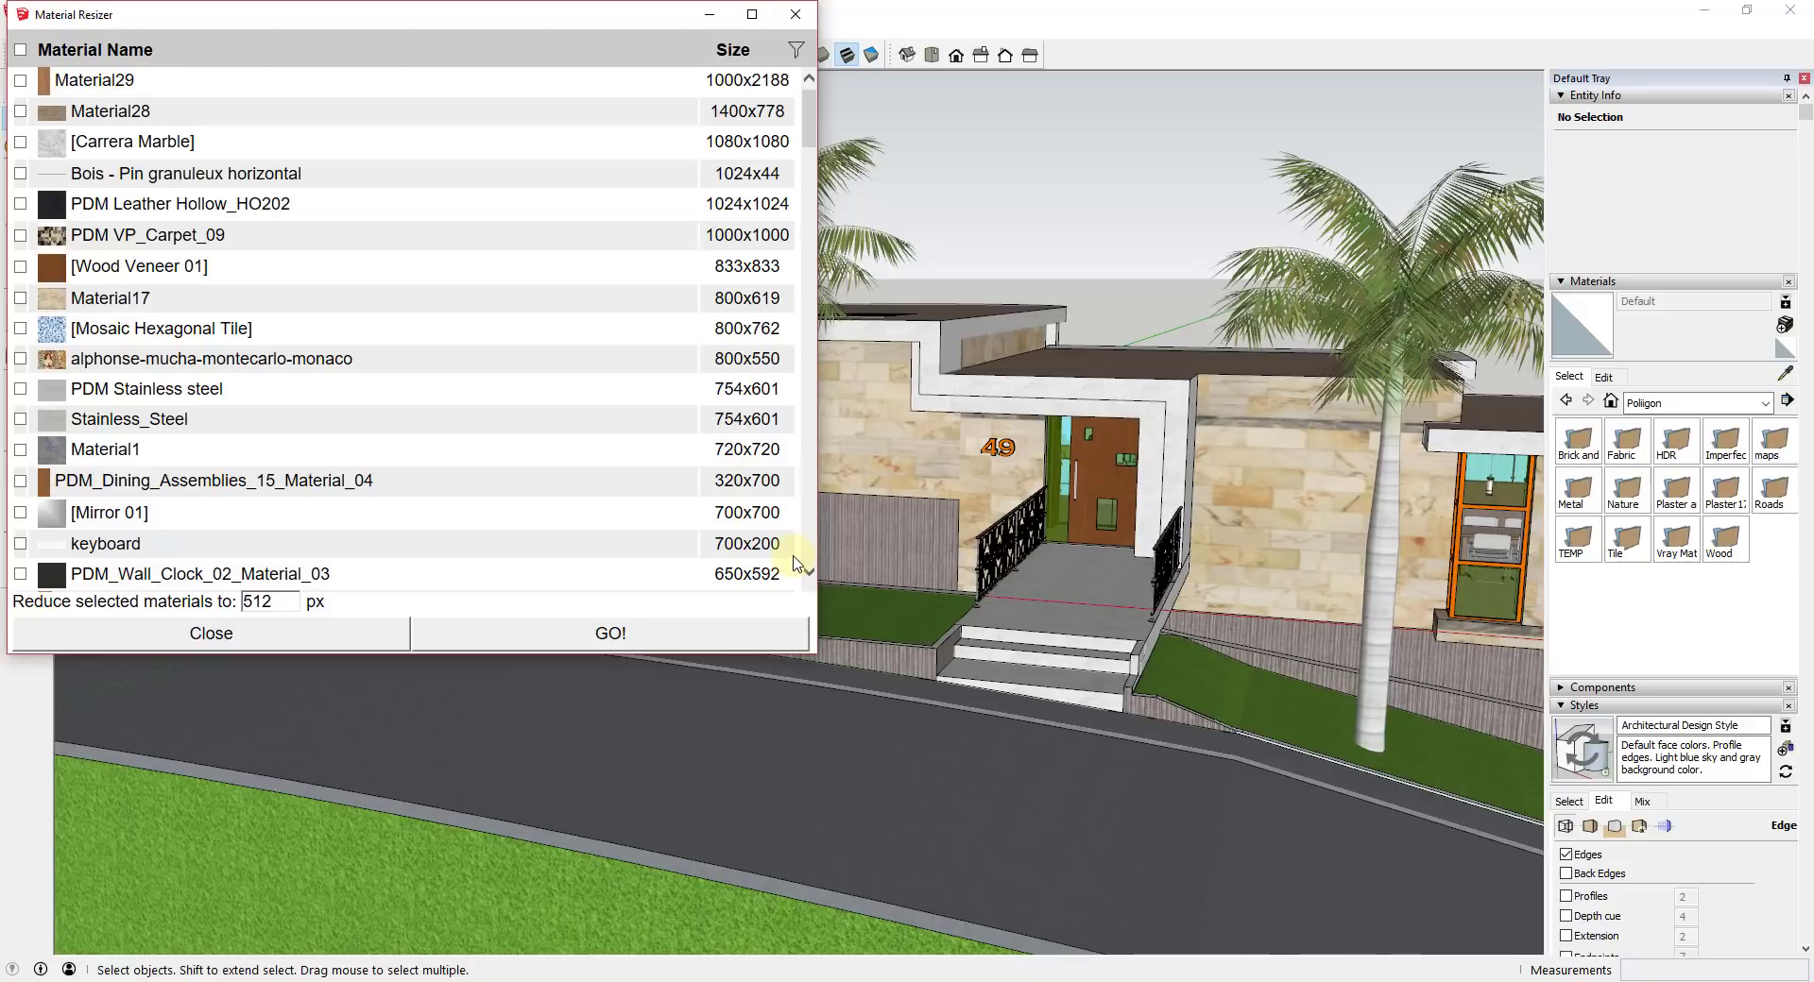
mouse_move(261, 48)
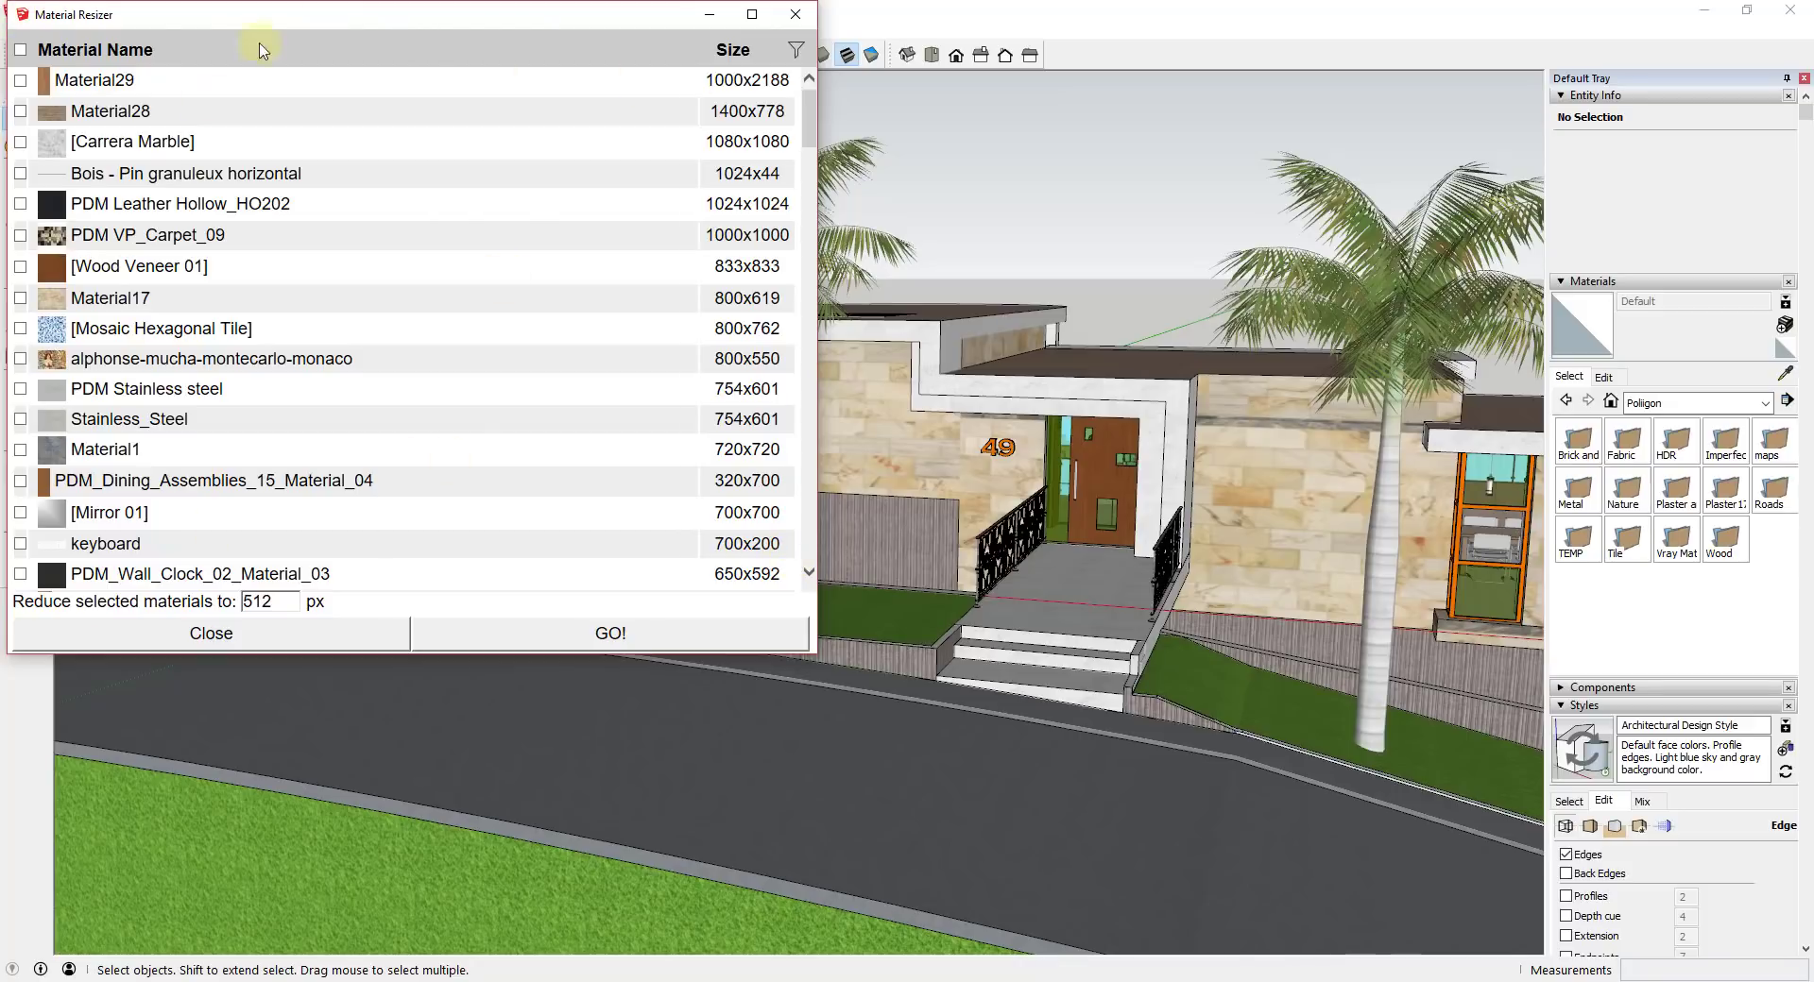
mouse_move(535, 517)
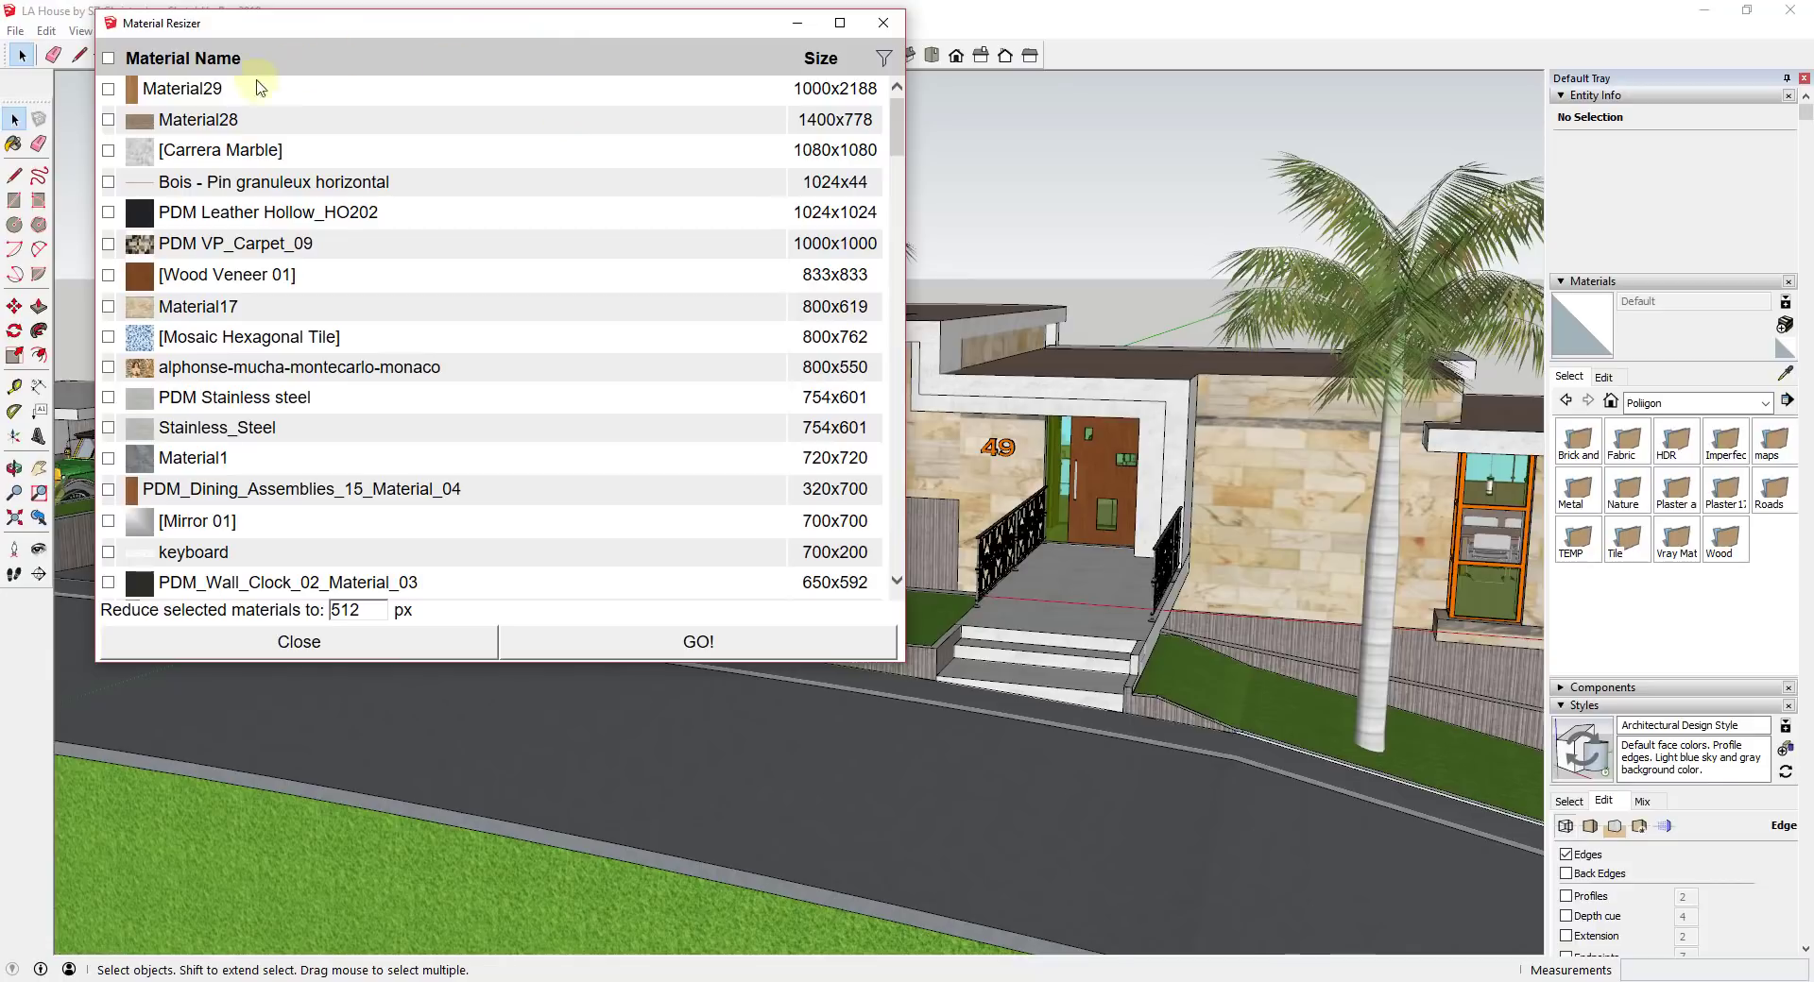
mouse_move(329, 228)
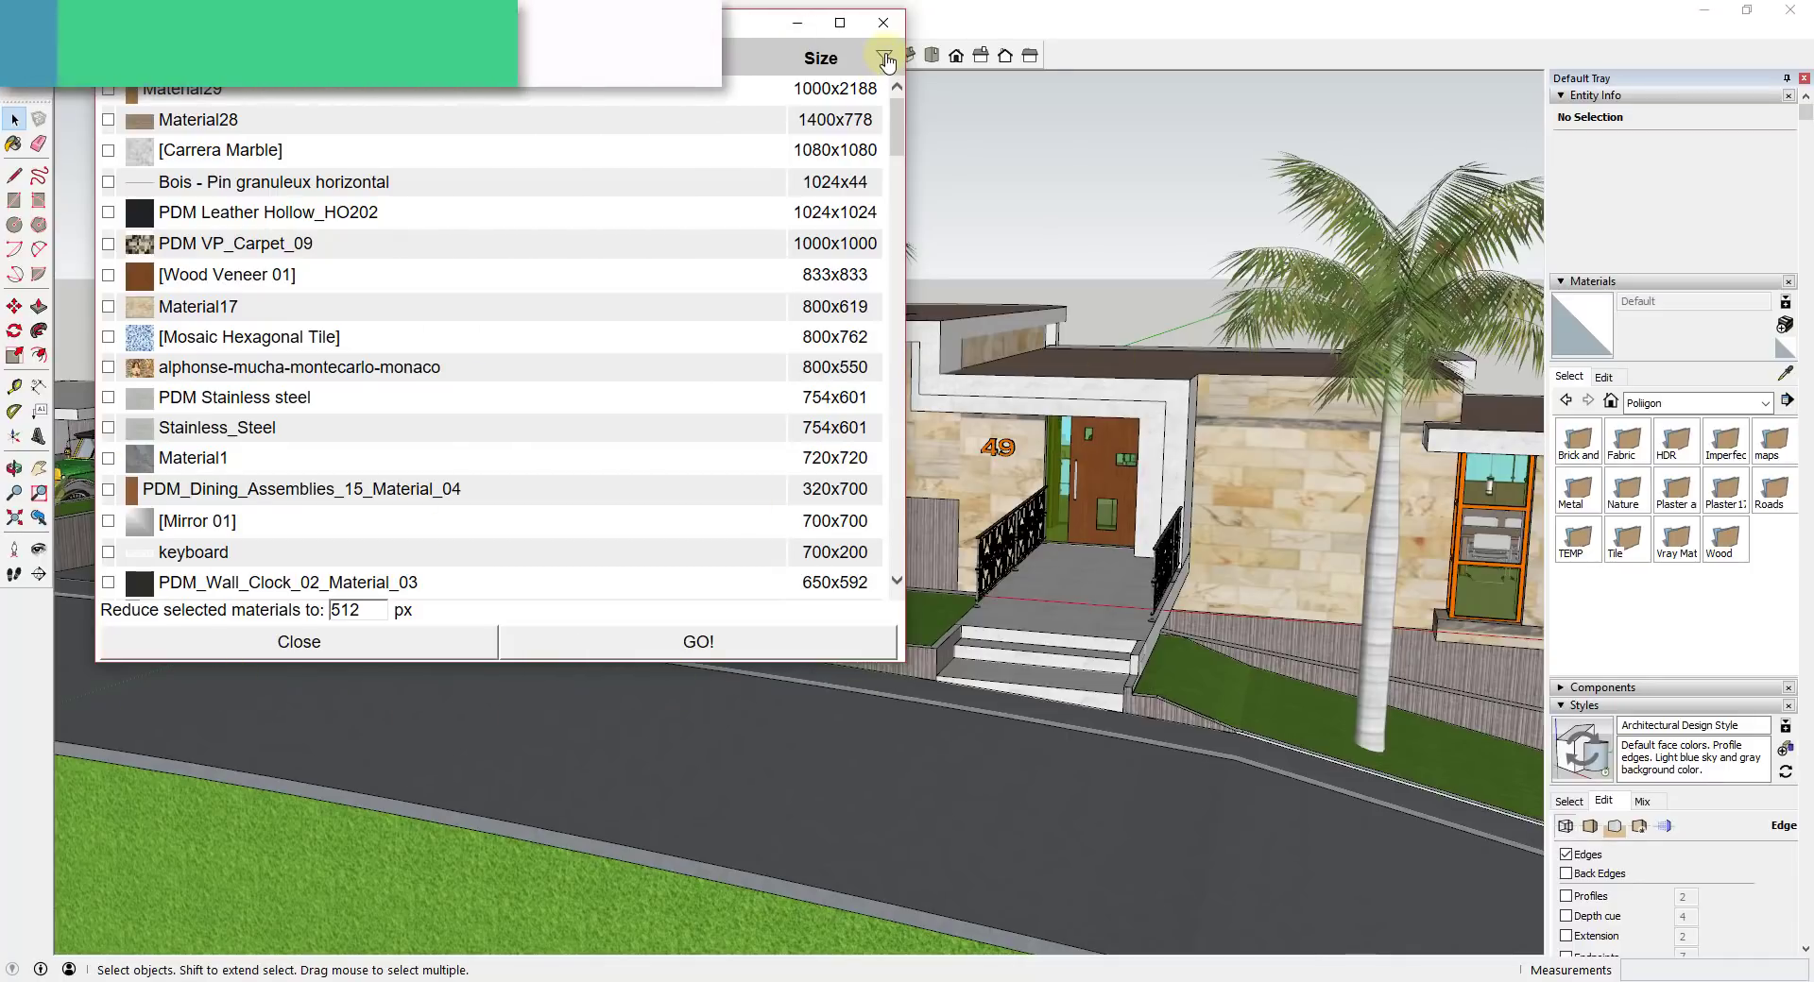
click(885, 57)
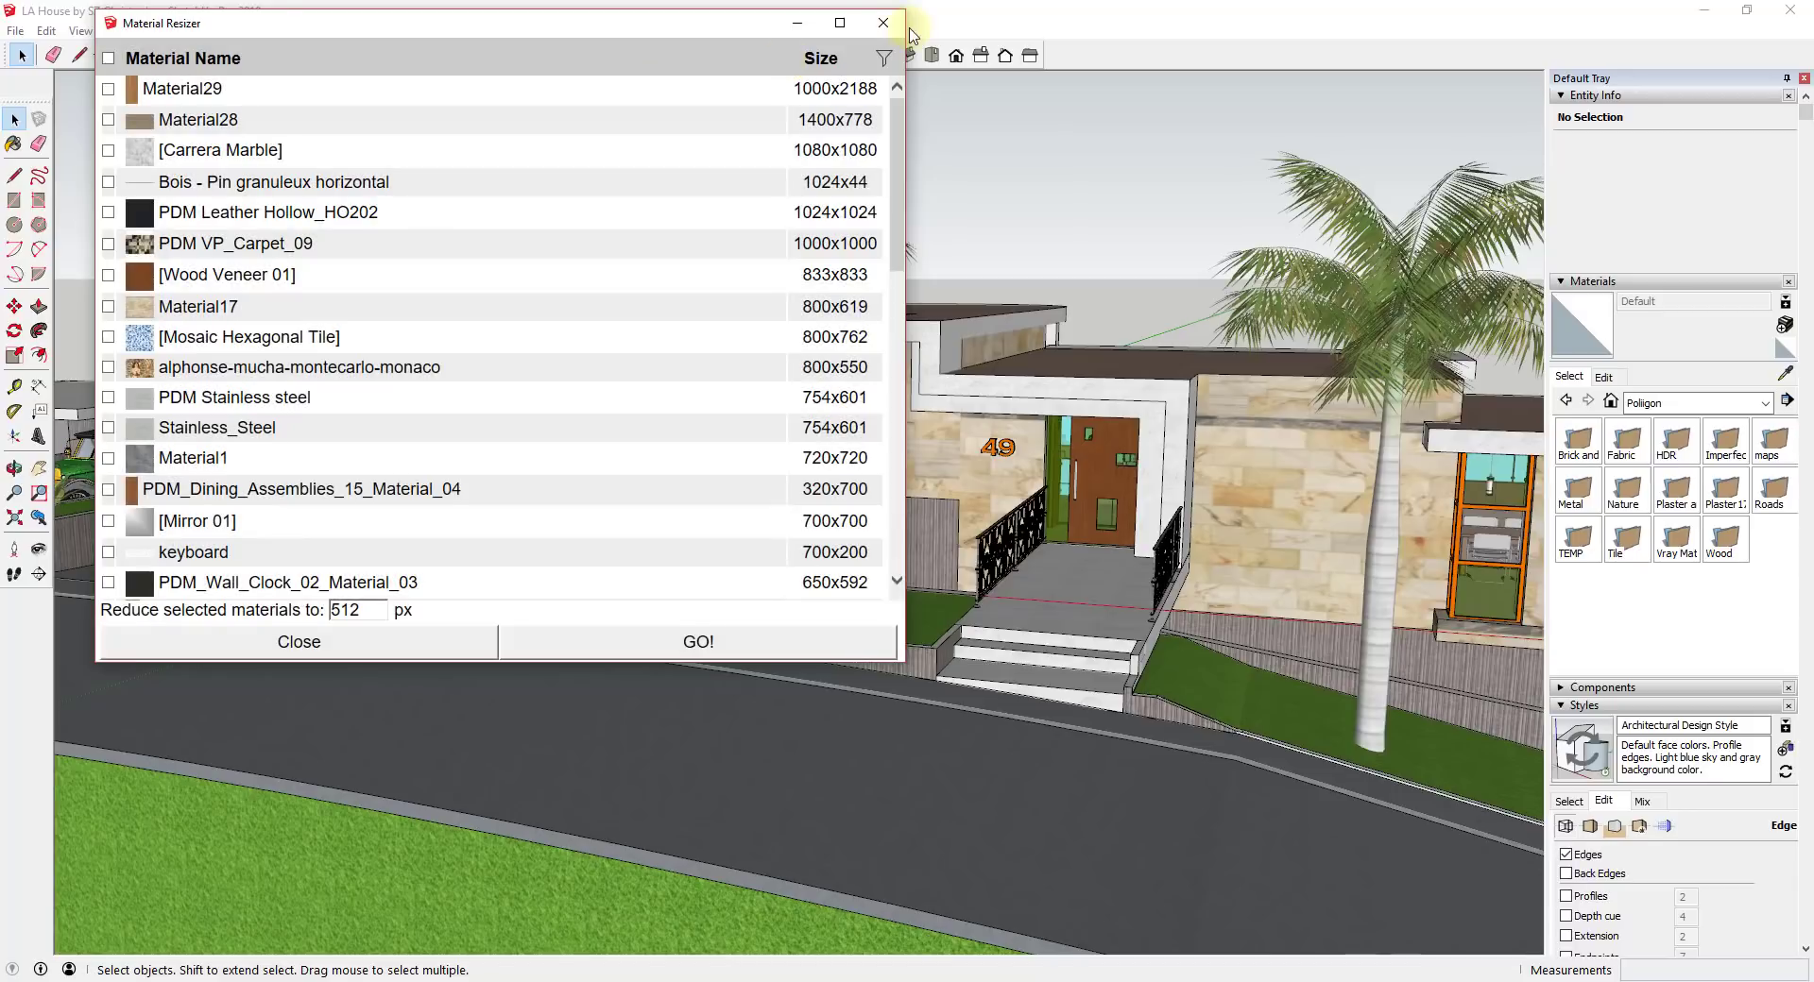
scroll(down, 3)
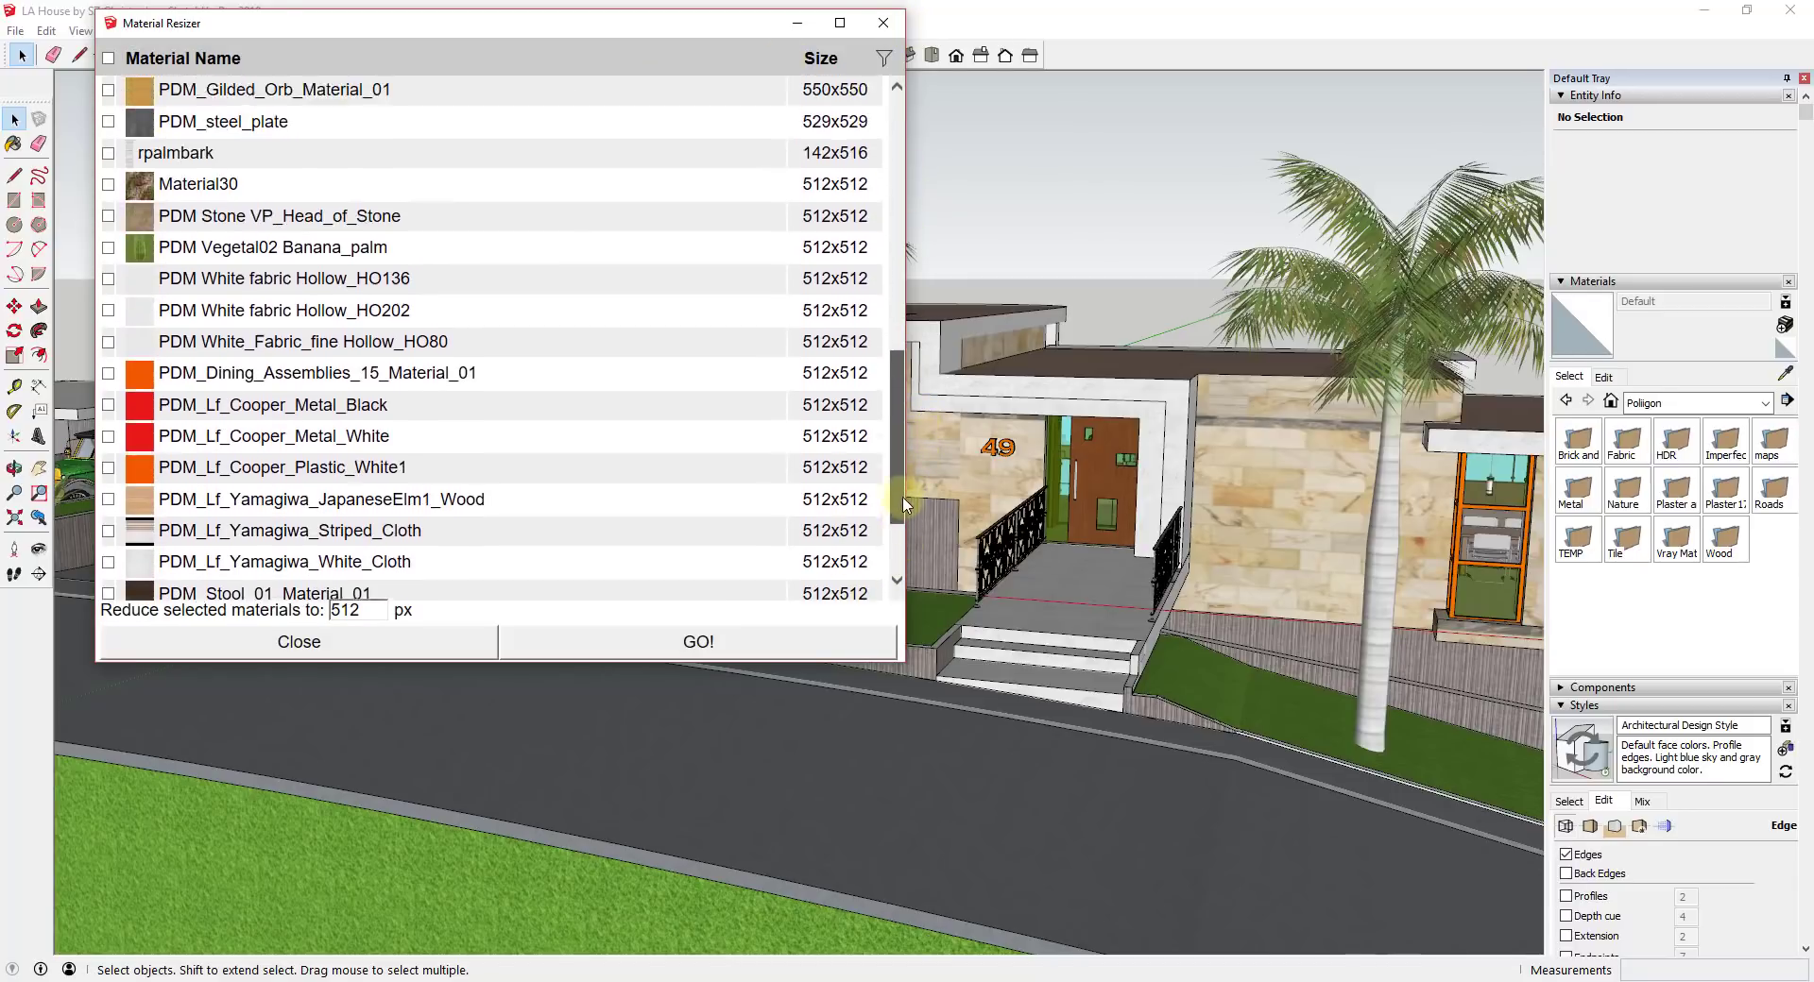
click(820, 58)
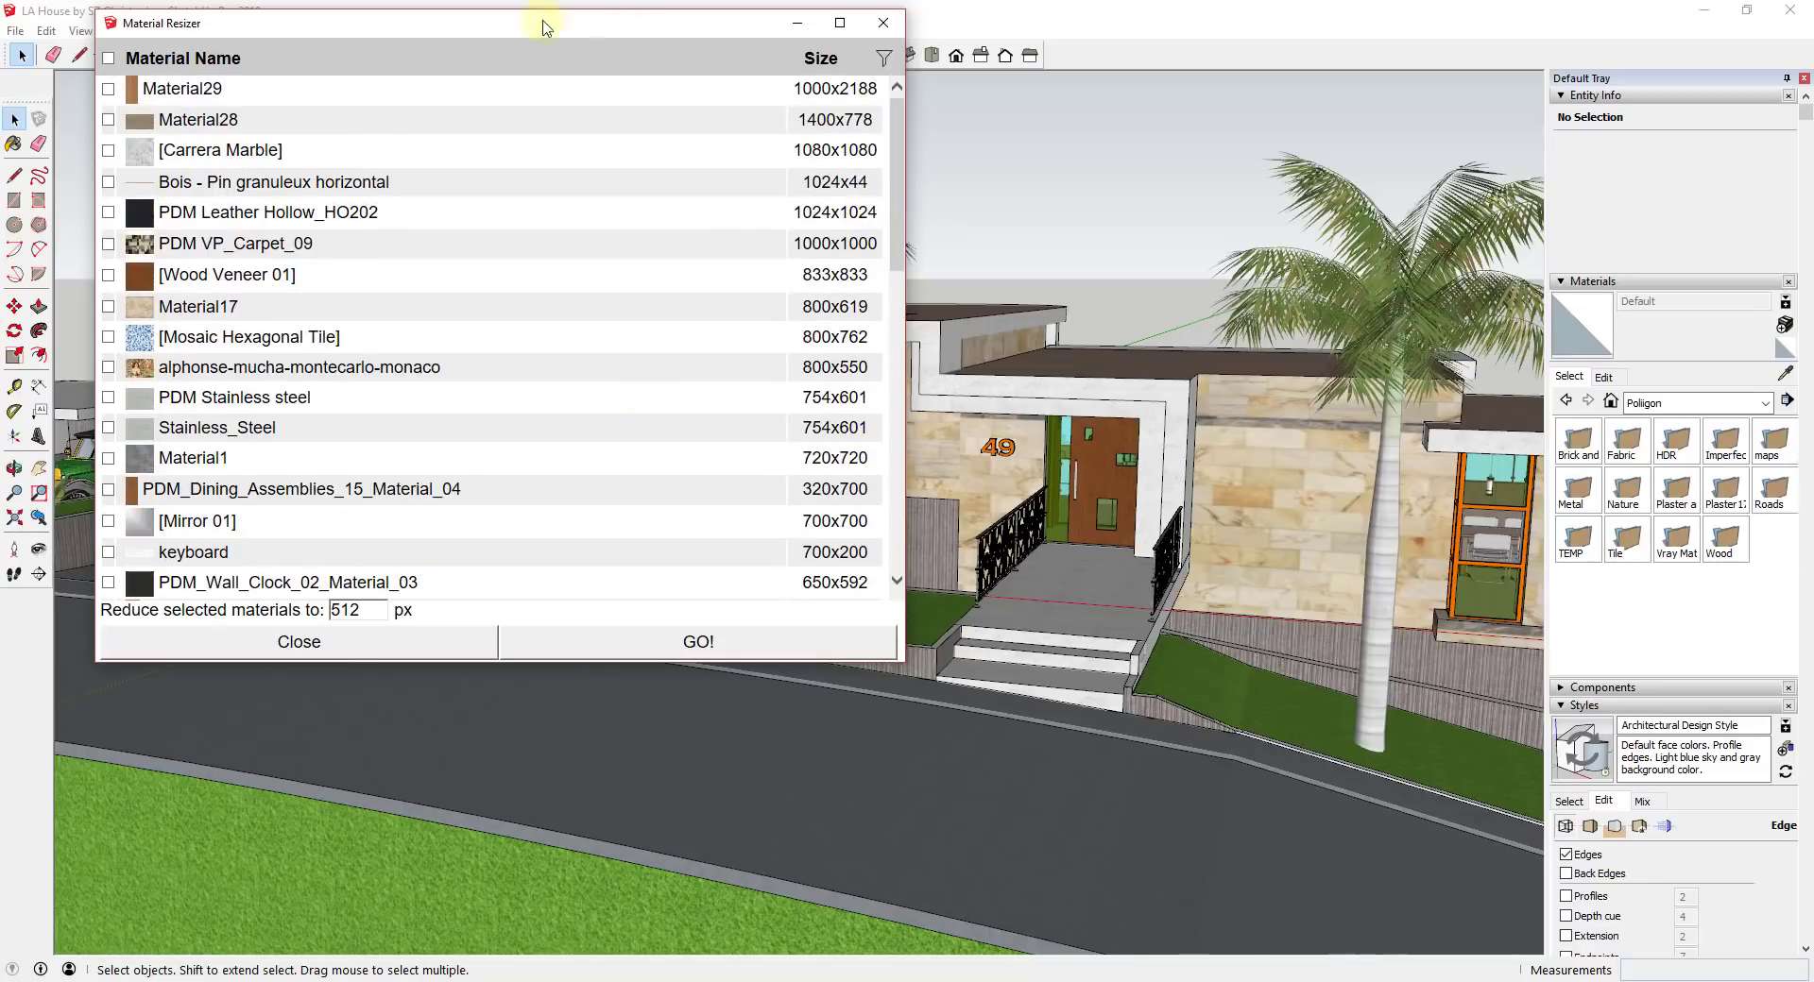
mouse_move(417, 181)
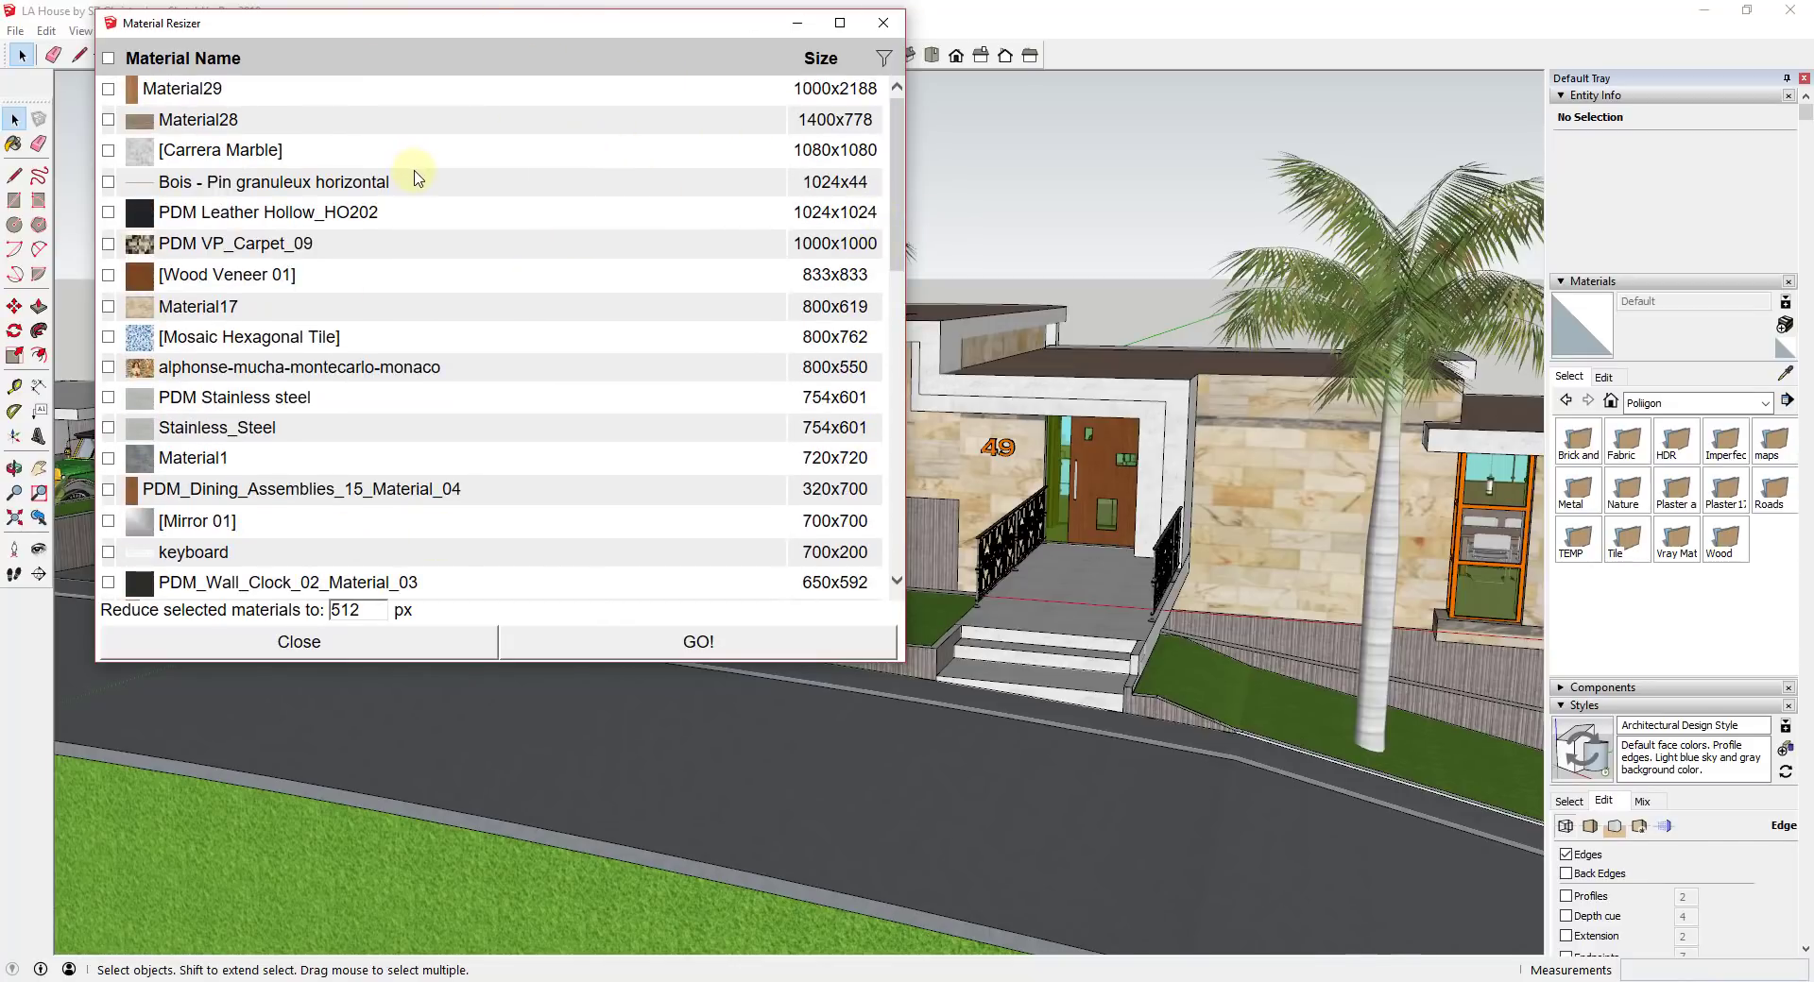
mouse_move(315, 148)
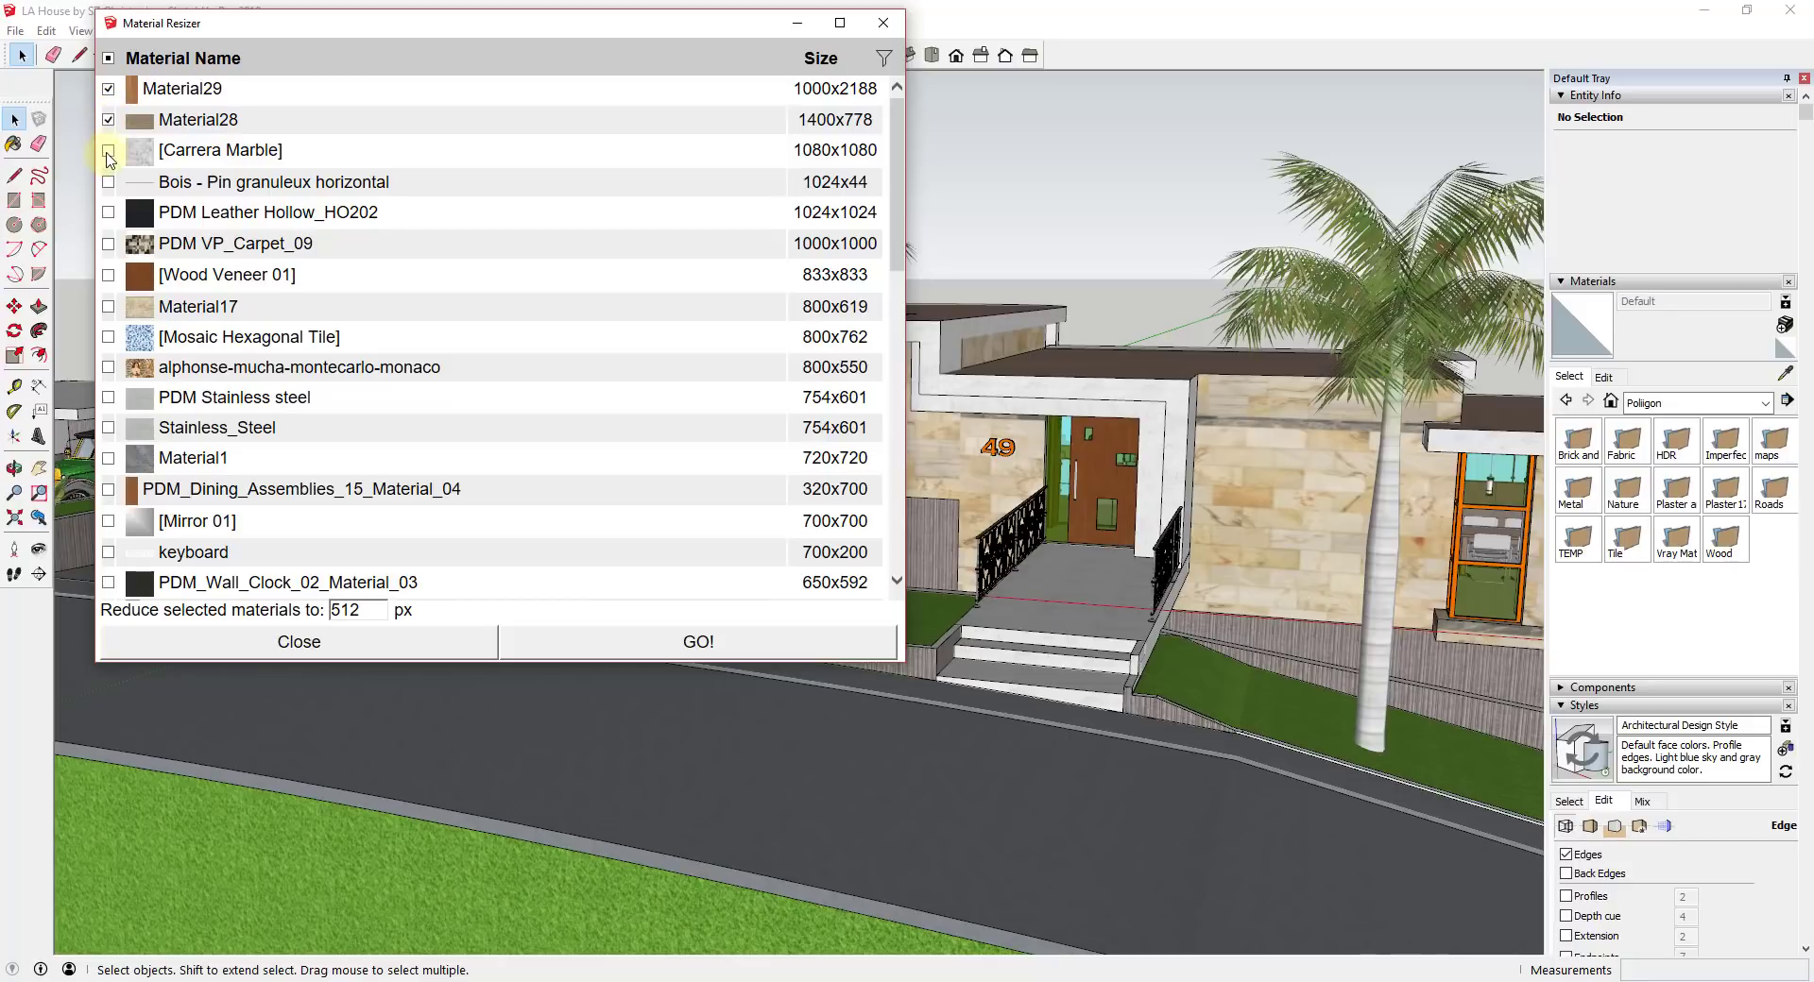
- Mark Material29 through PDM VP_Carpet_09, excluding Stainless_Steel and smaller, and resize to 512 px
click(108, 156)
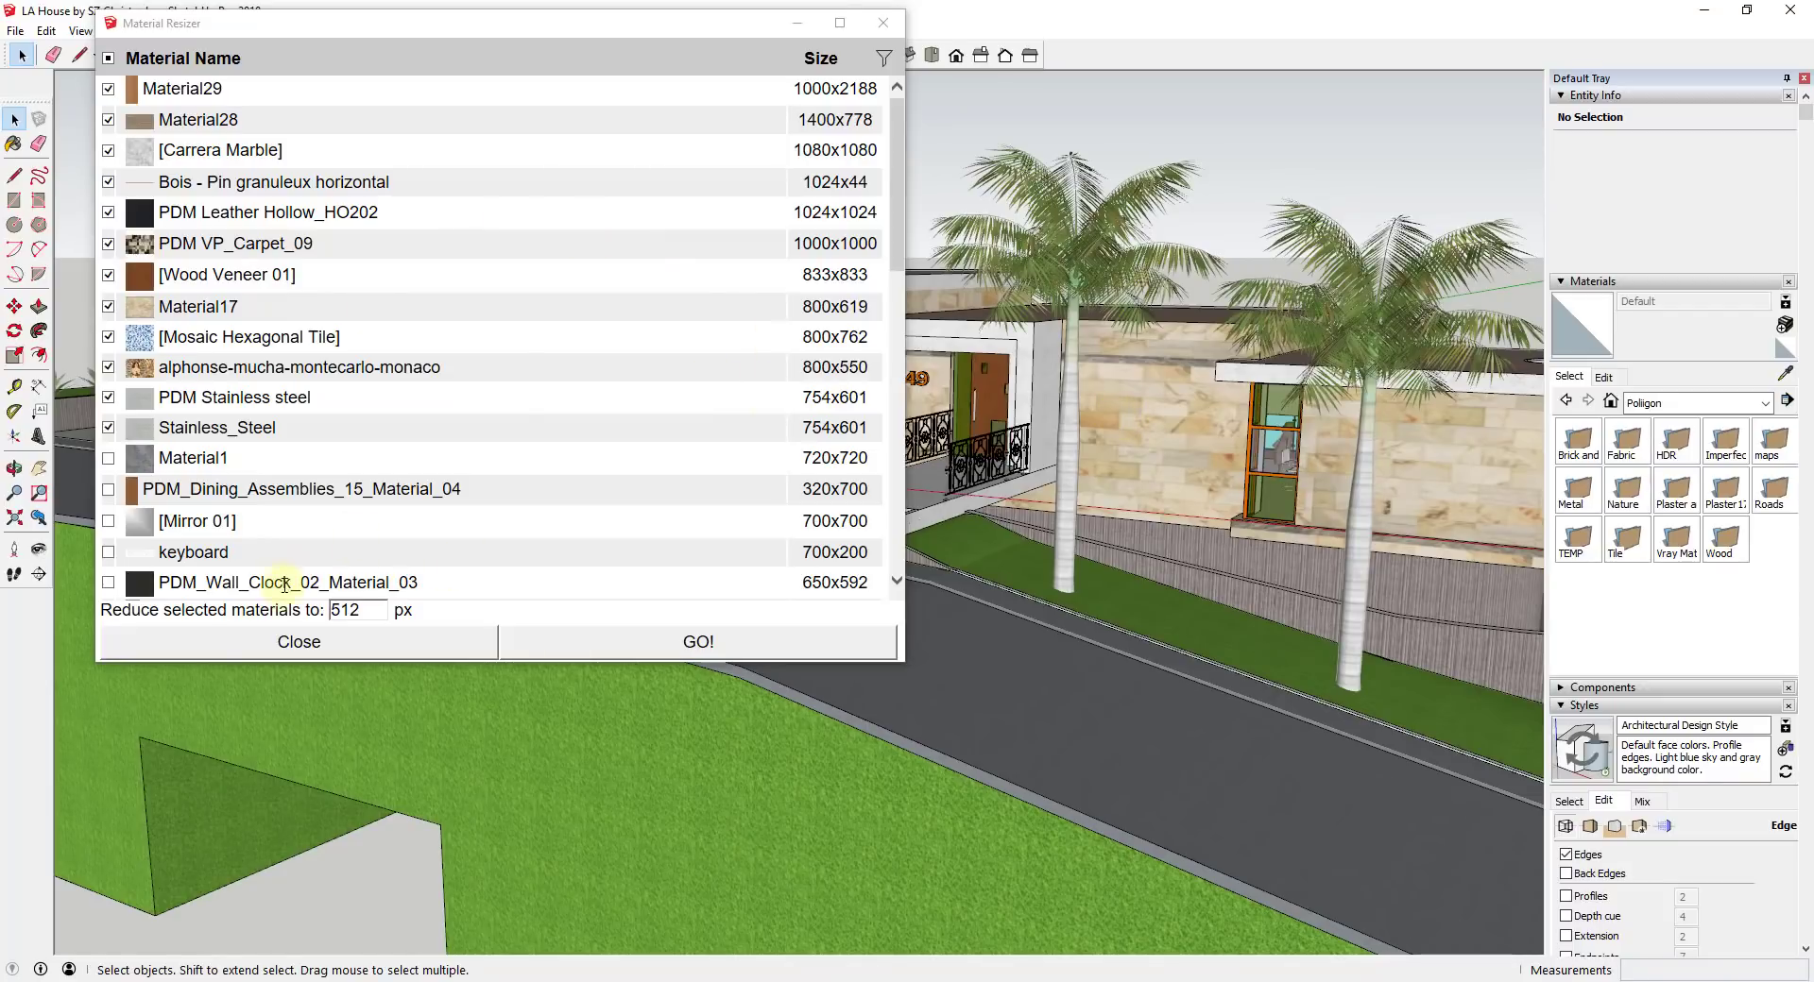
click(353, 610)
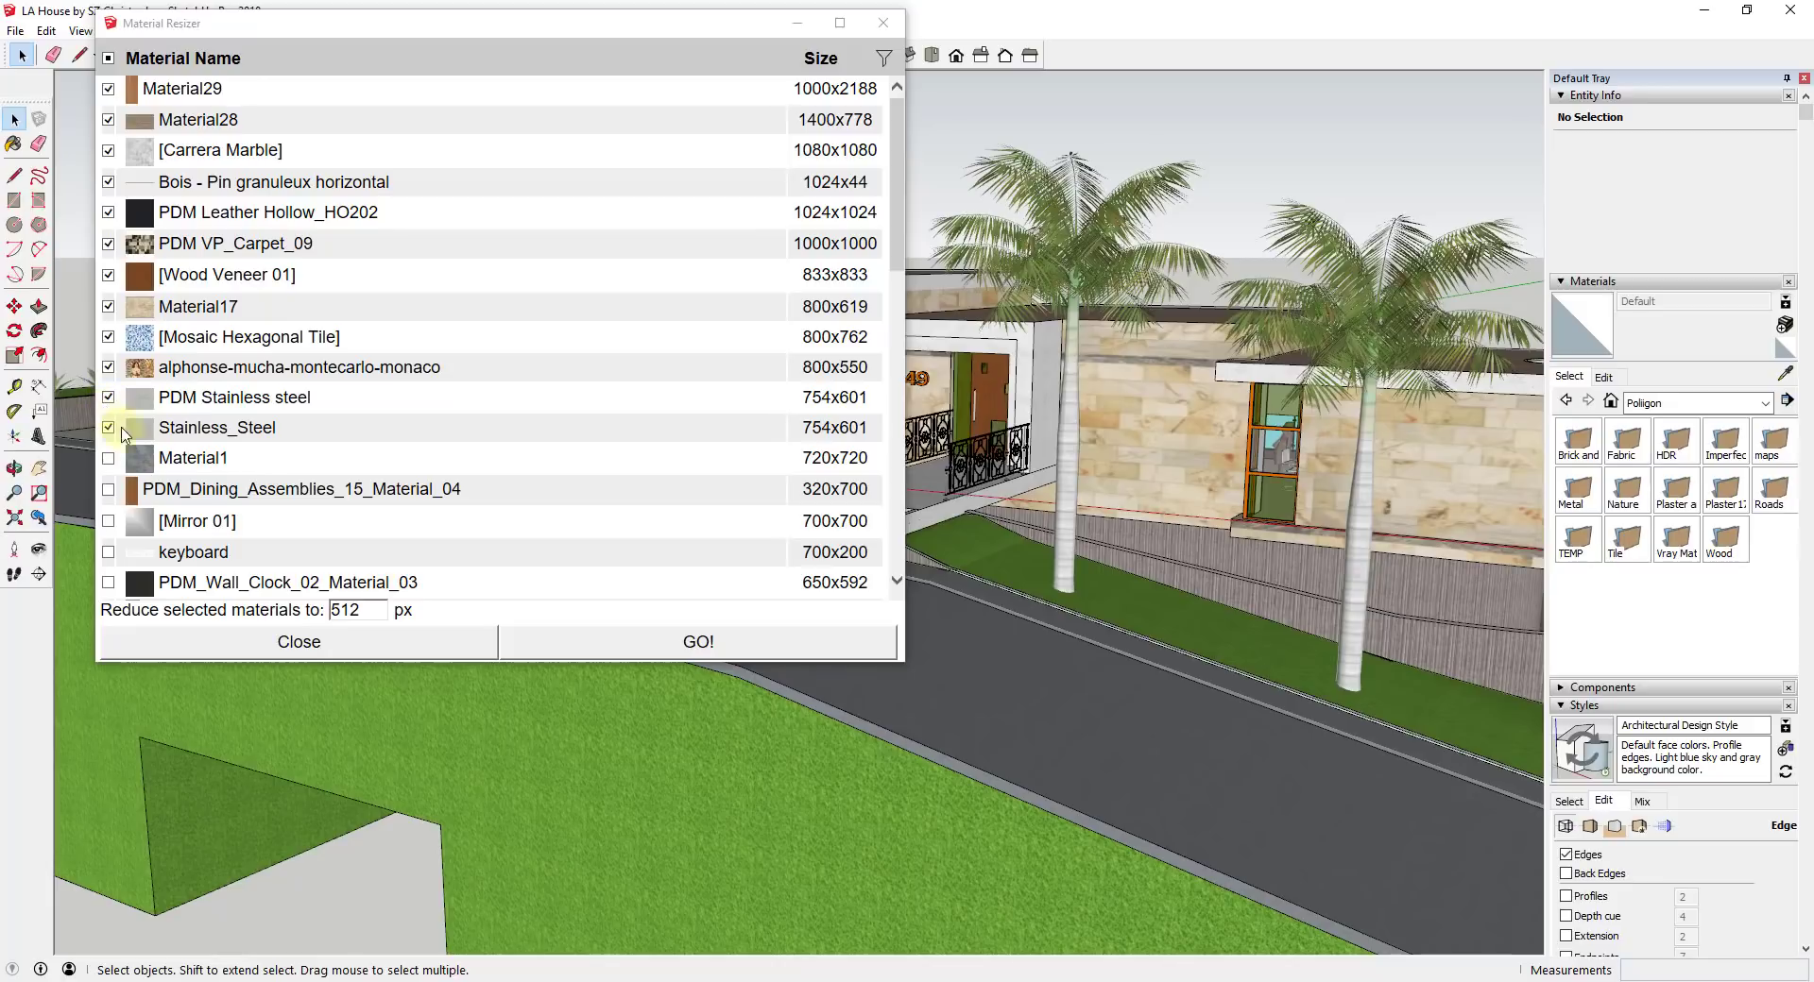
click(107, 427)
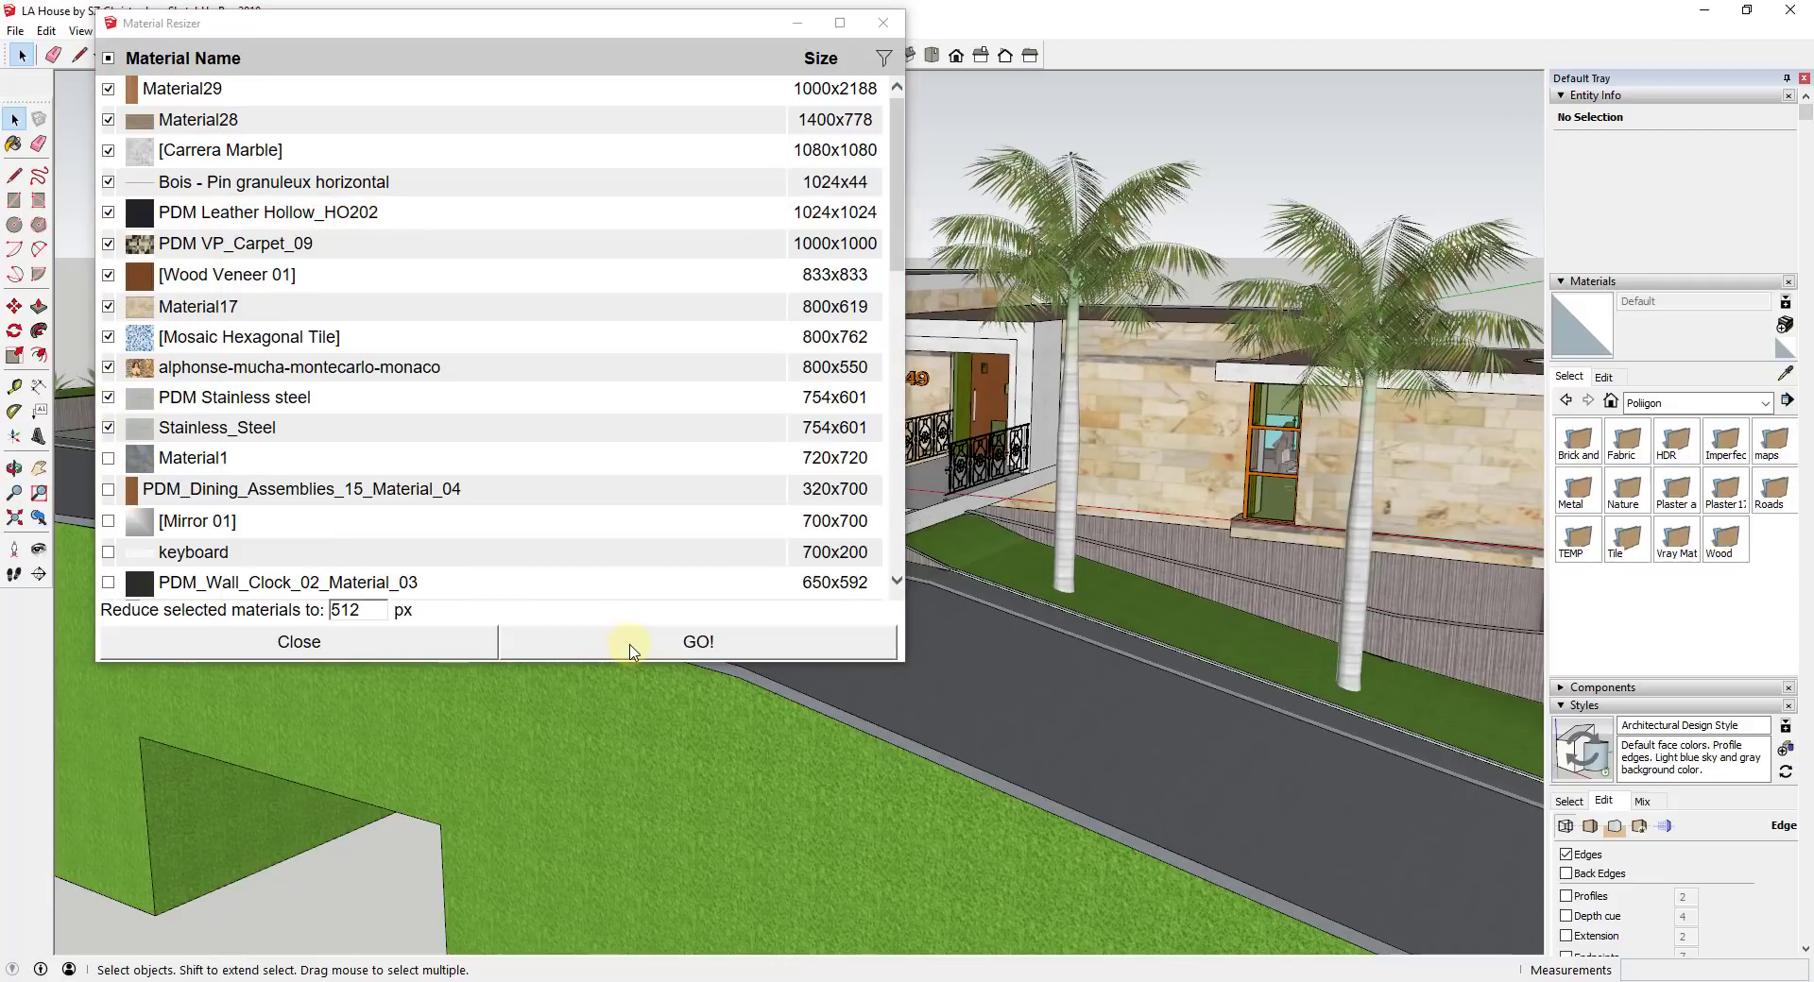
click(108, 397)
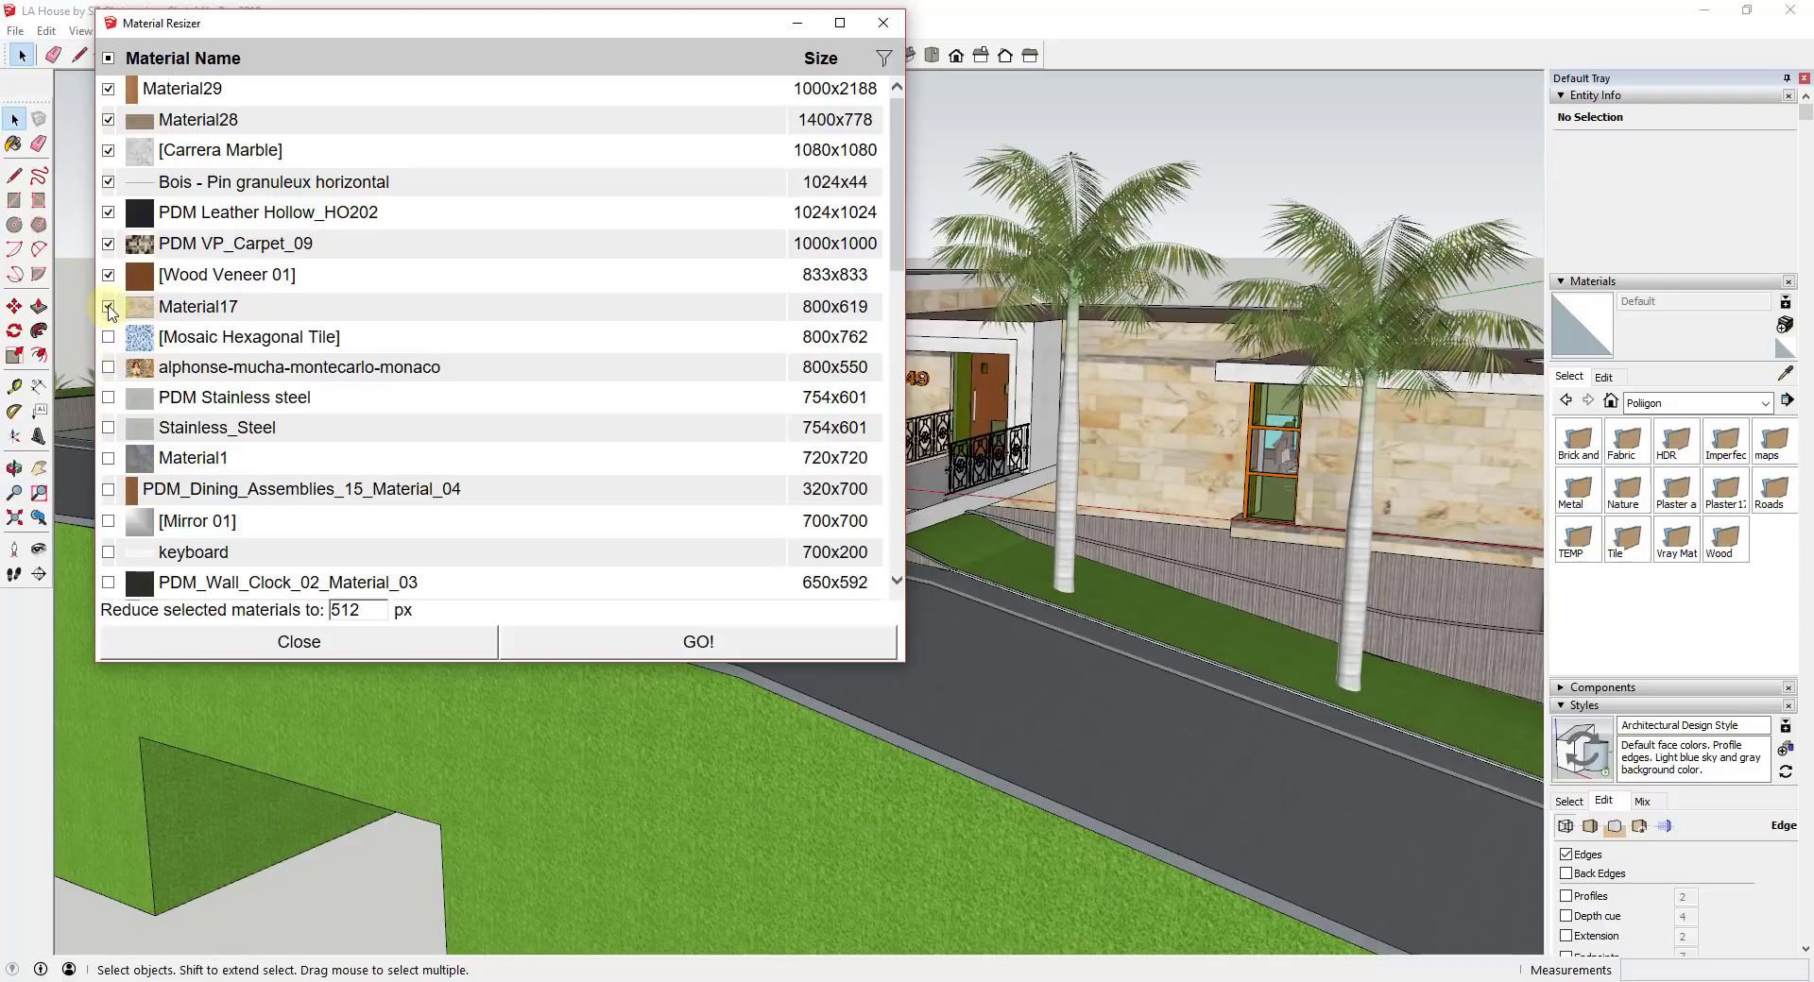
click(108, 305)
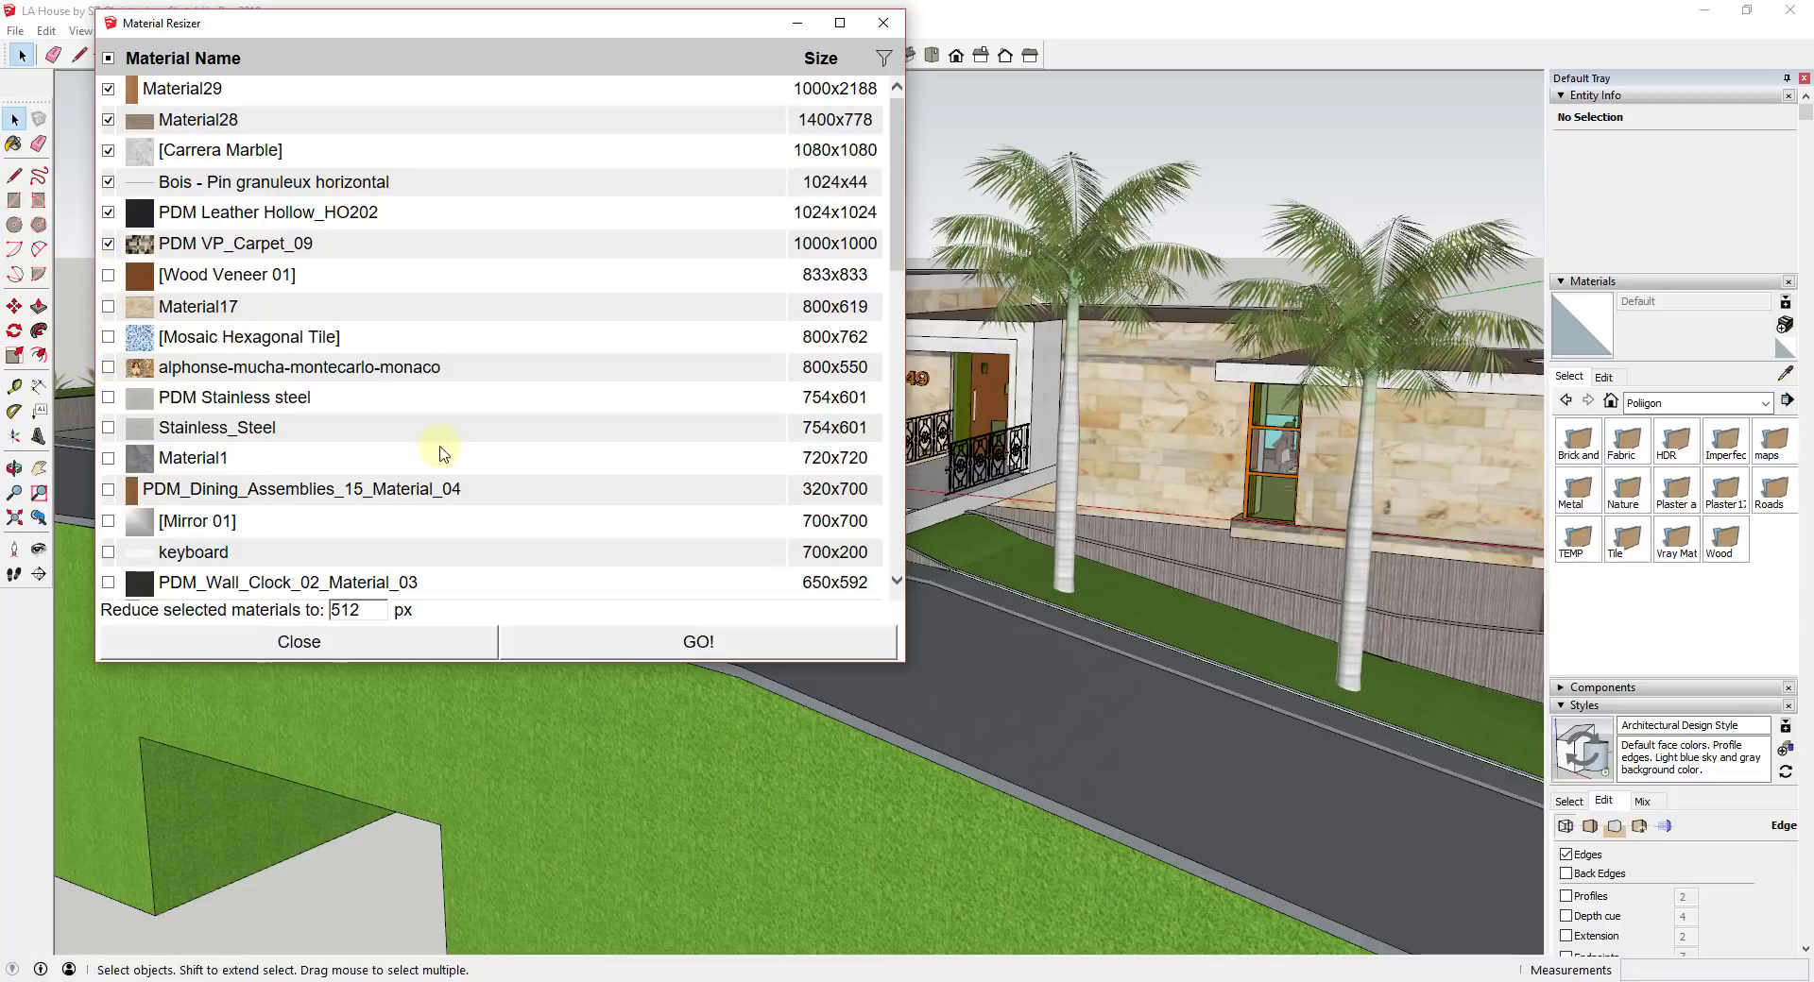
click(697, 643)
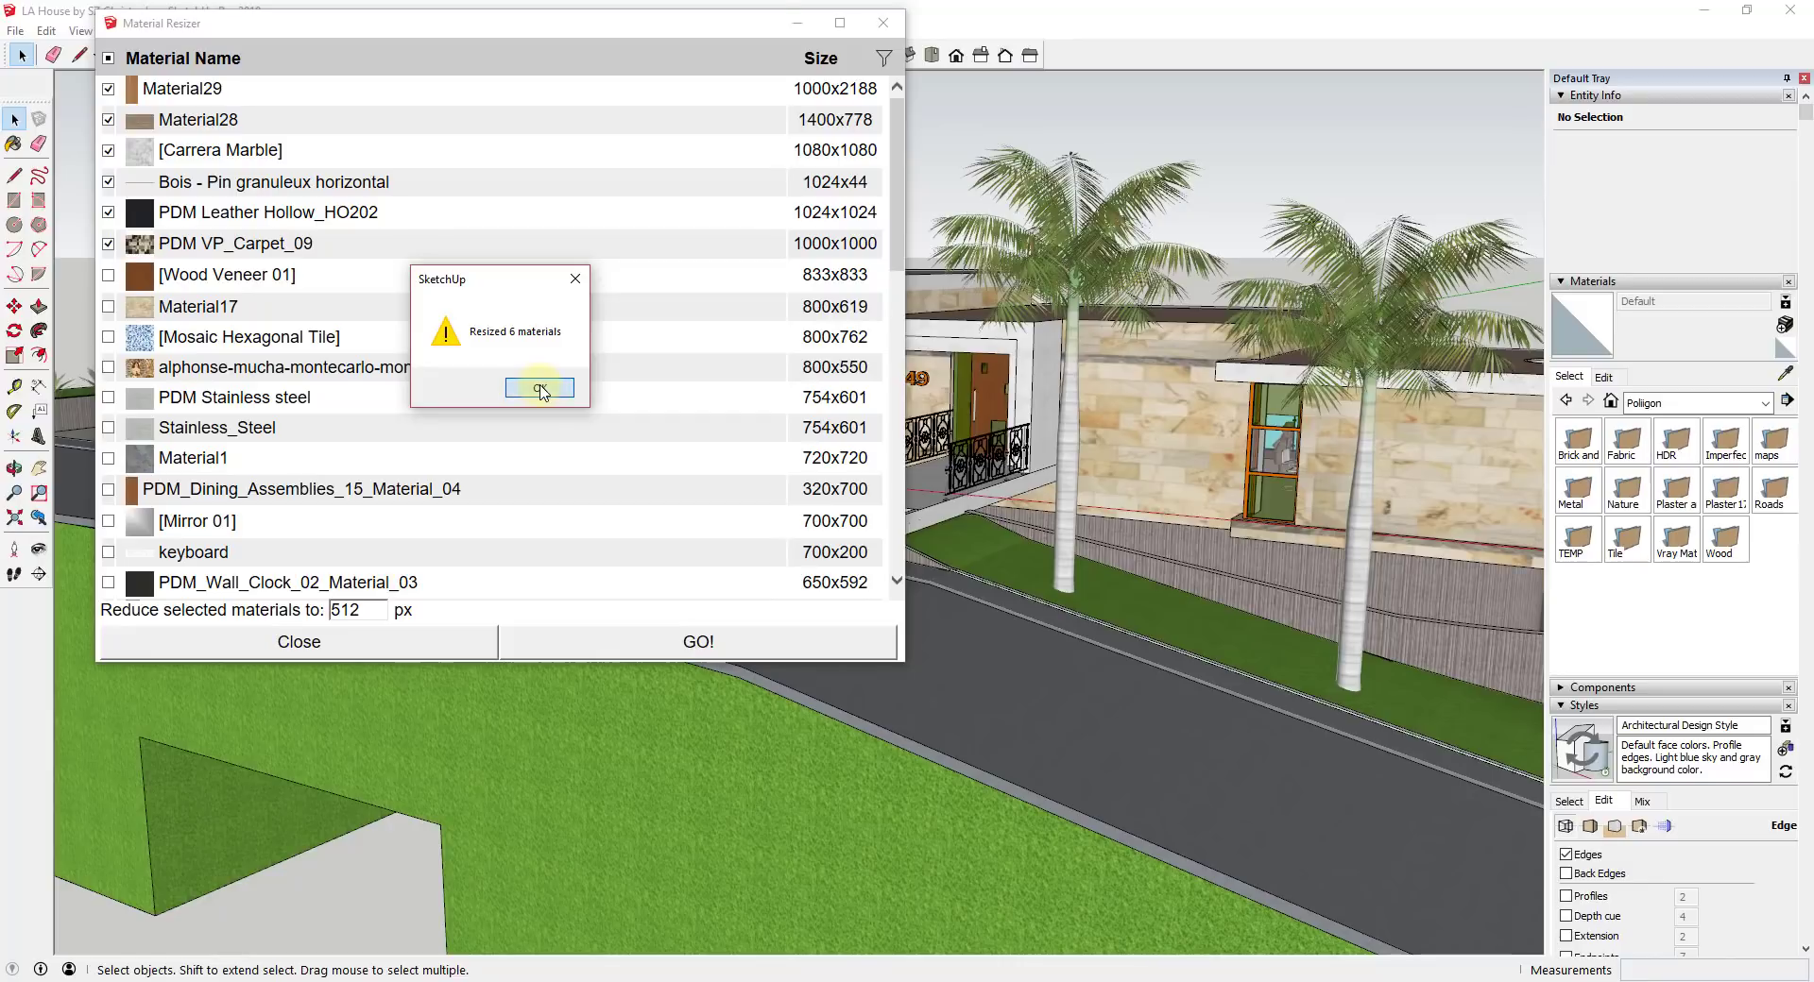
- Dismiss the 'Resized 6 materials' confirmation to see the 512-based sizes
click(539, 387)
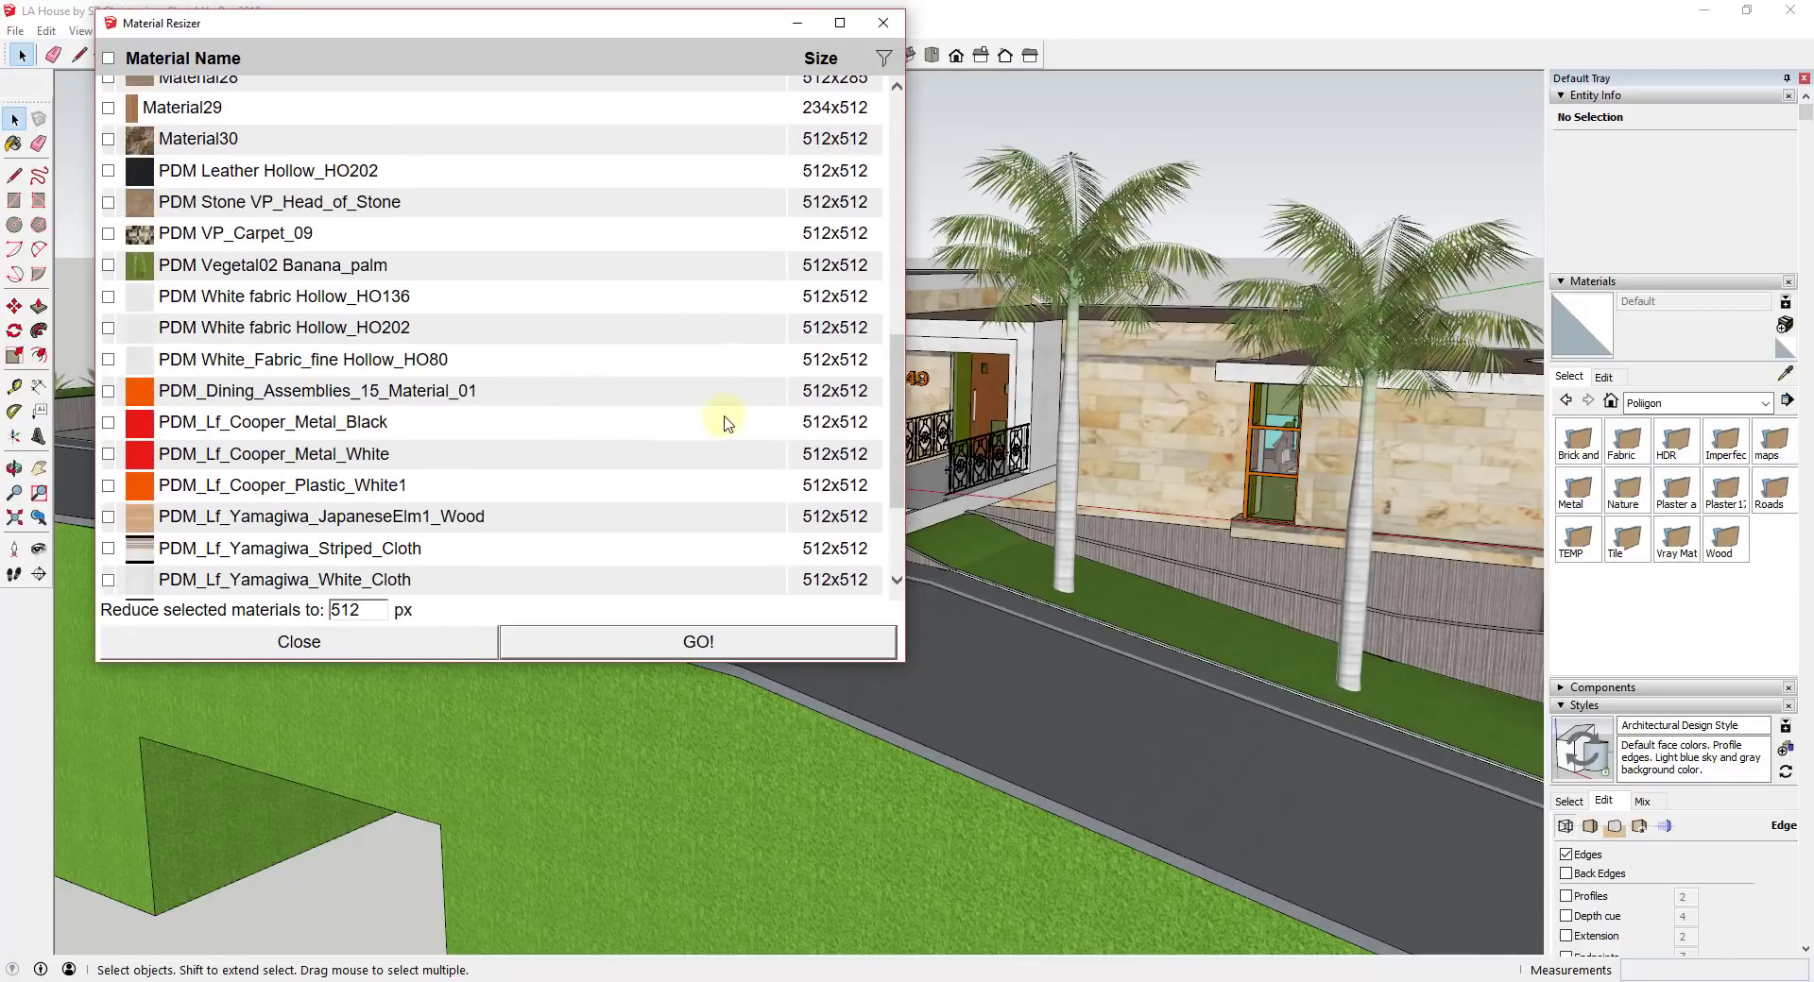
mouse_move(283, 187)
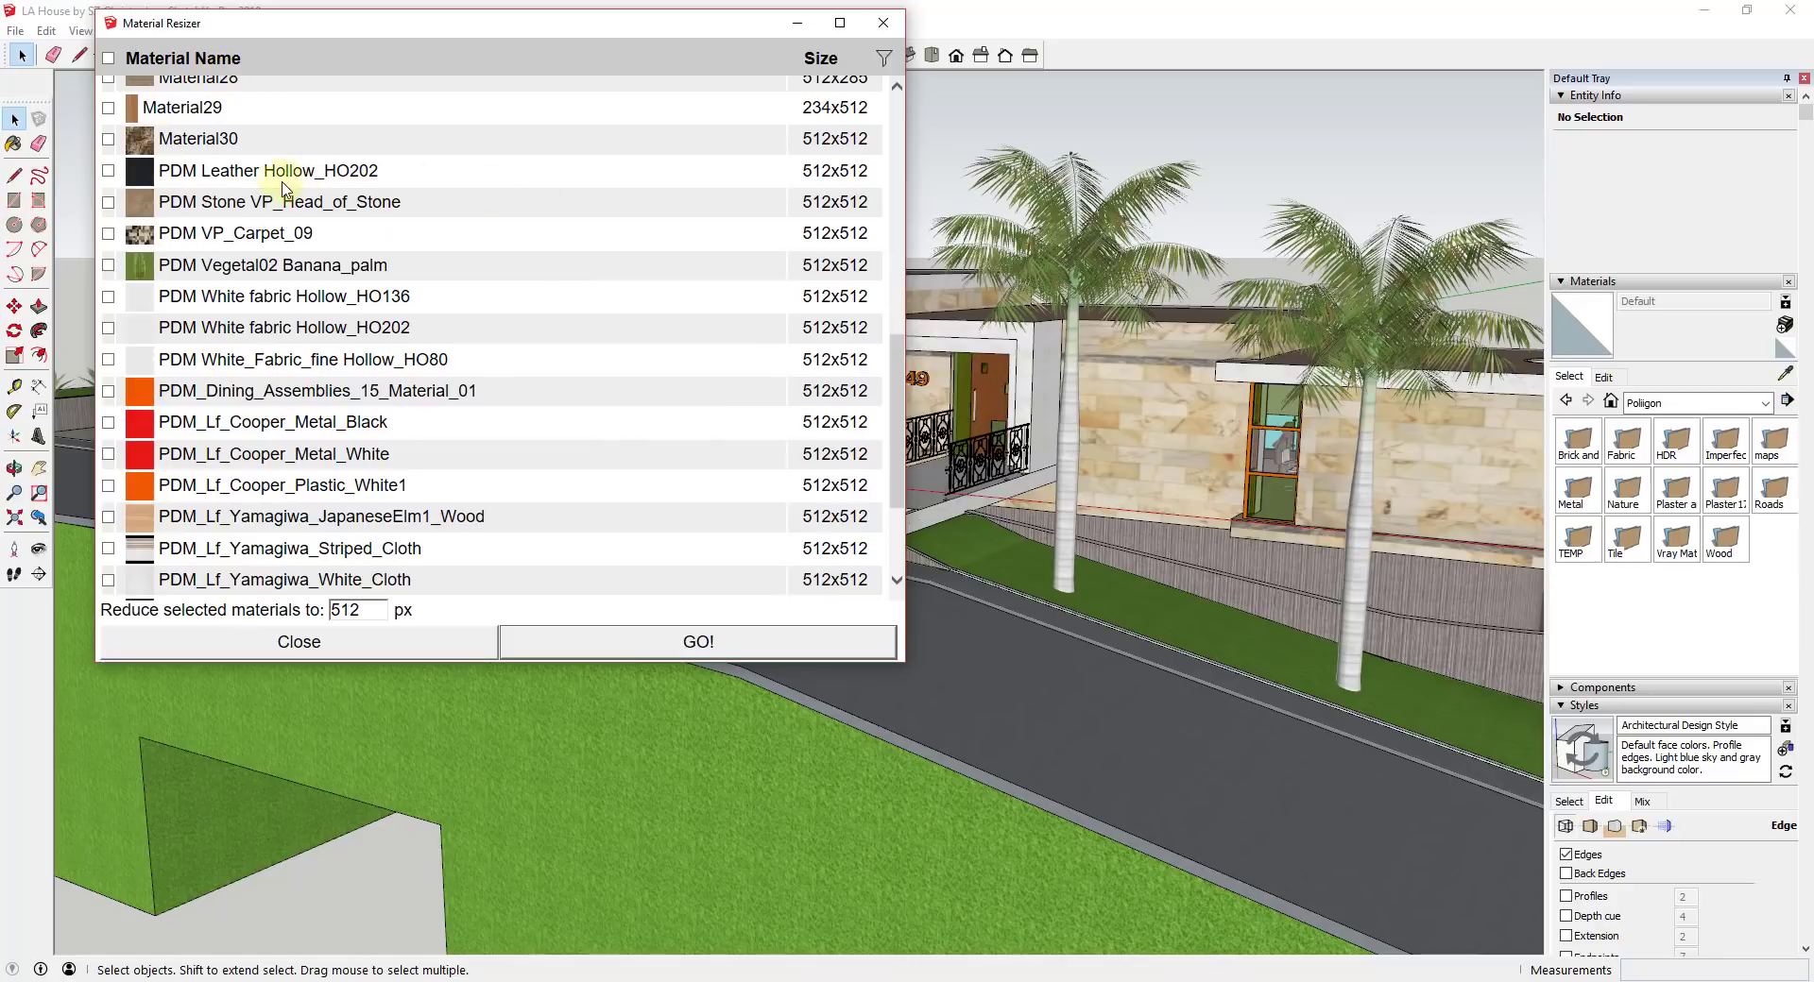
mouse_move(399, 336)
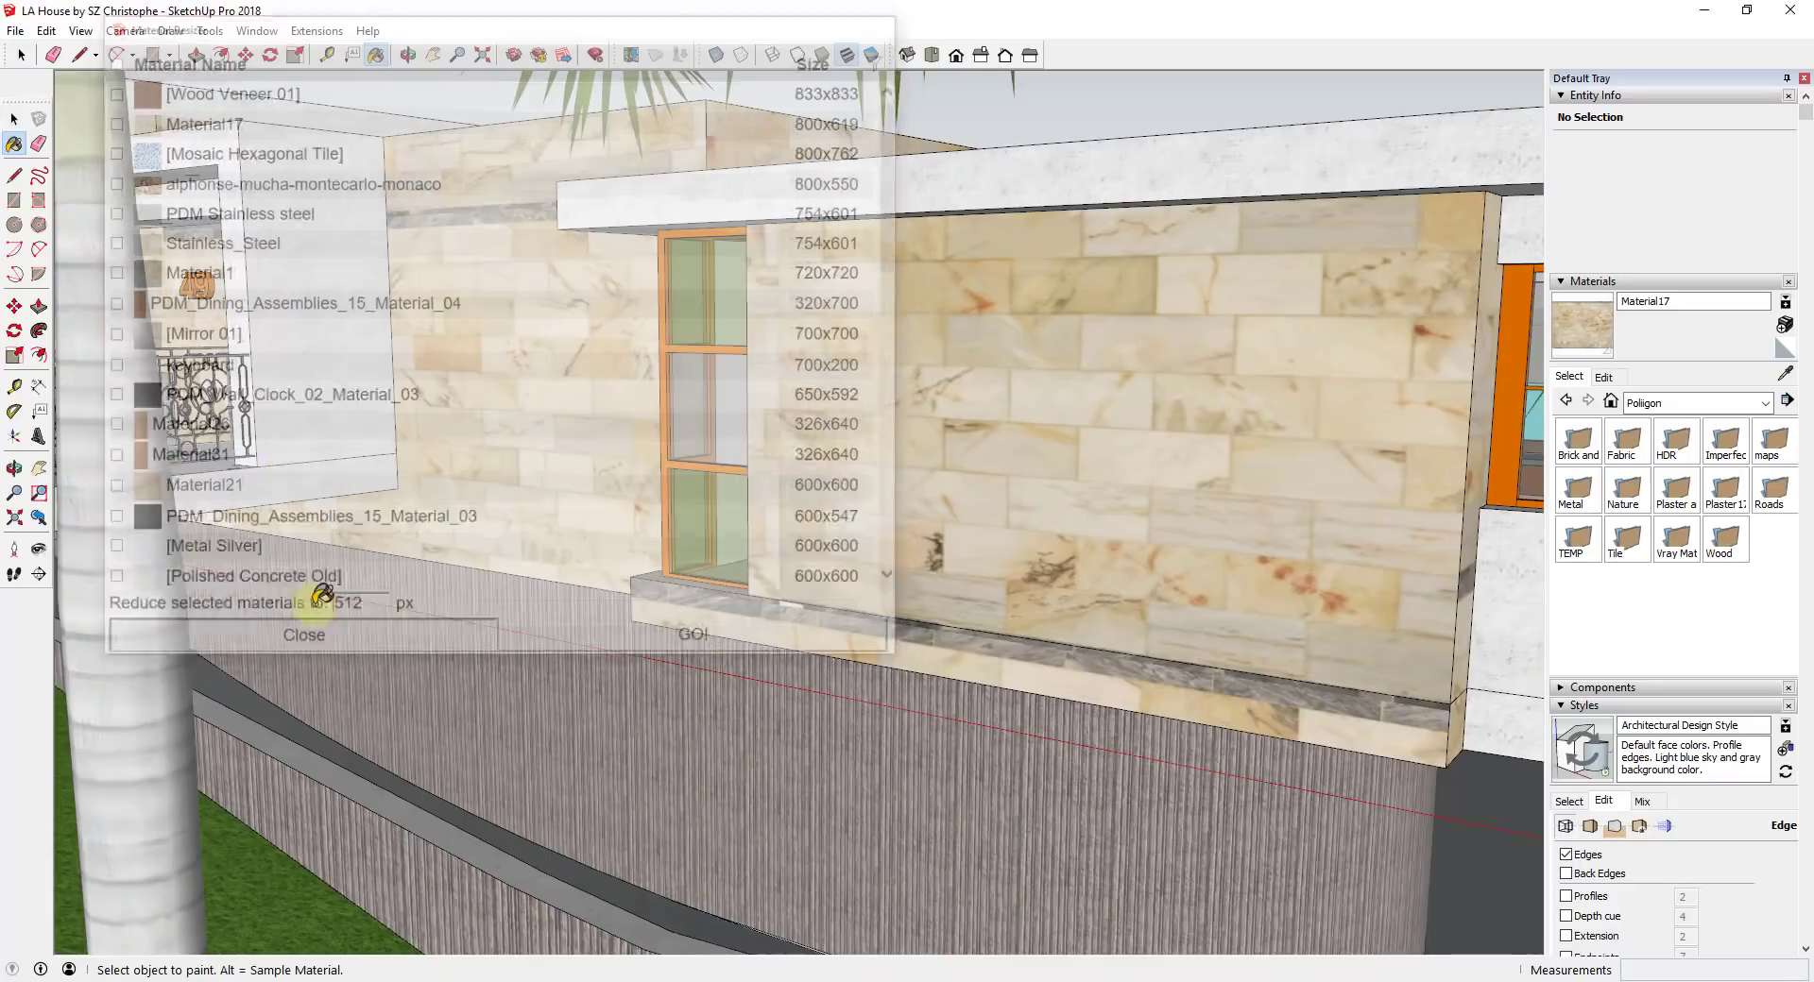
- Save the model as a copy named 'LA House by SZ Christophe Reduced'
click(15, 30)
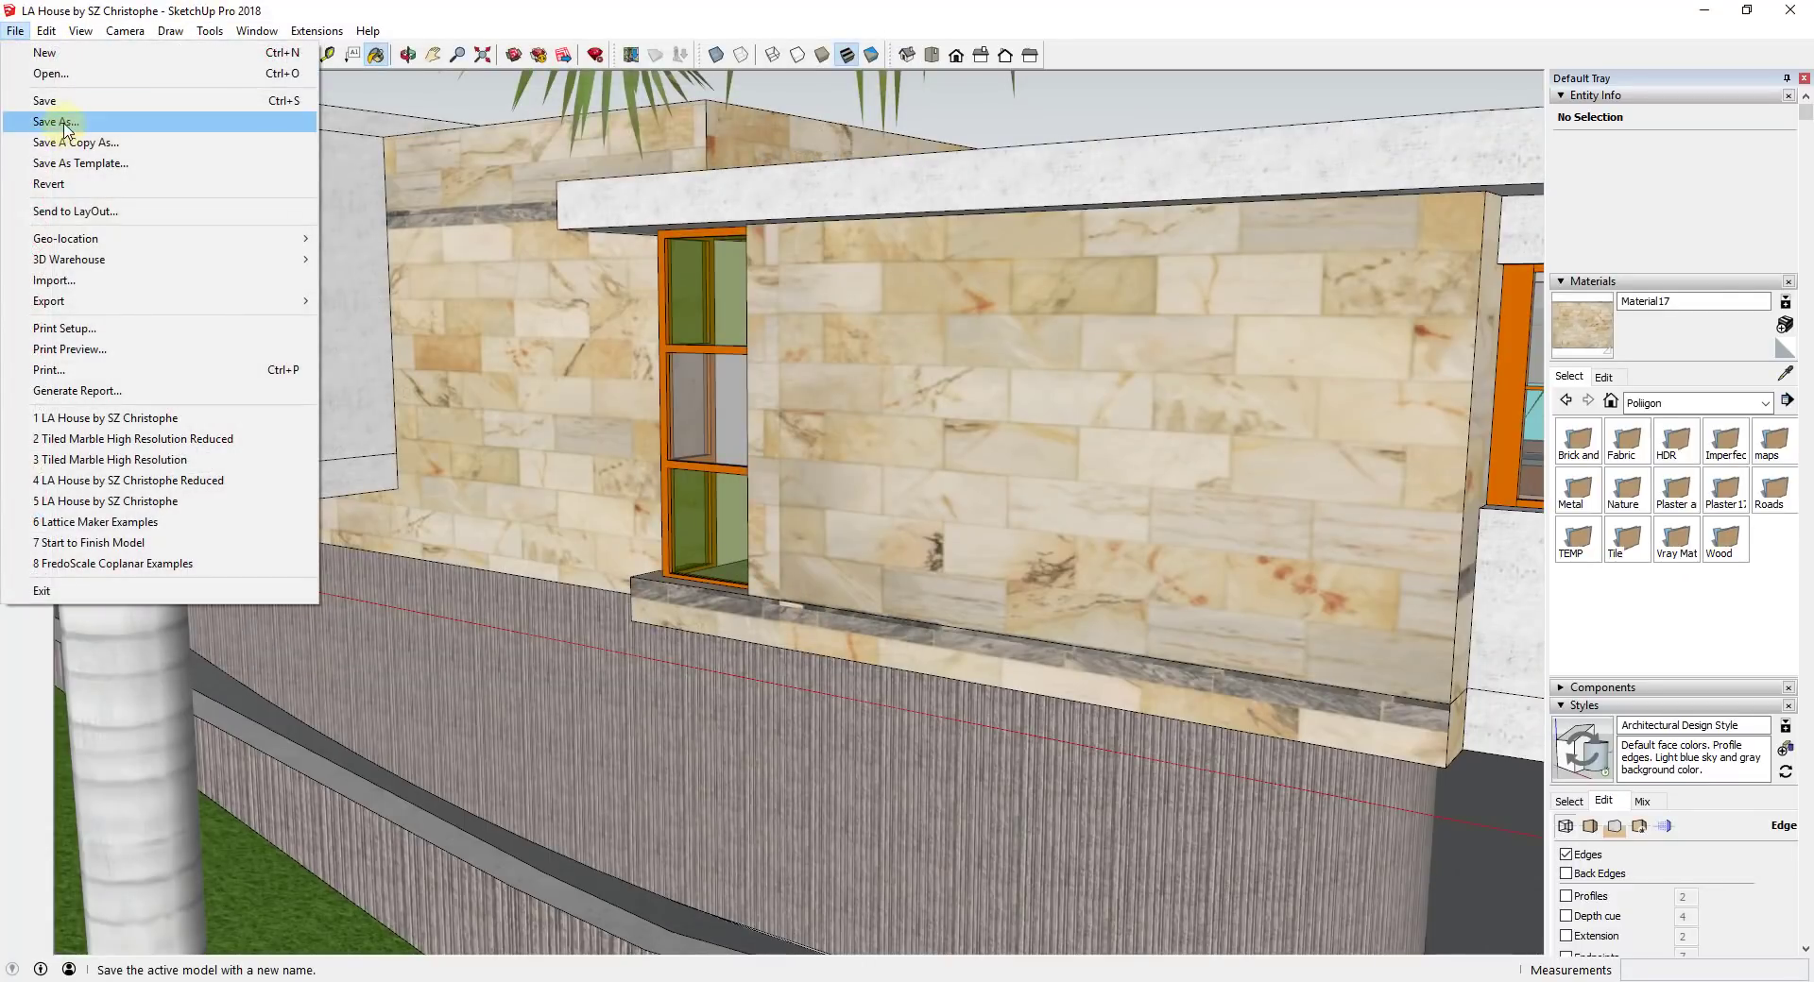
click(56, 122)
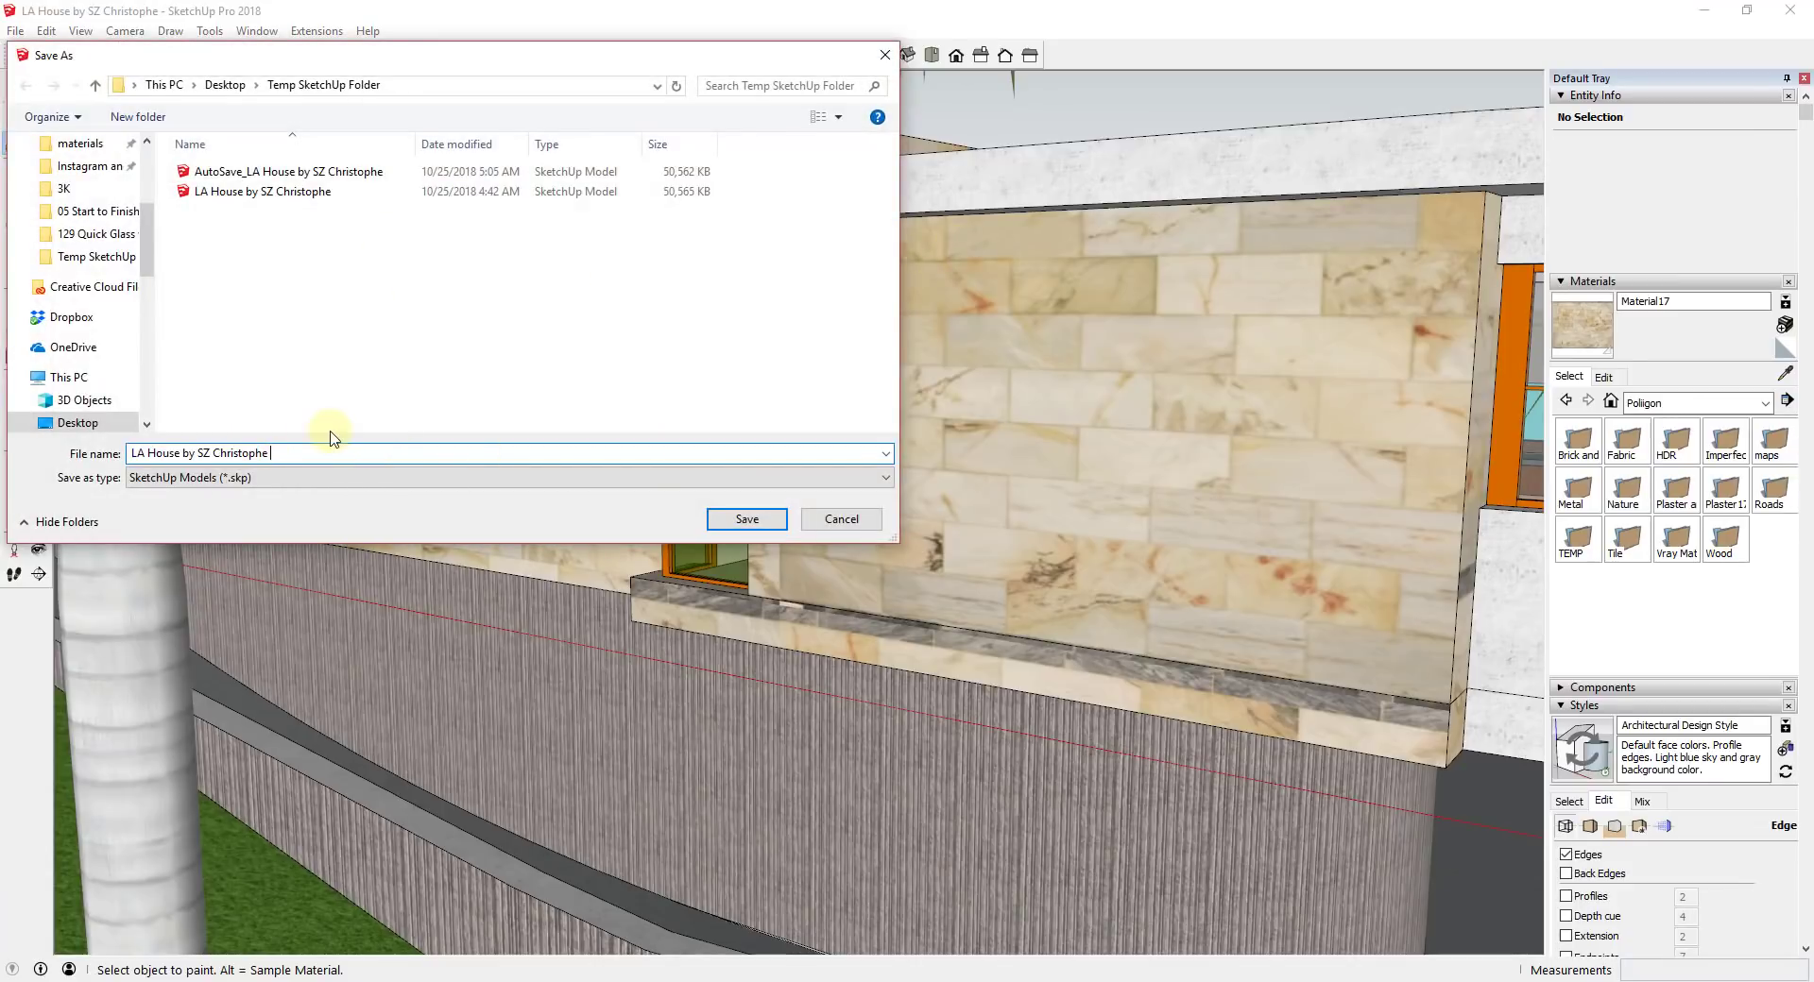
text(Reduce)
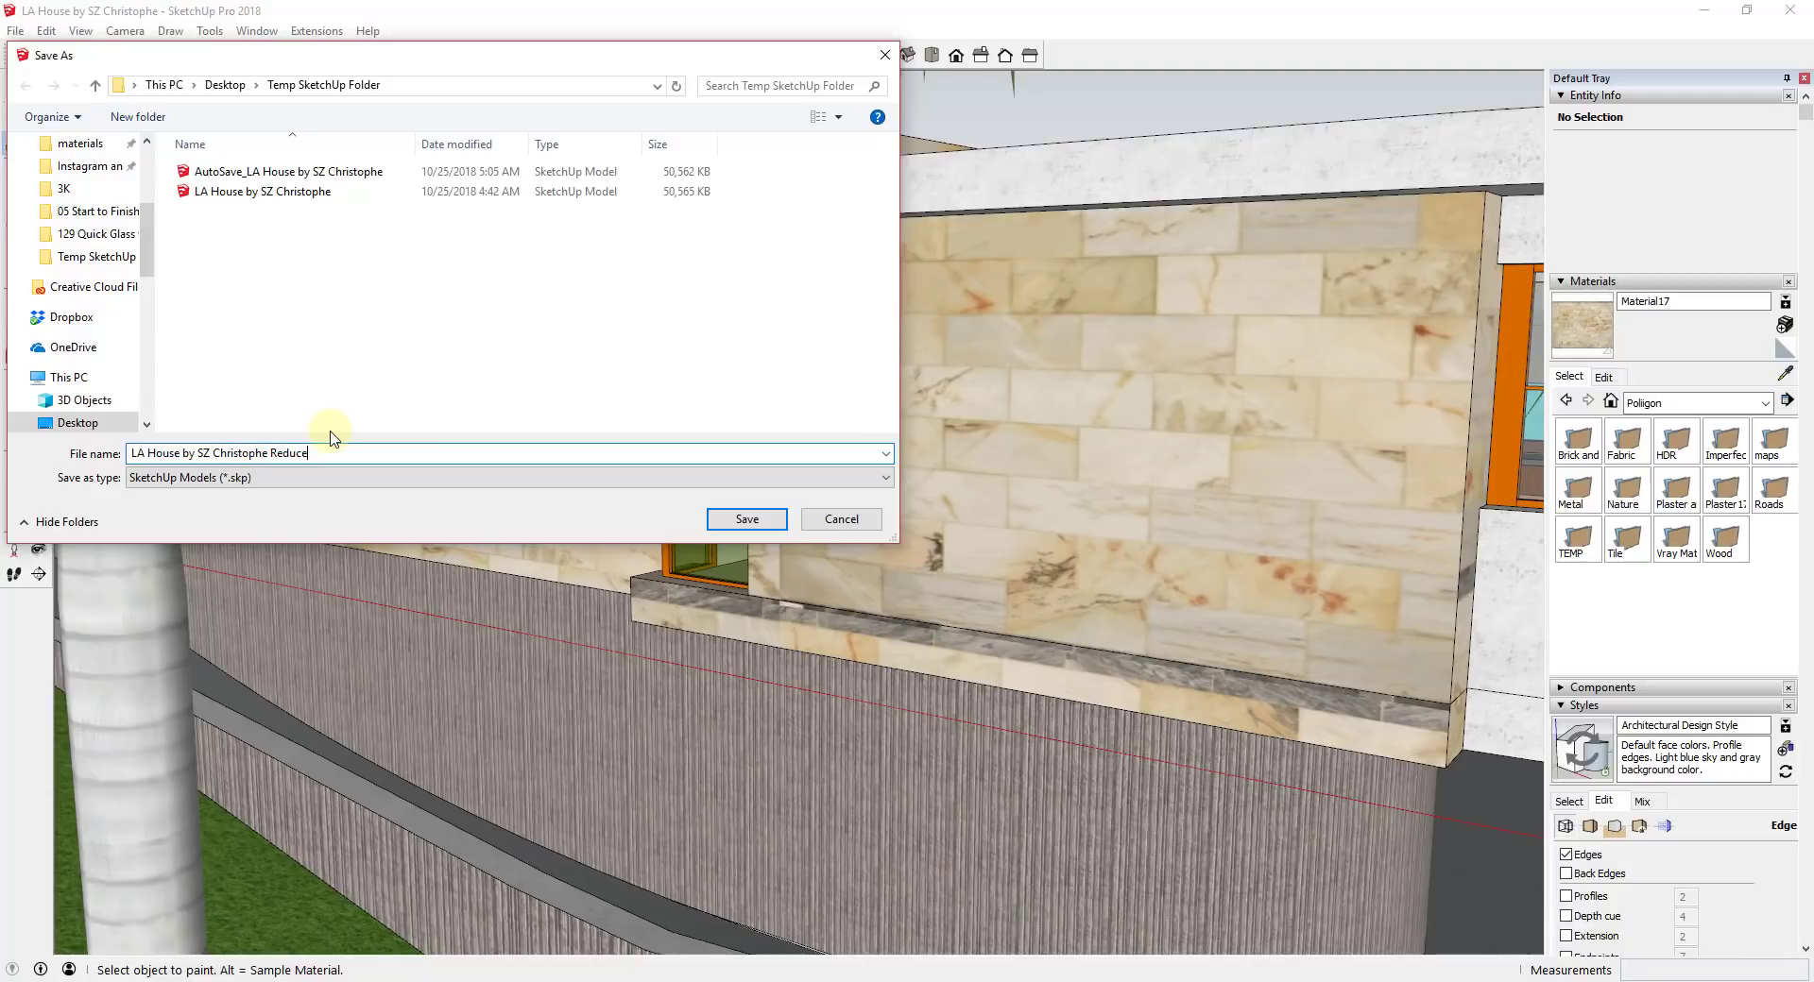
click(746, 519)
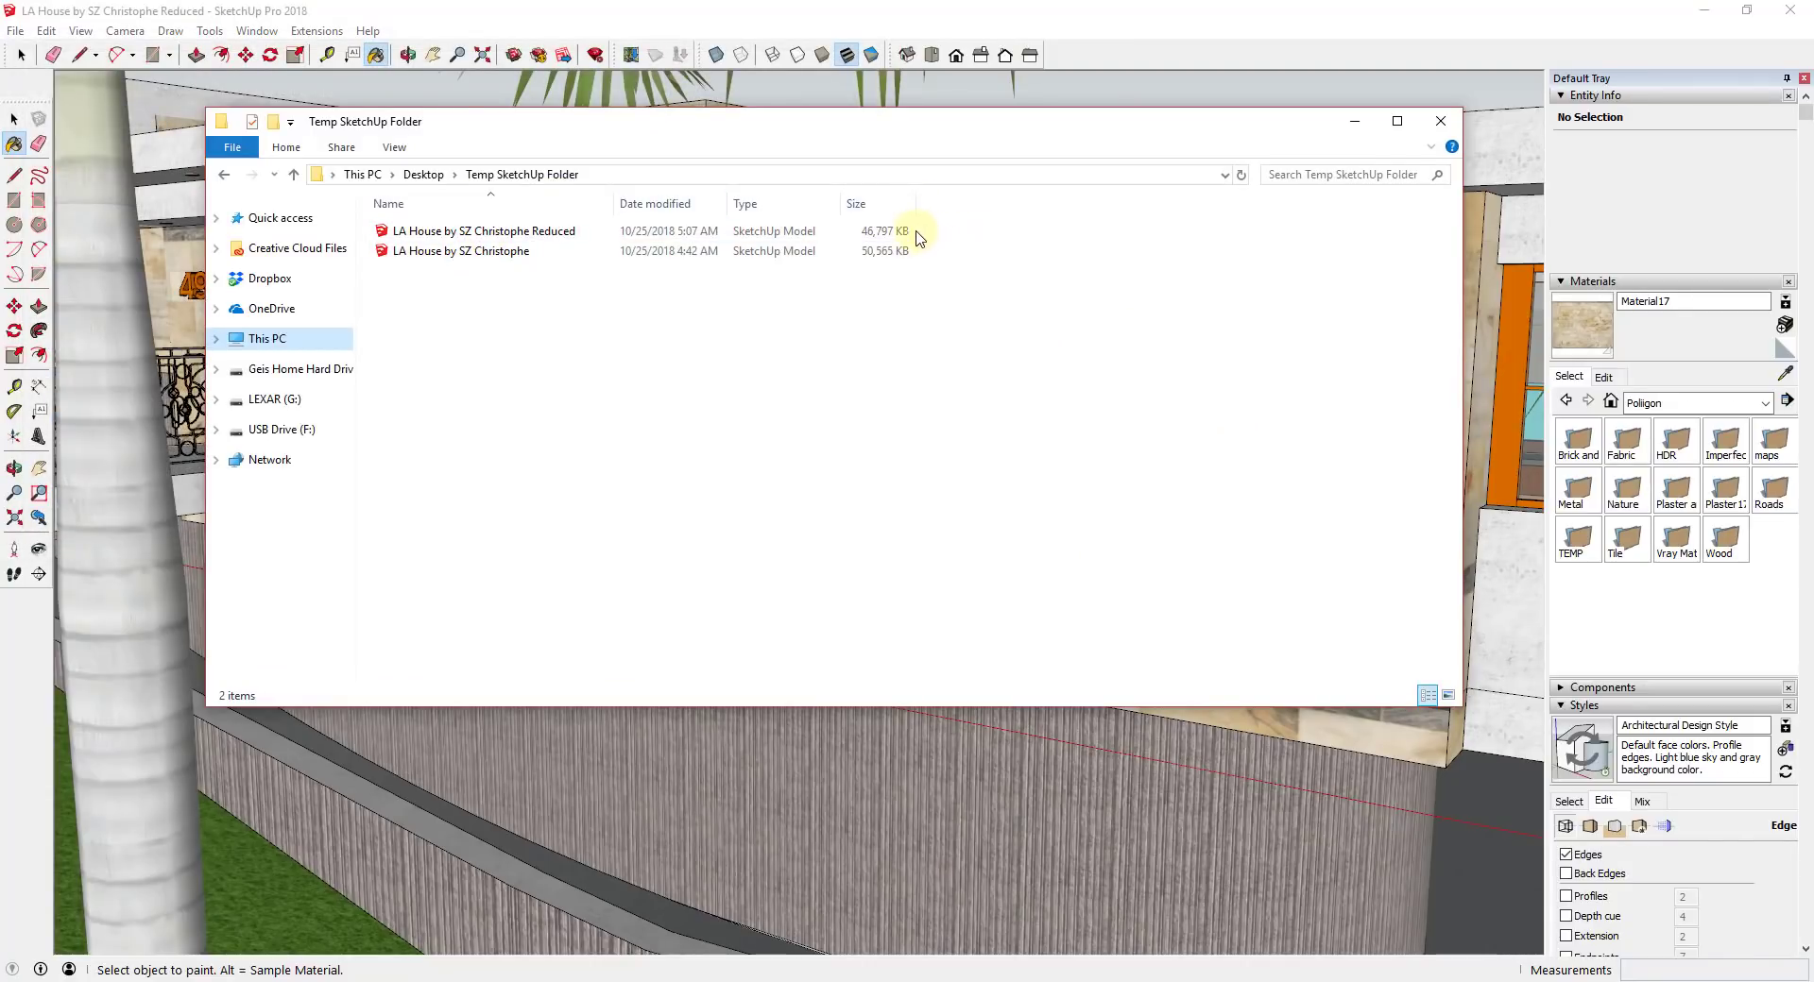
- Compare the Reduced file (46,797 KB) against the original (50,565 KB), then close Explorer
click(484, 230)
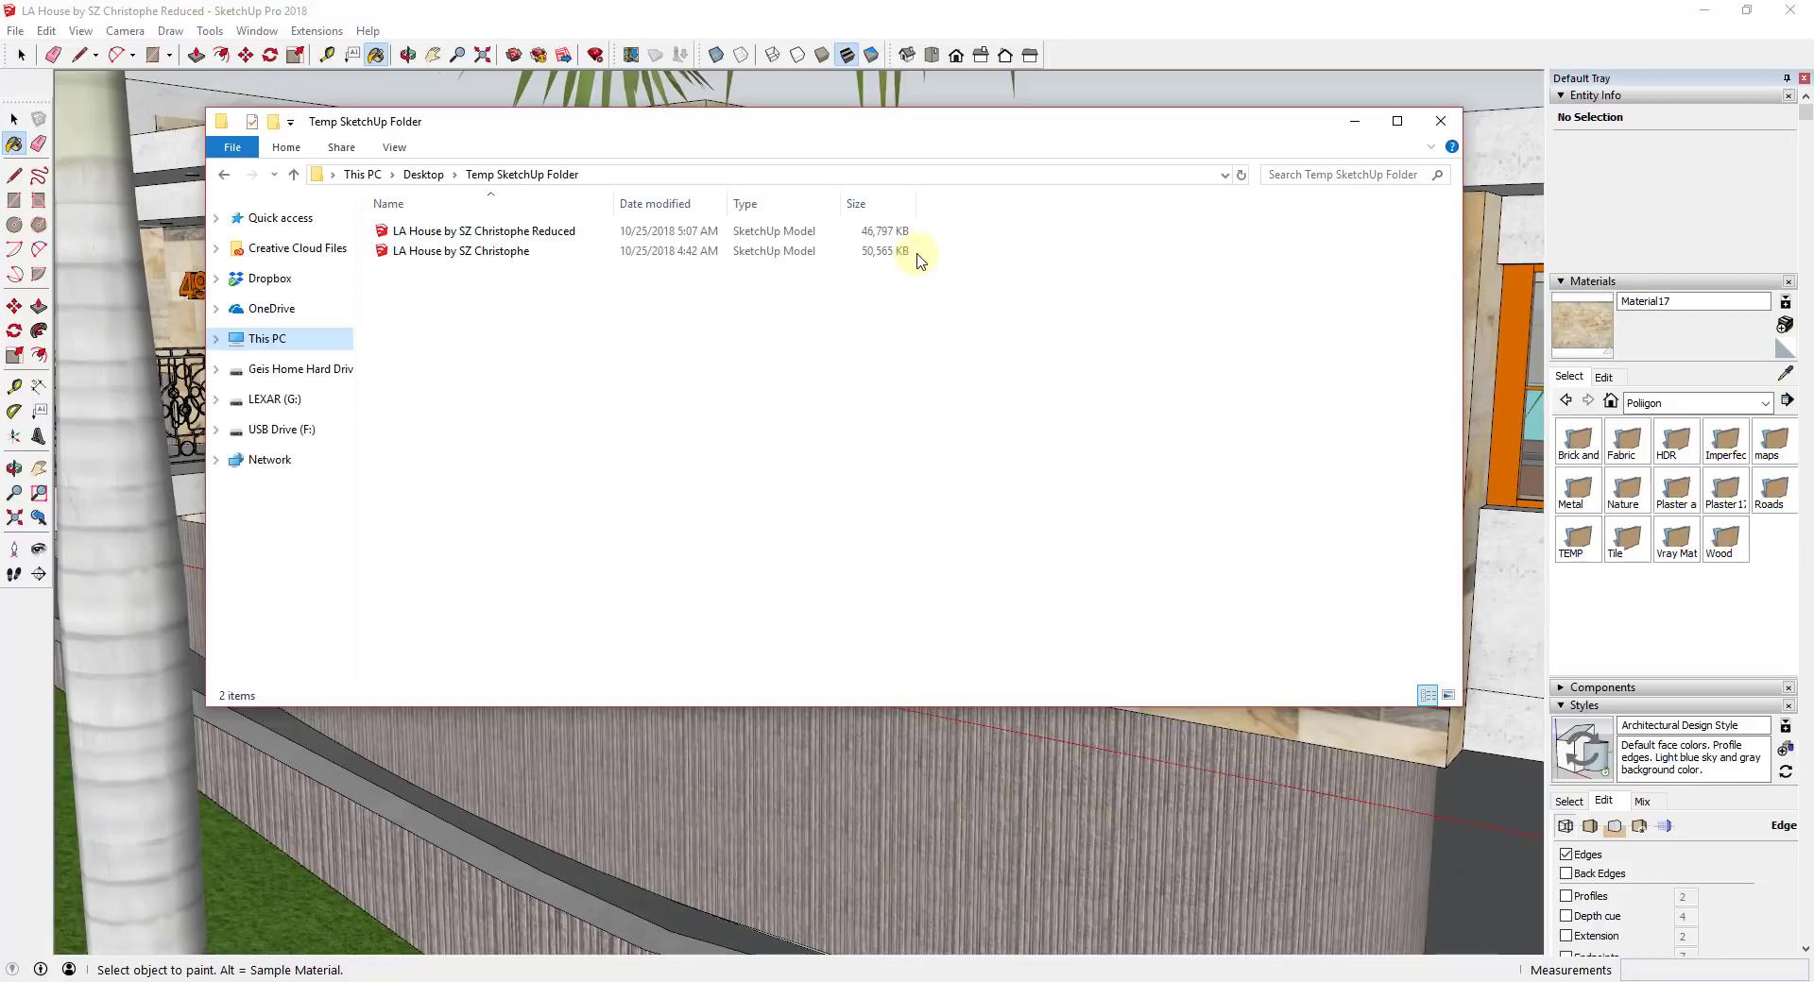
mouse_move(925, 452)
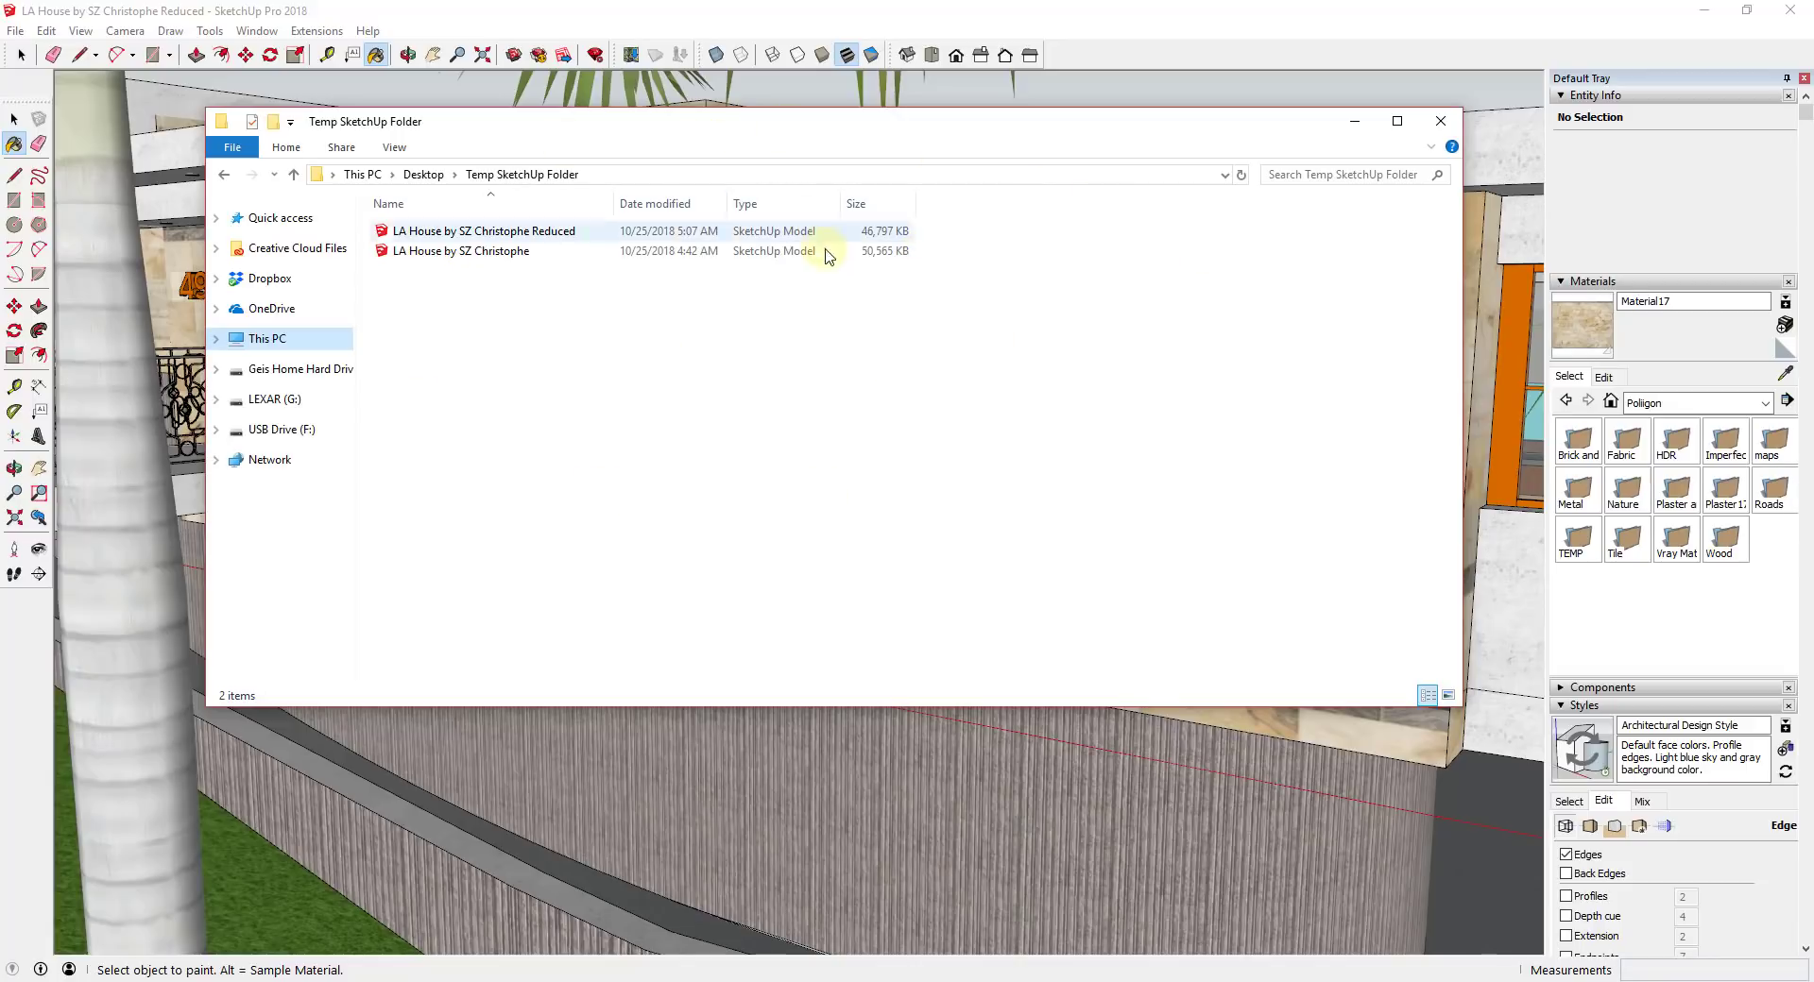
click(460, 251)
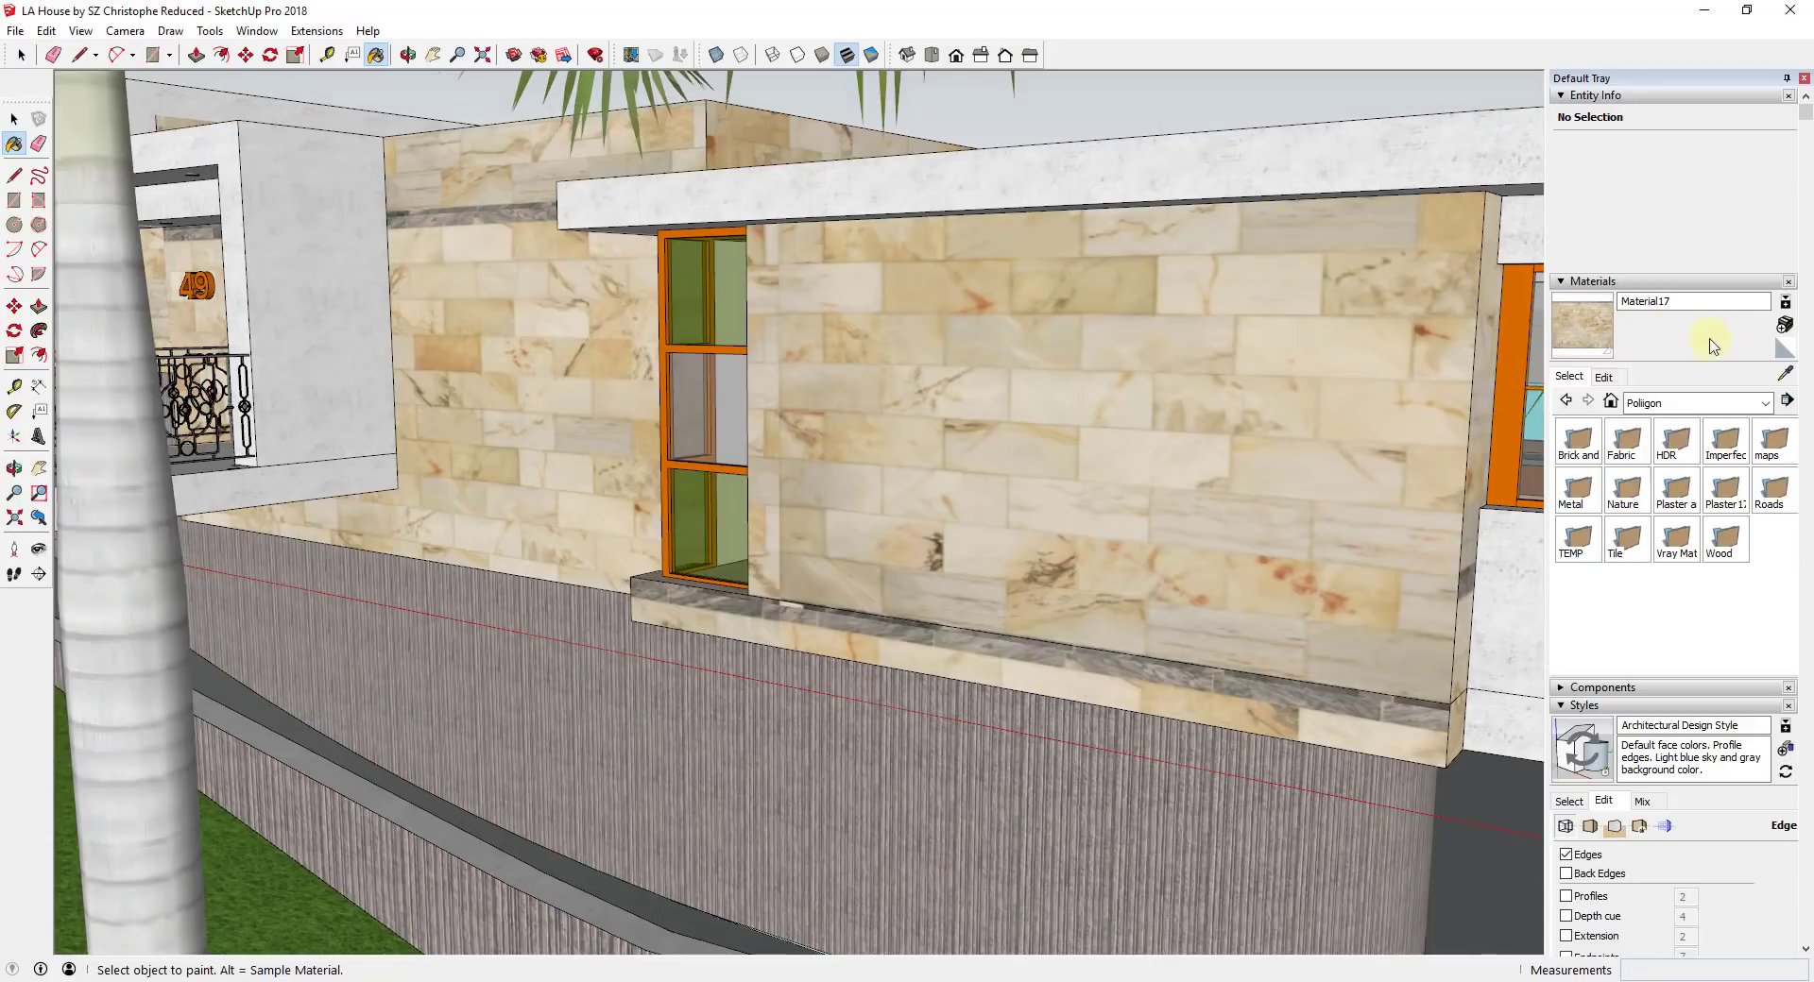
mouse_move(1253, 386)
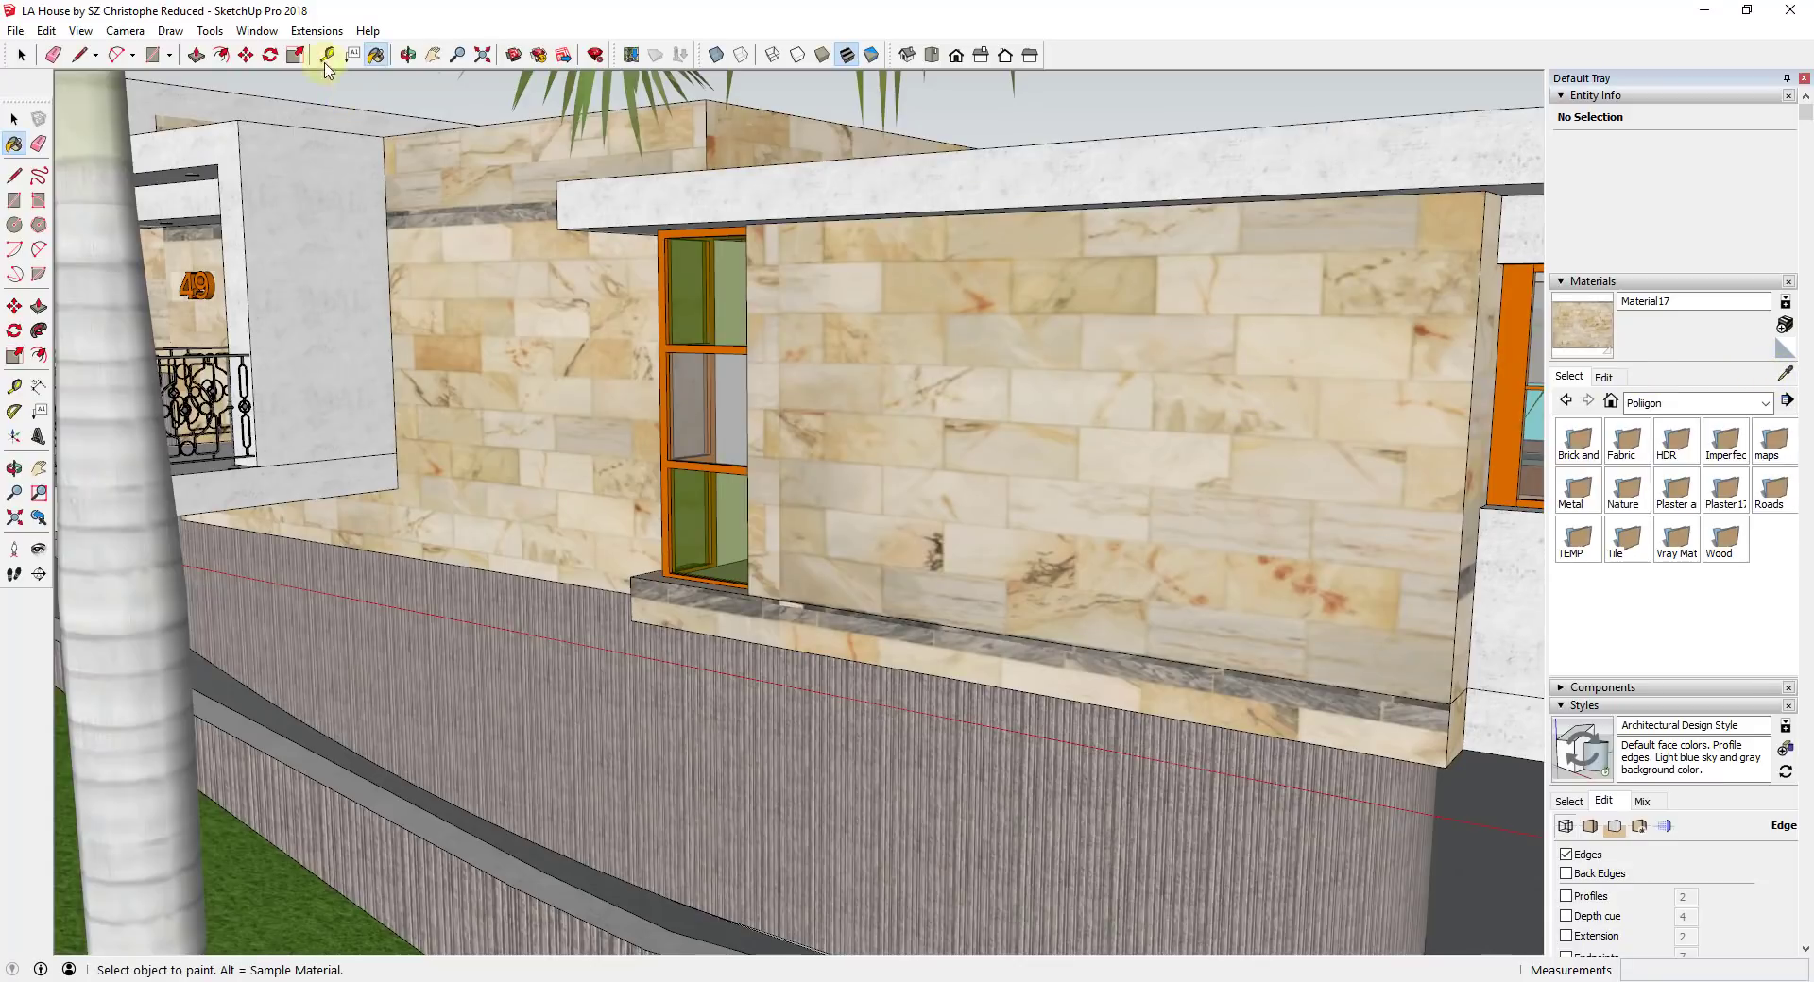
- Relaunch Material Resizer from the Extensions menu
click(314, 30)
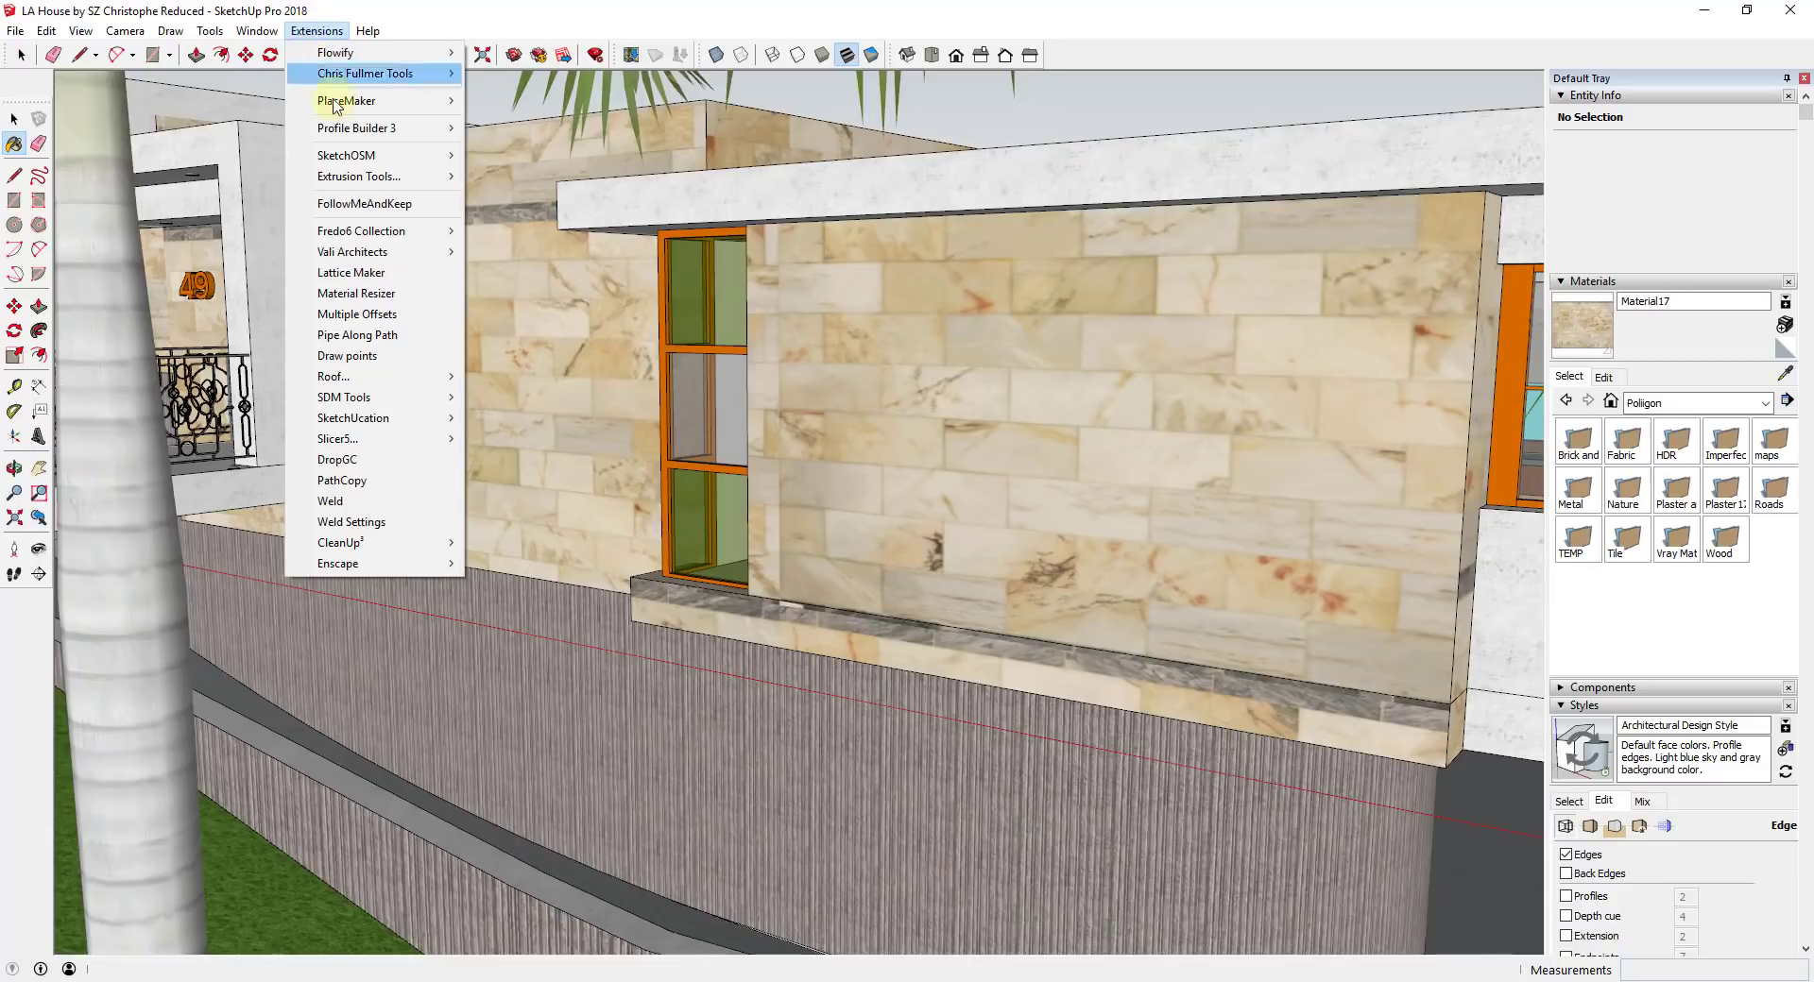
click(356, 293)
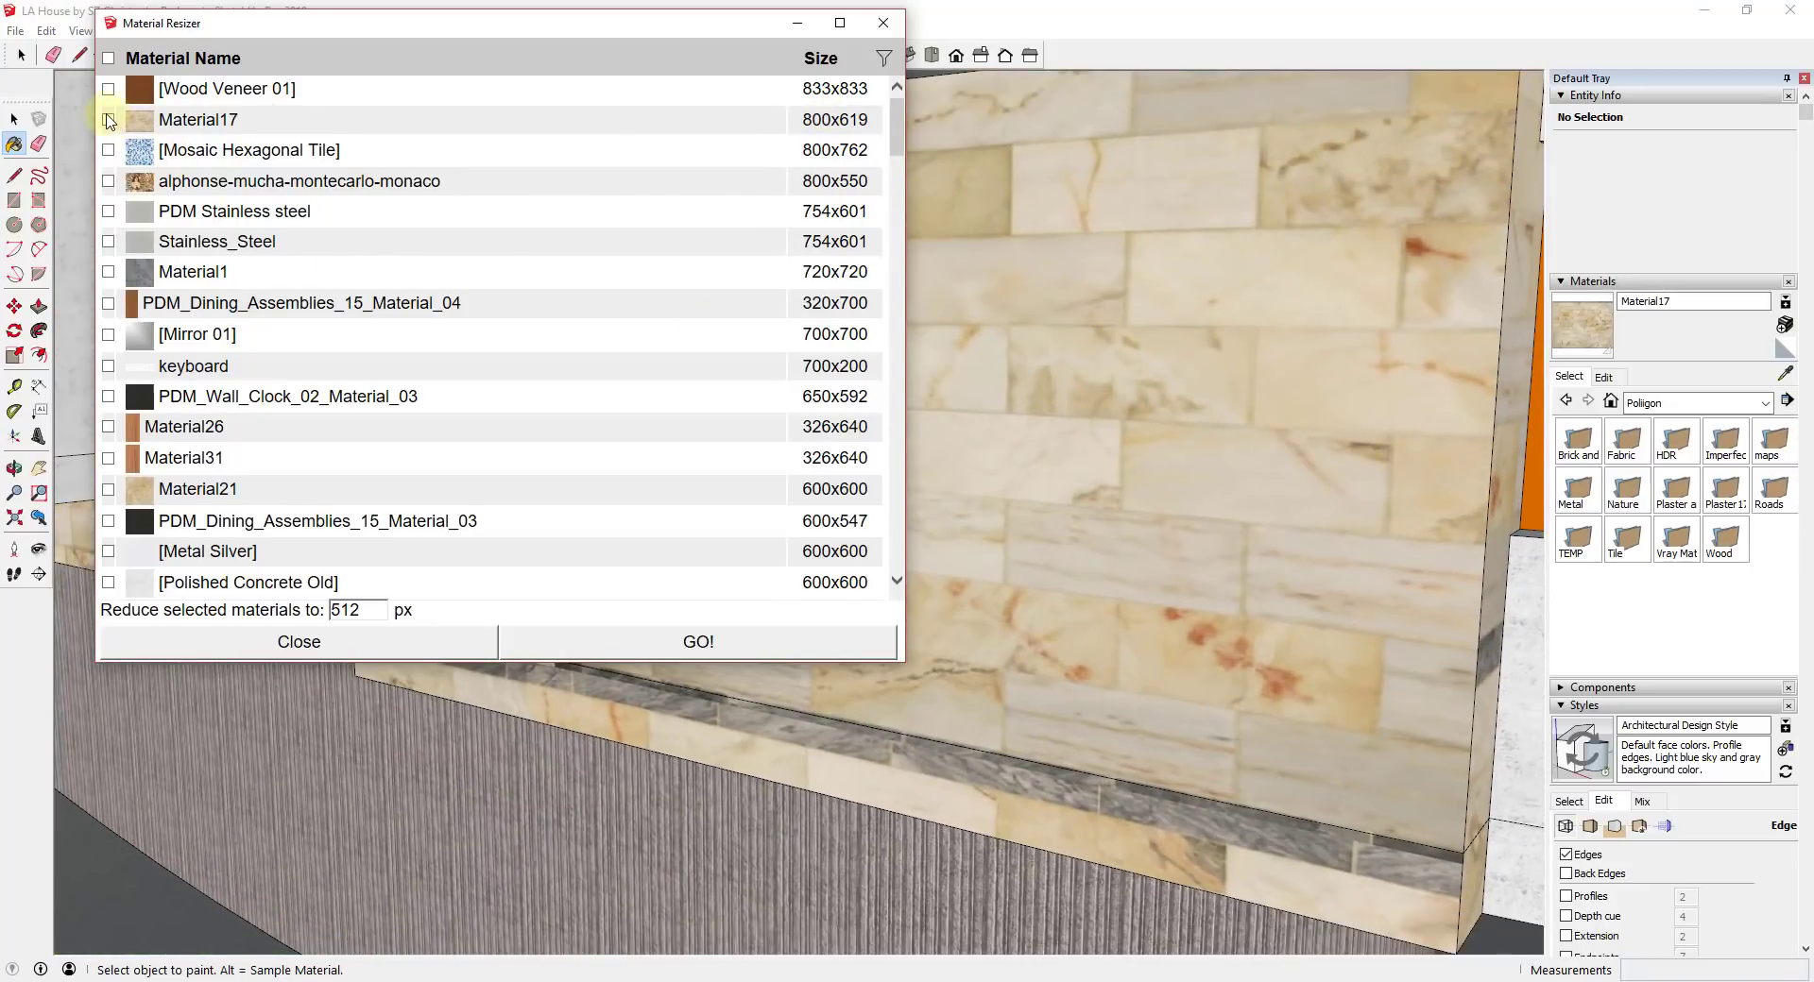
- Mark Material17, set the reduction target to 150 px, and run the resize
click(108, 119)
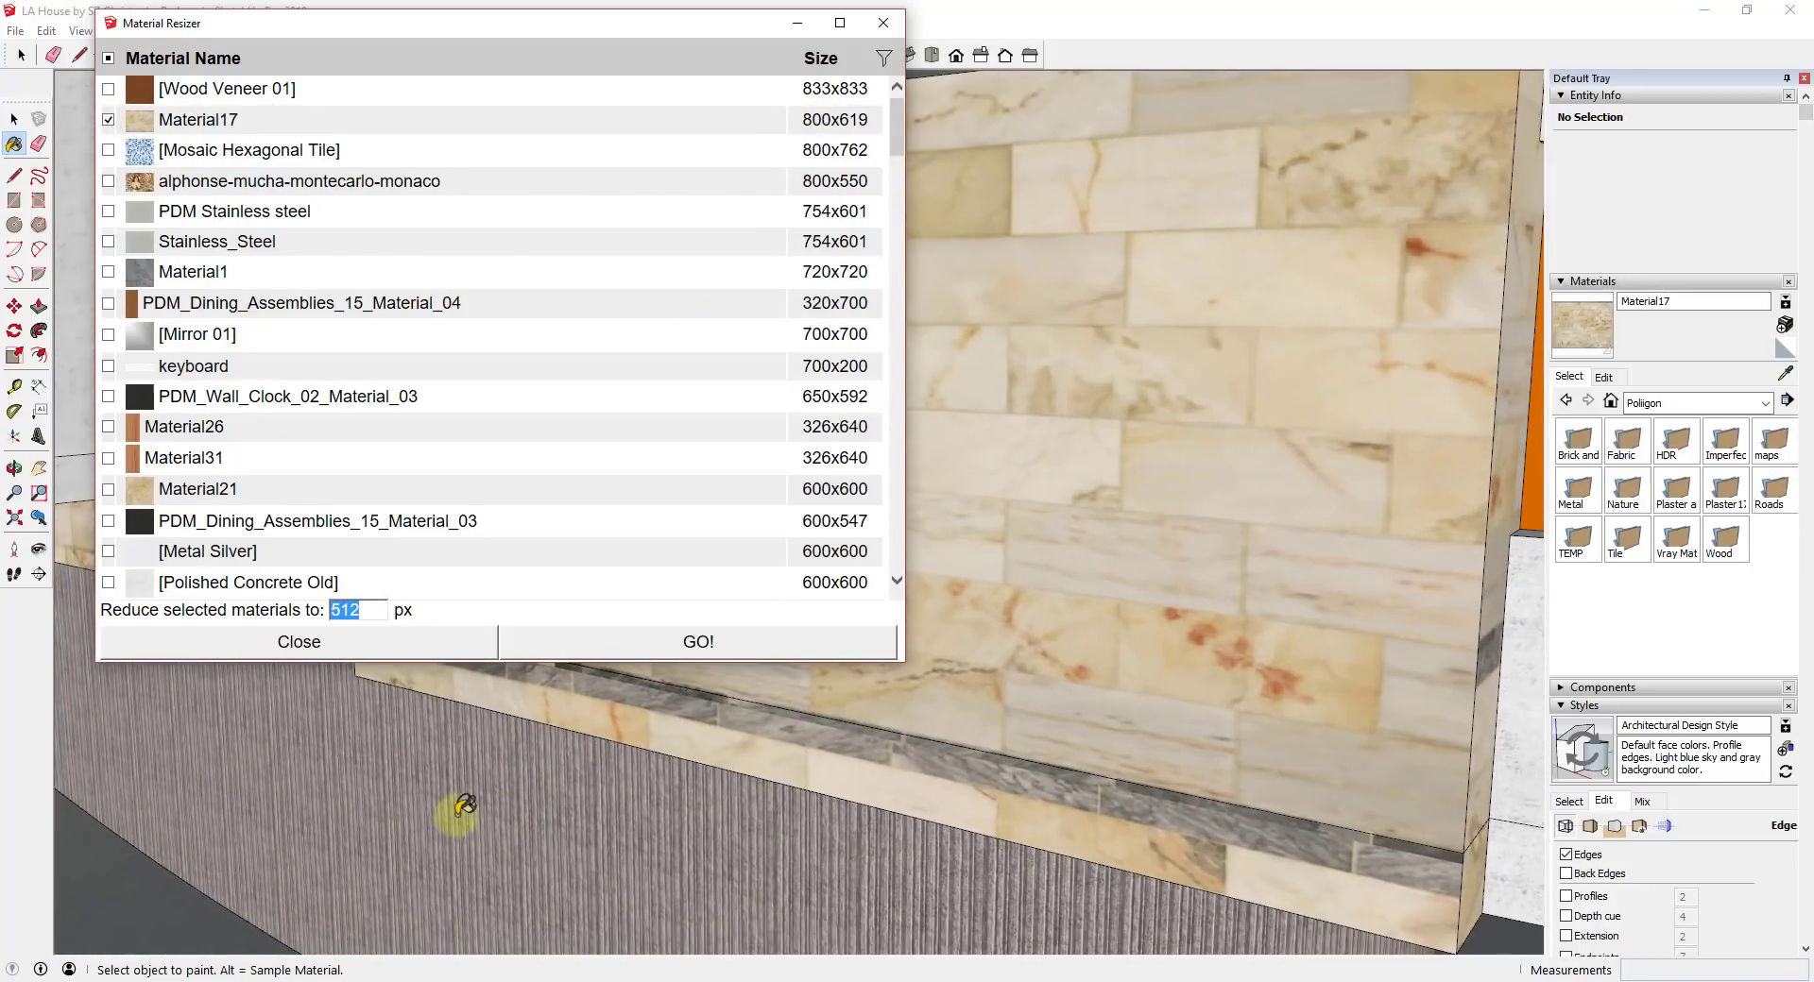
text(300)
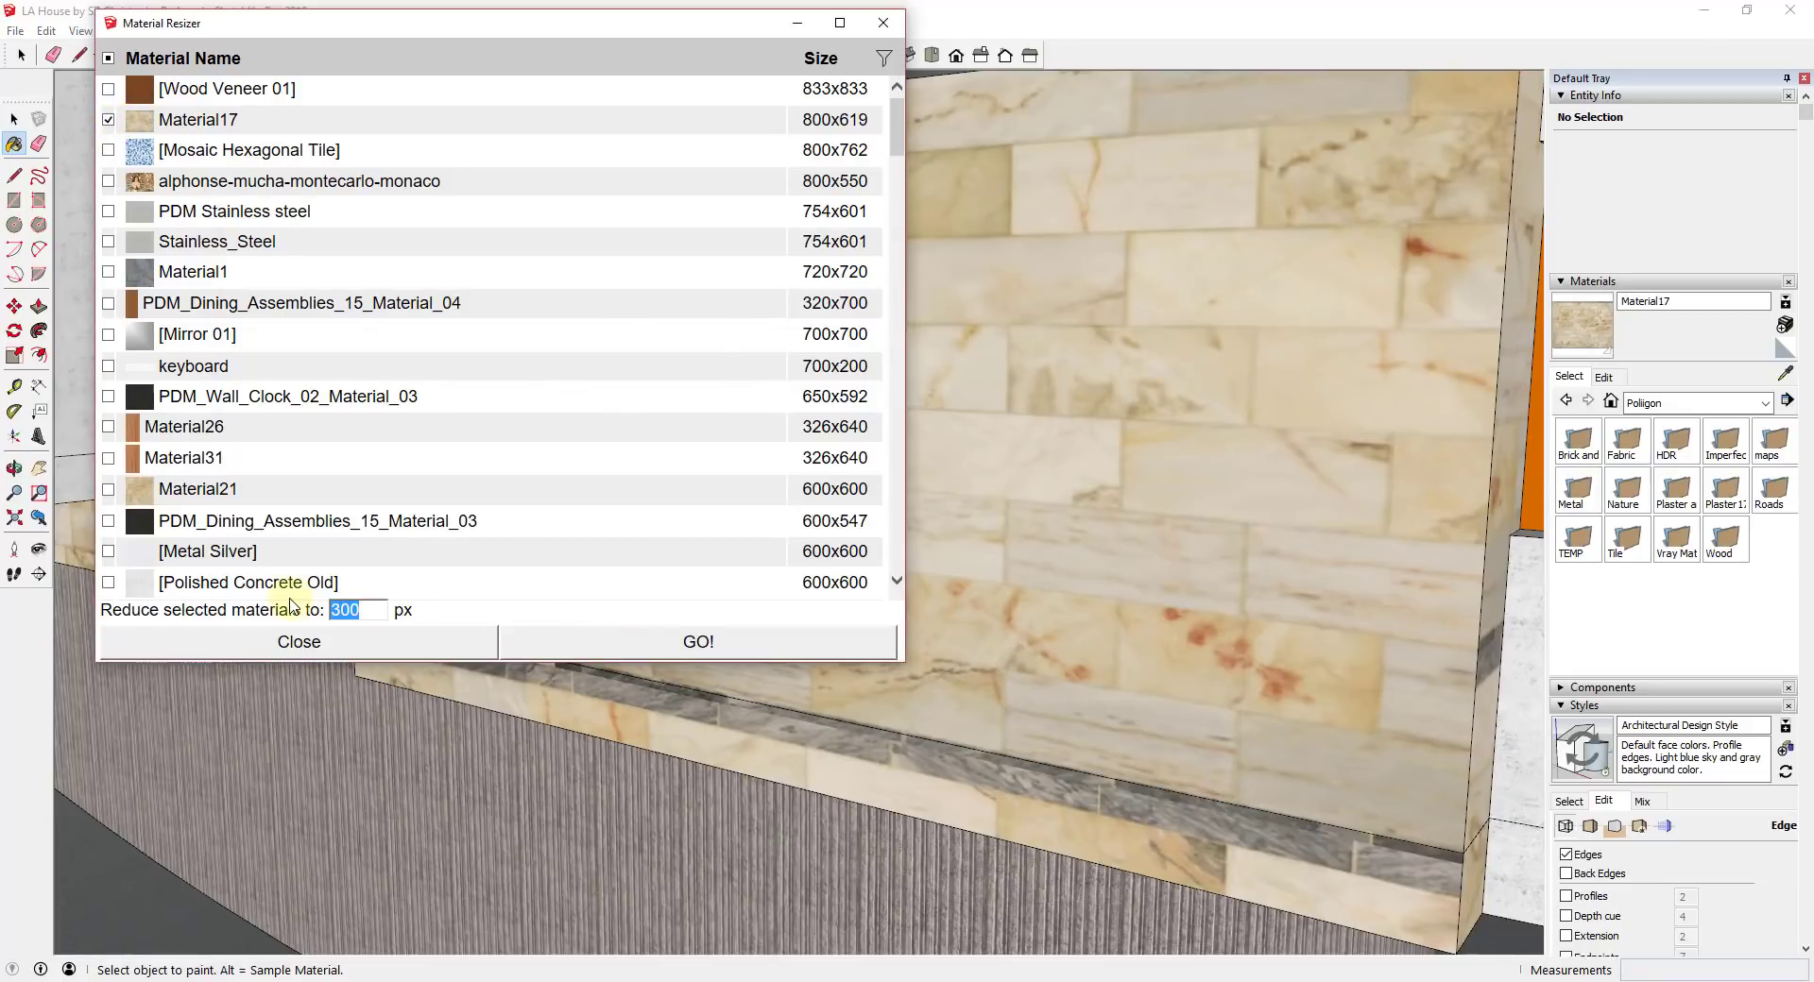
text(150)
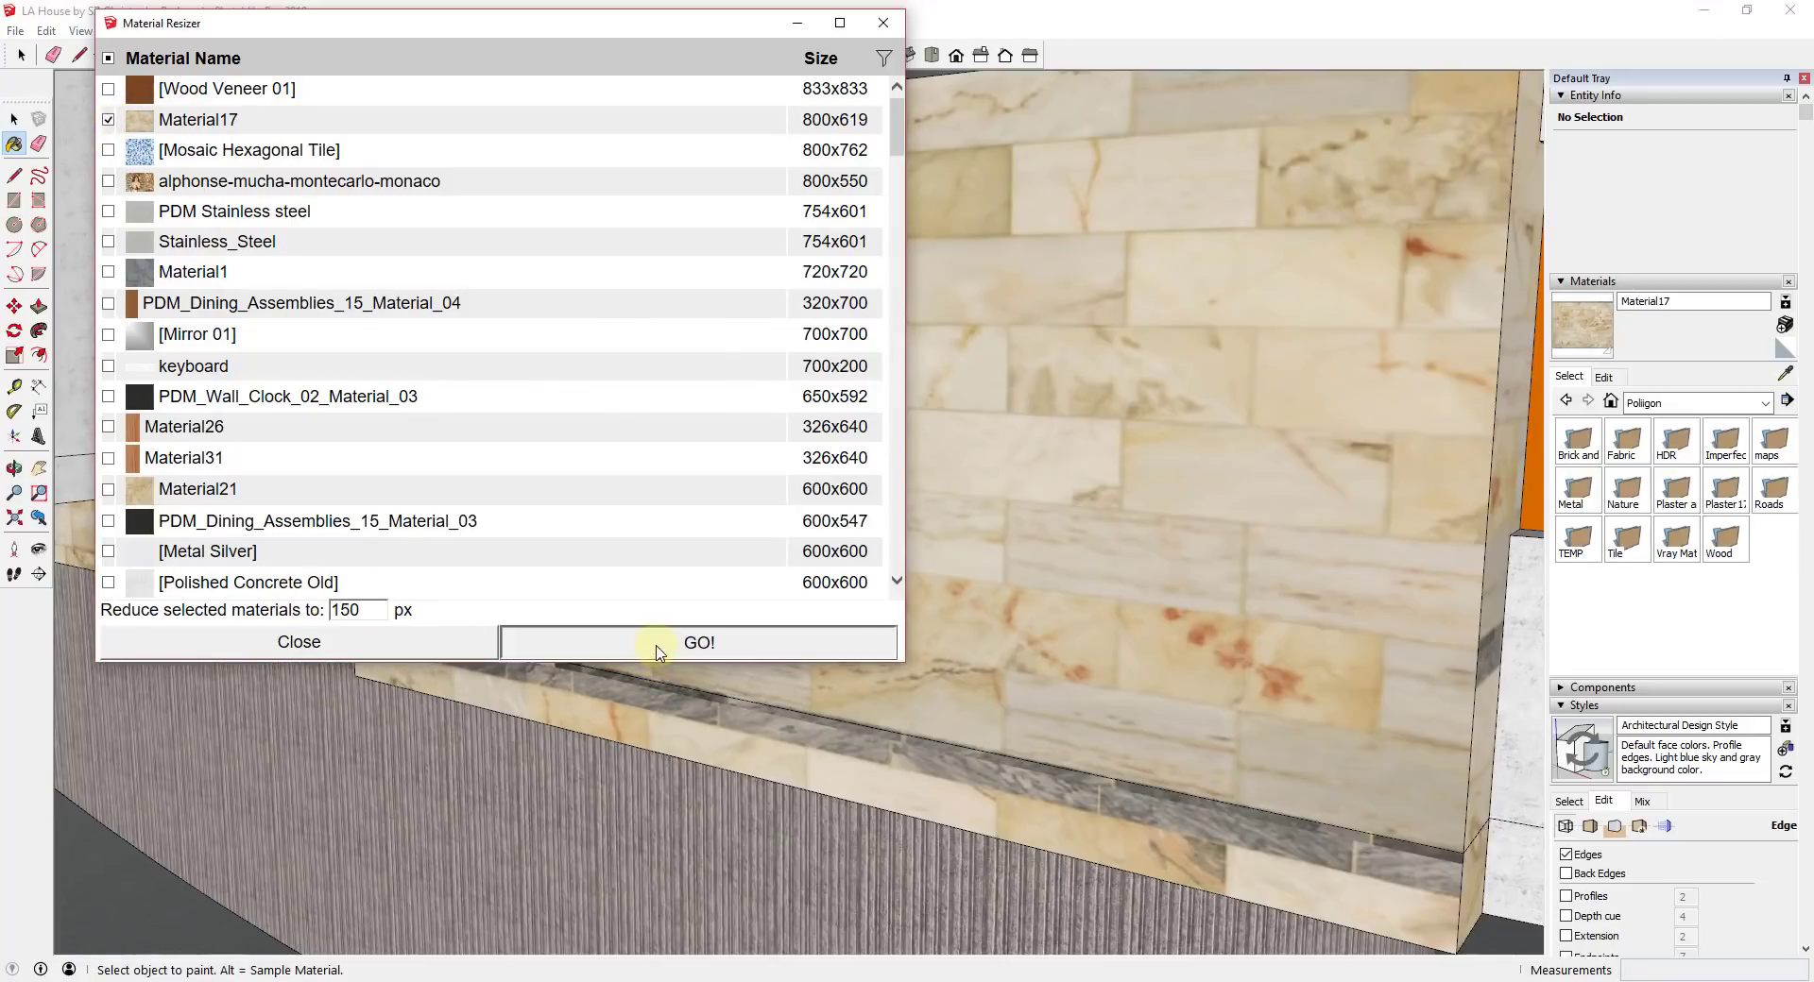
click(697, 642)
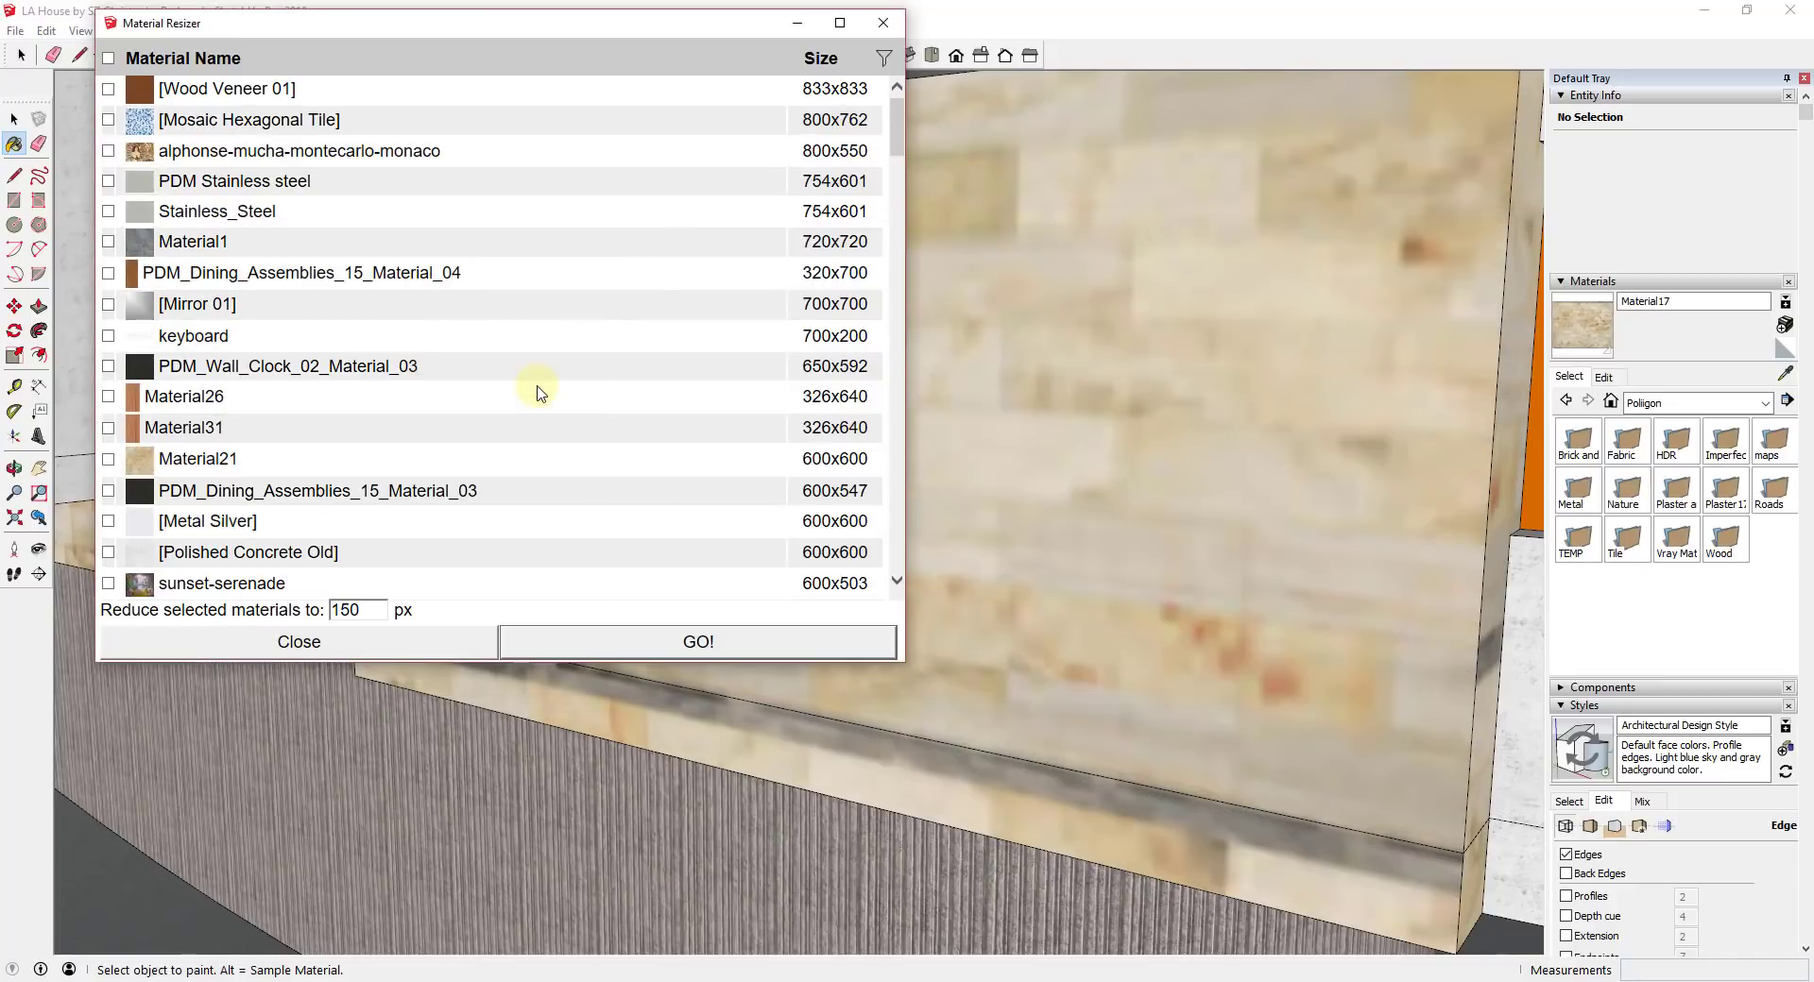
- Scroll to Material17, confirm it reads 150x116, then close the Material Resizer
click(352, 610)
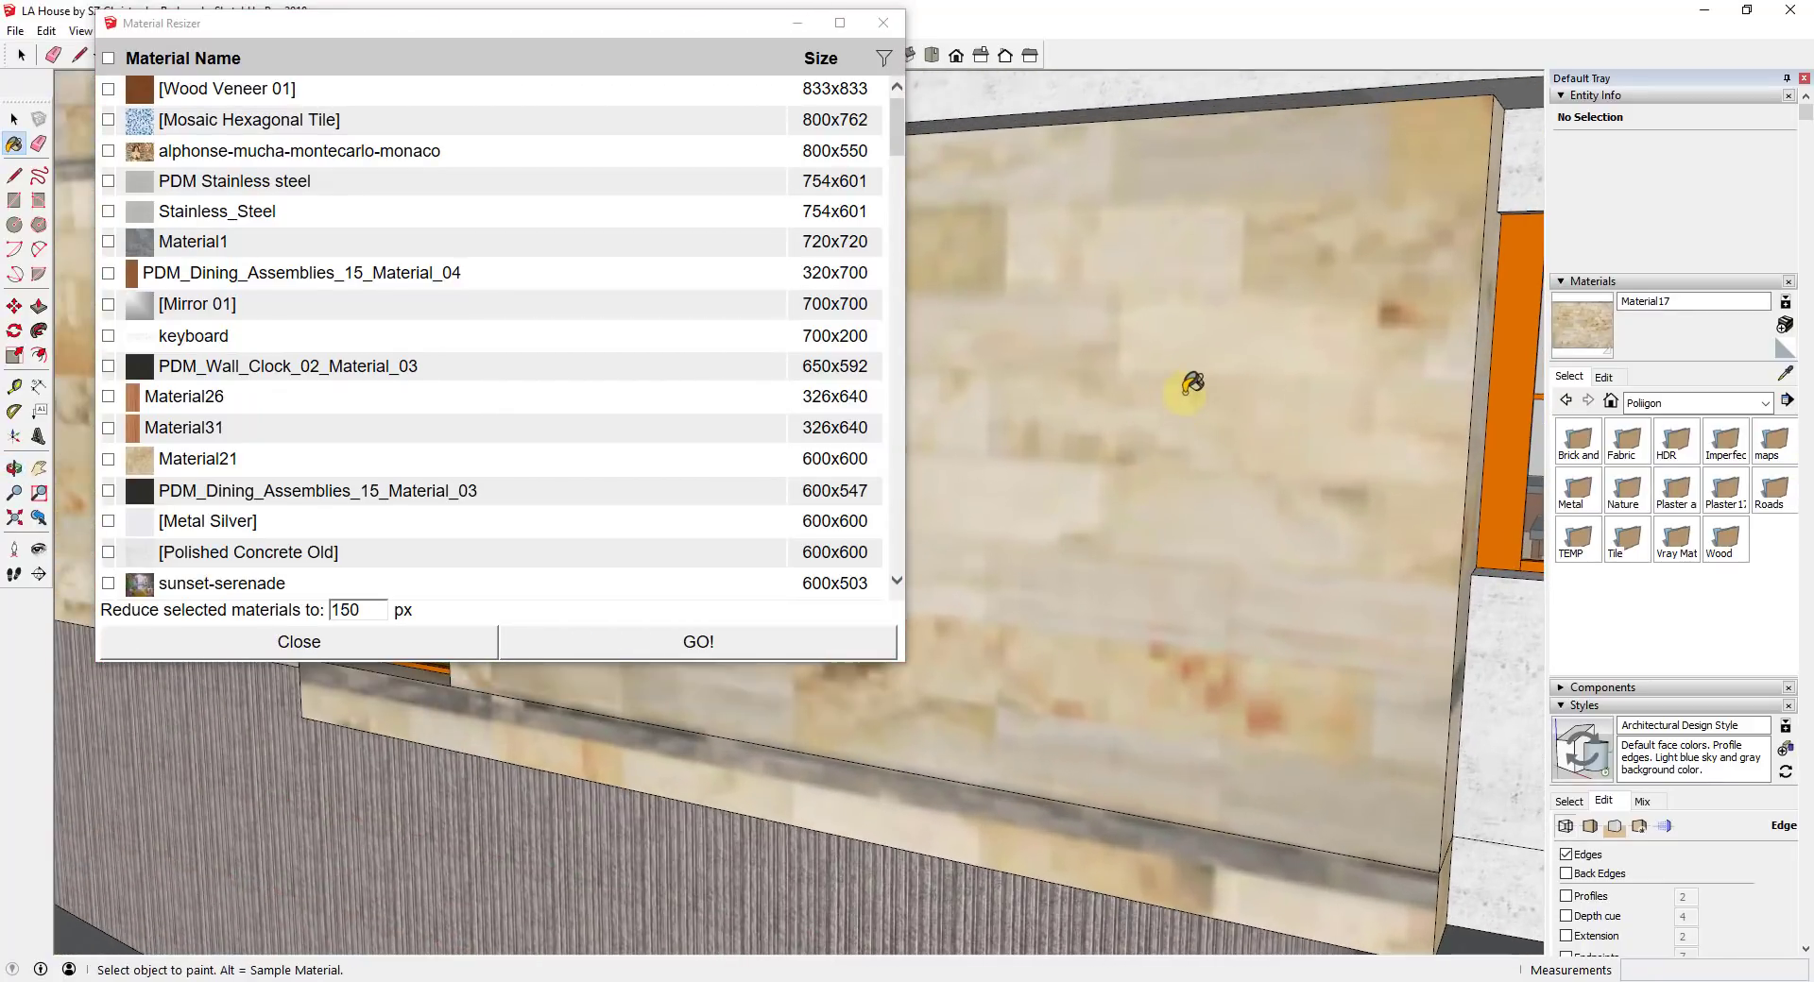
scroll(down, 3)
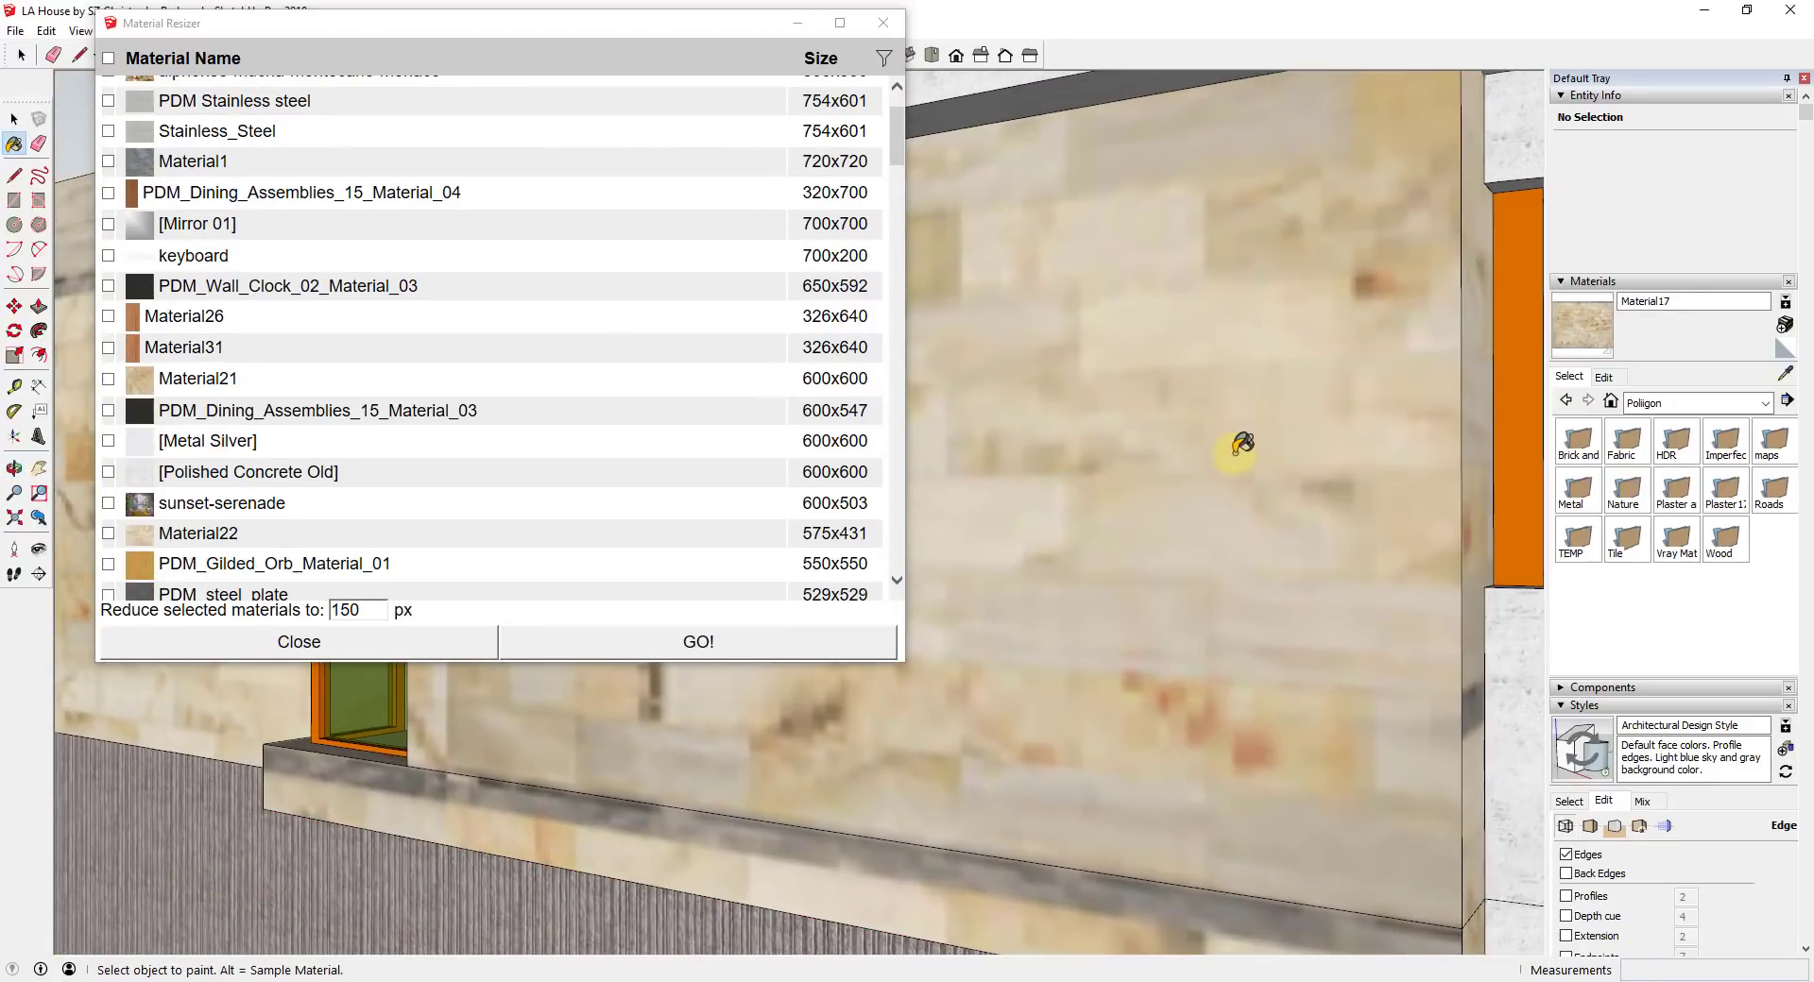
scroll(down, 3)
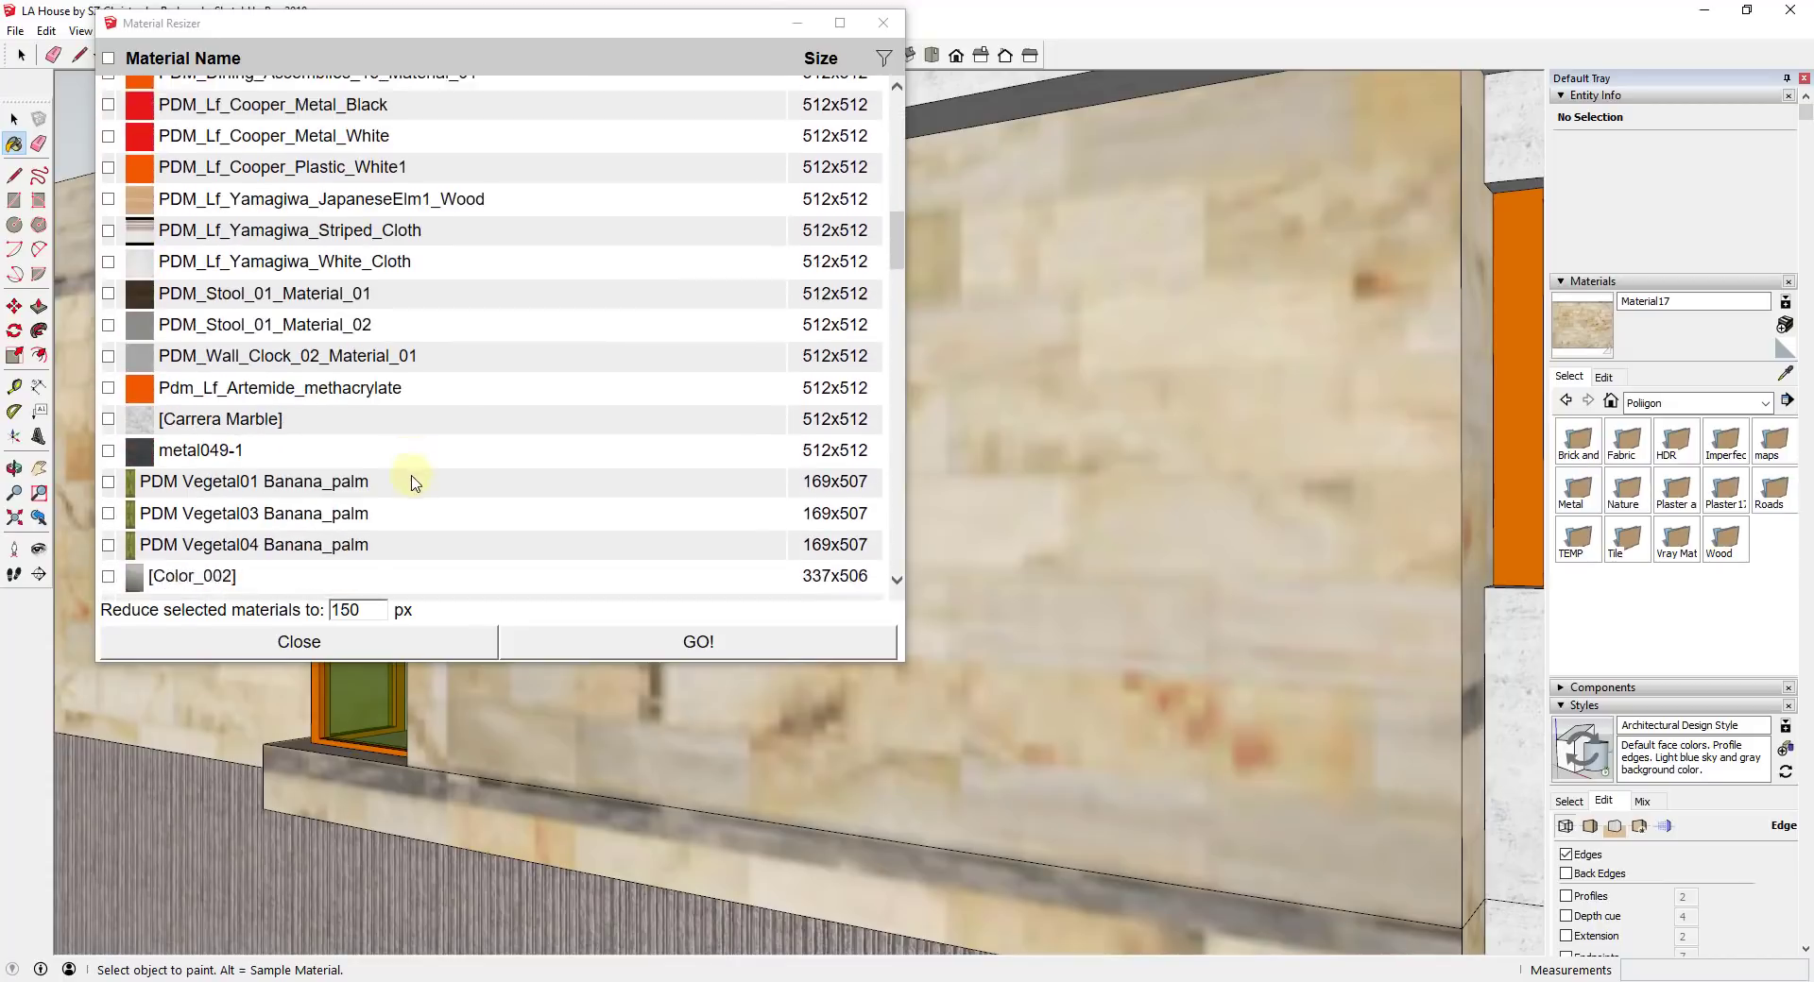
scroll(down, 3)
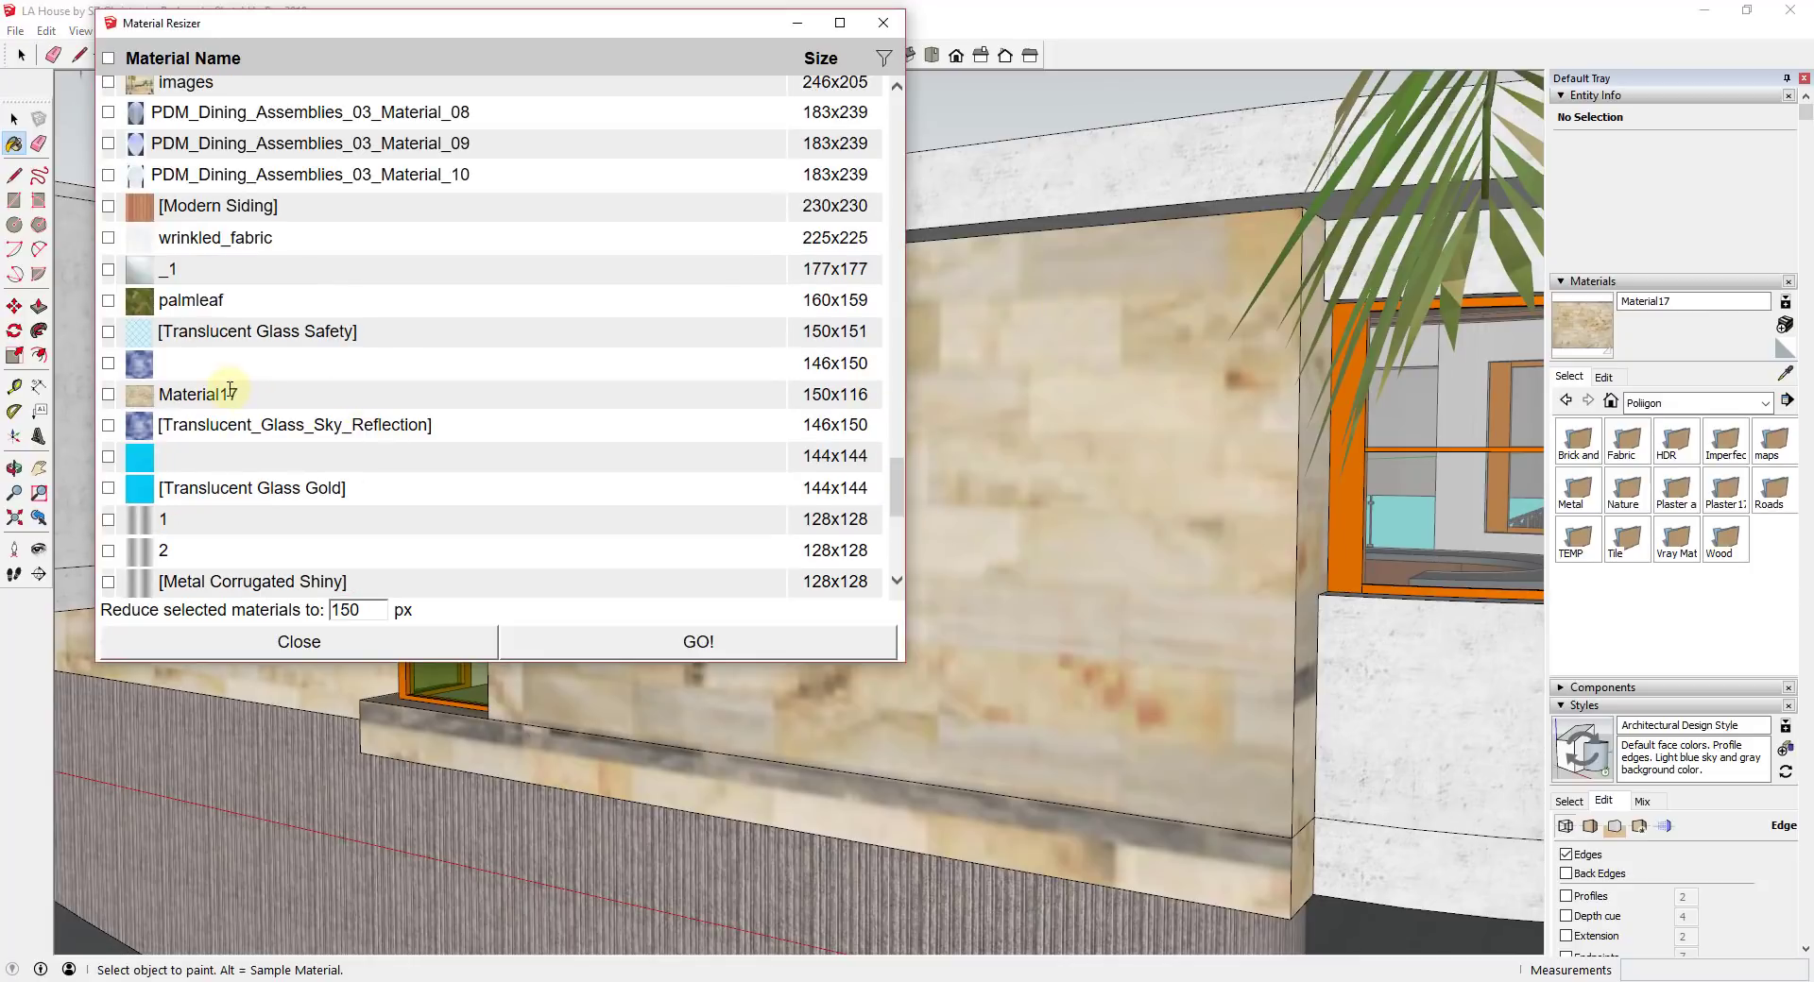
click(107, 393)
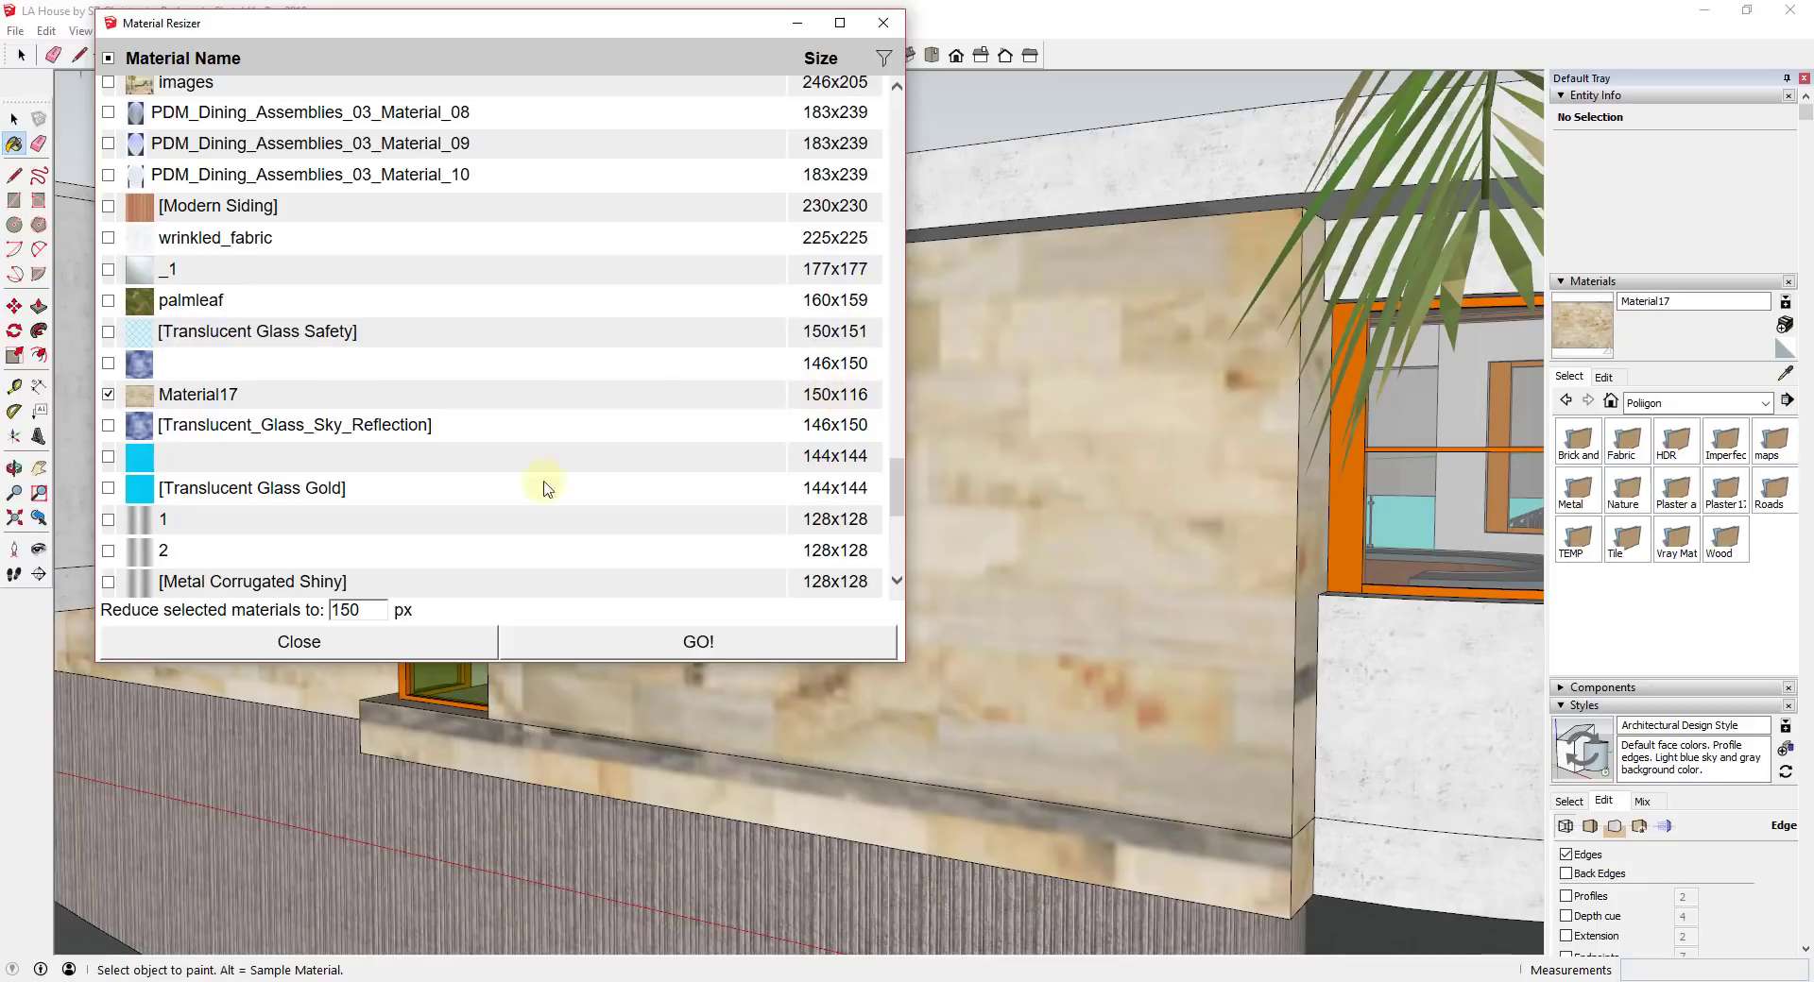
mouse_move(731, 443)
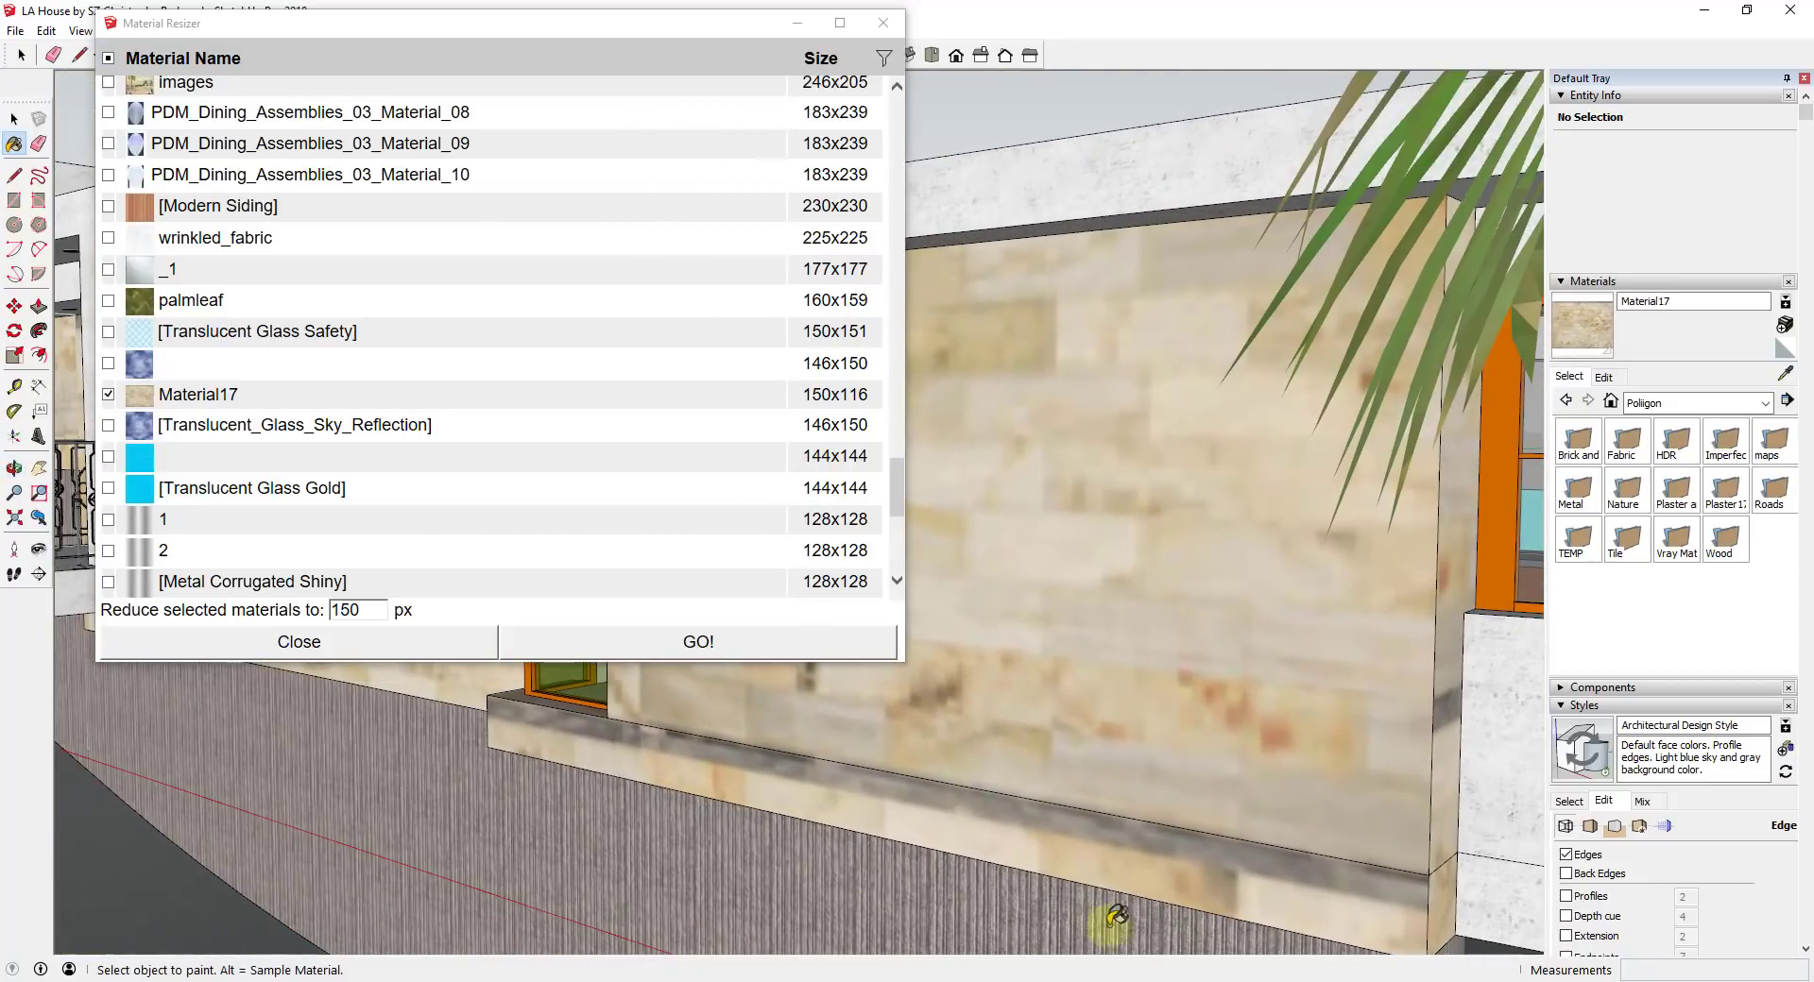
mouse_move(1215, 544)
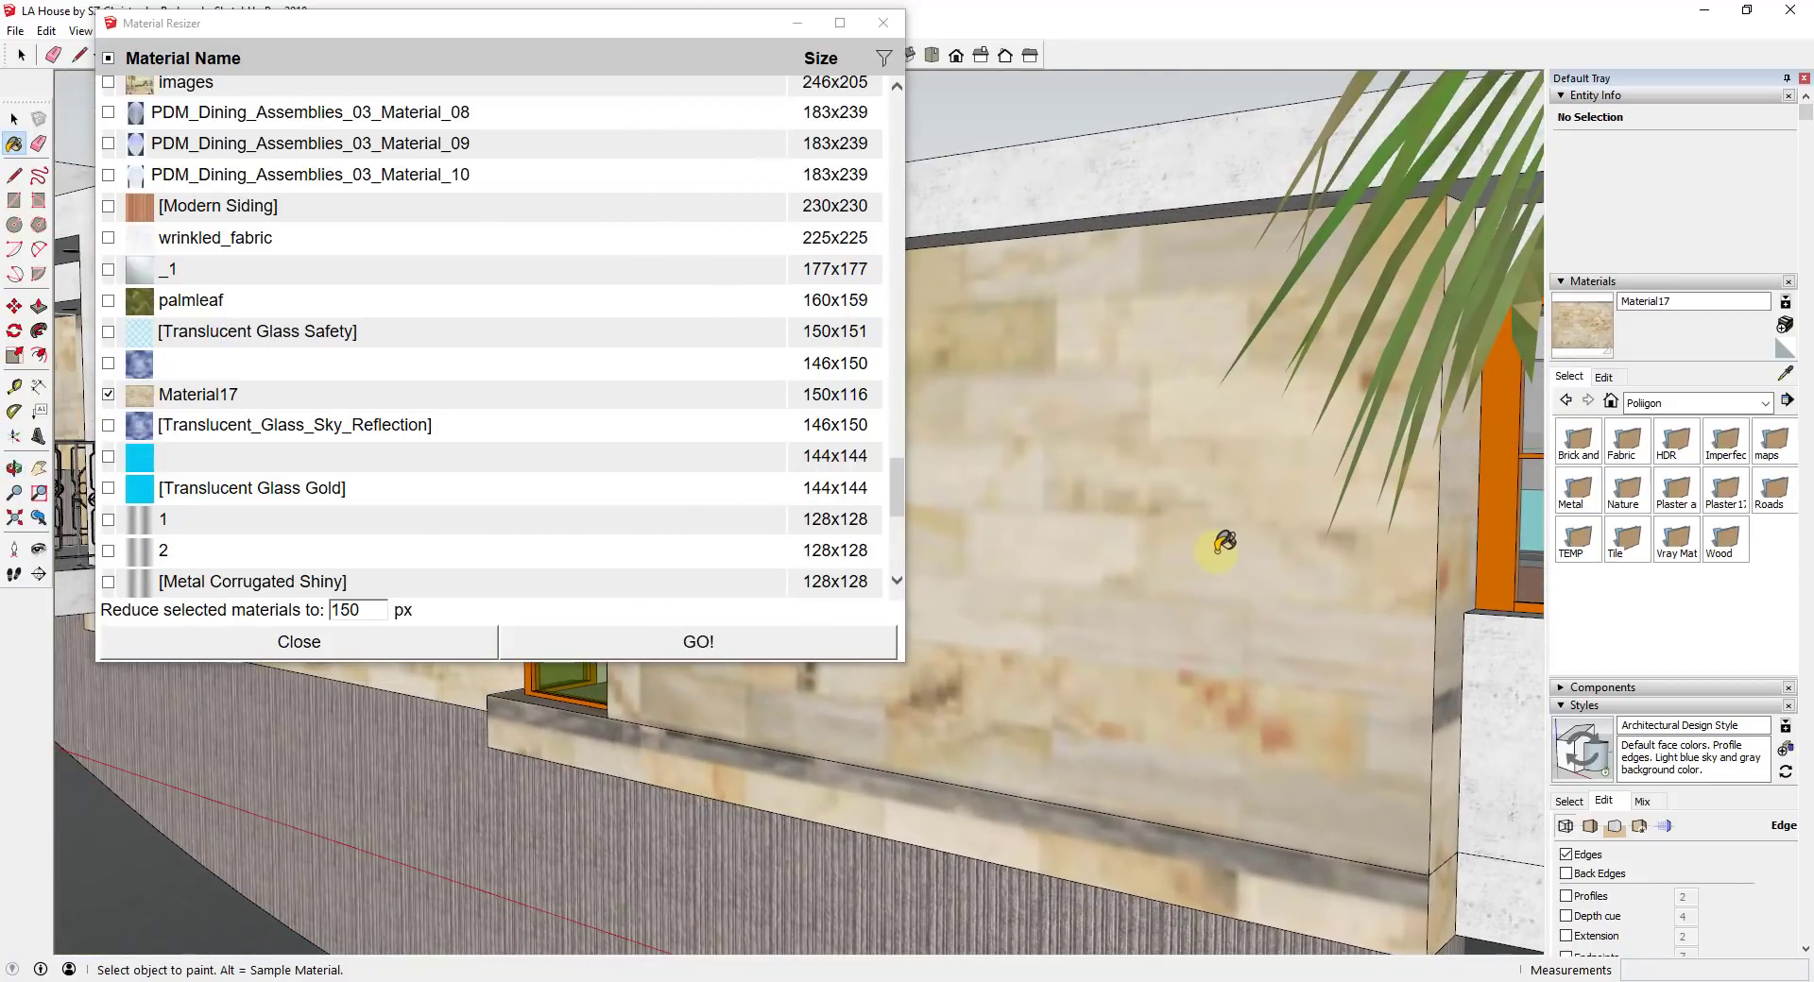
mouse_move(1163, 521)
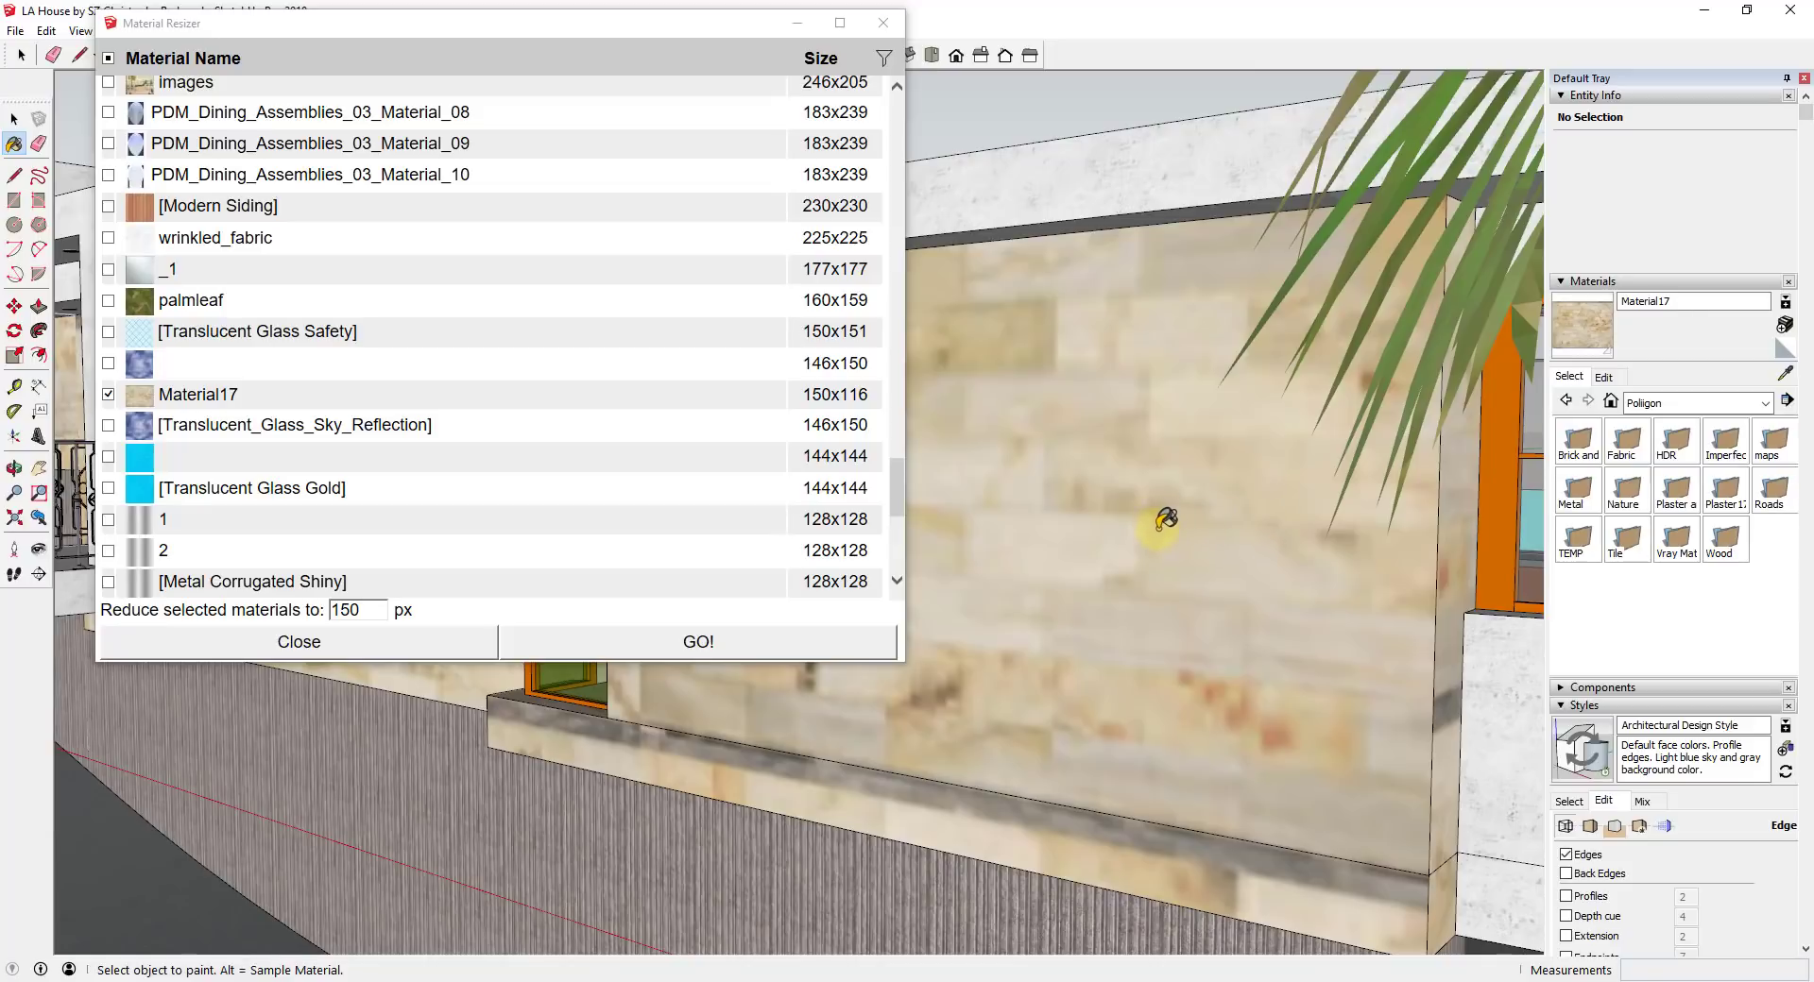
mouse_move(846, 607)
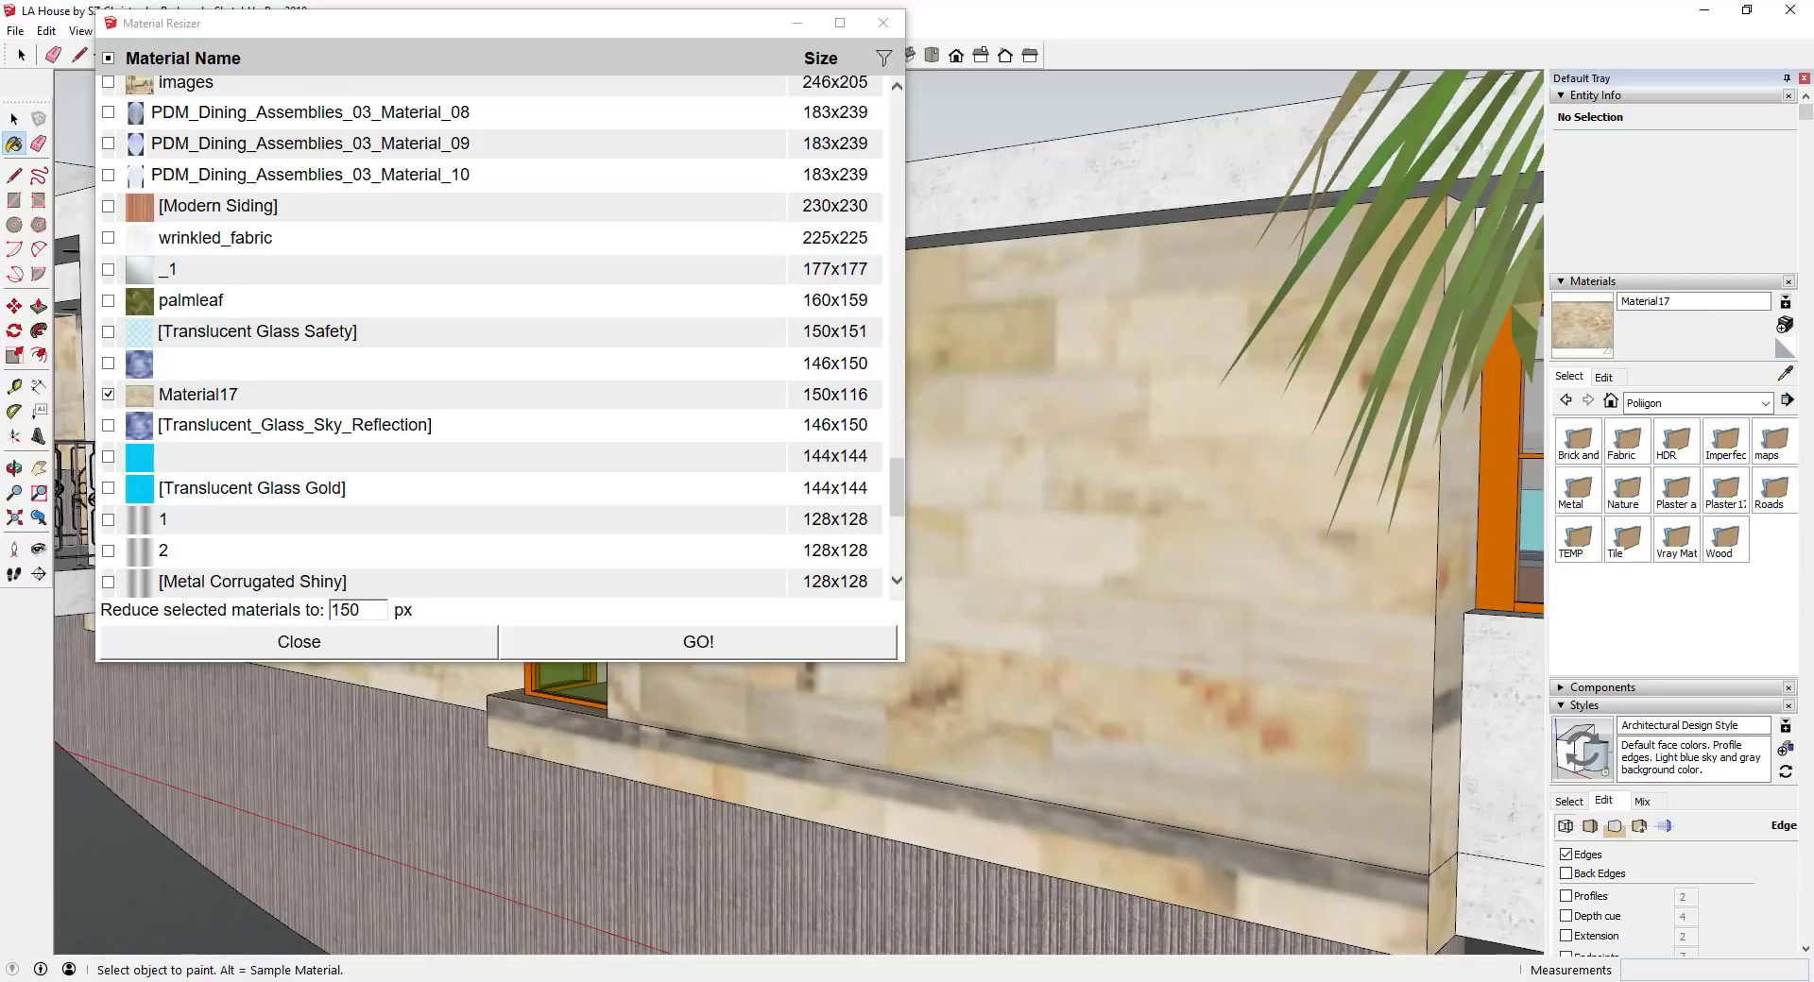
click(298, 642)
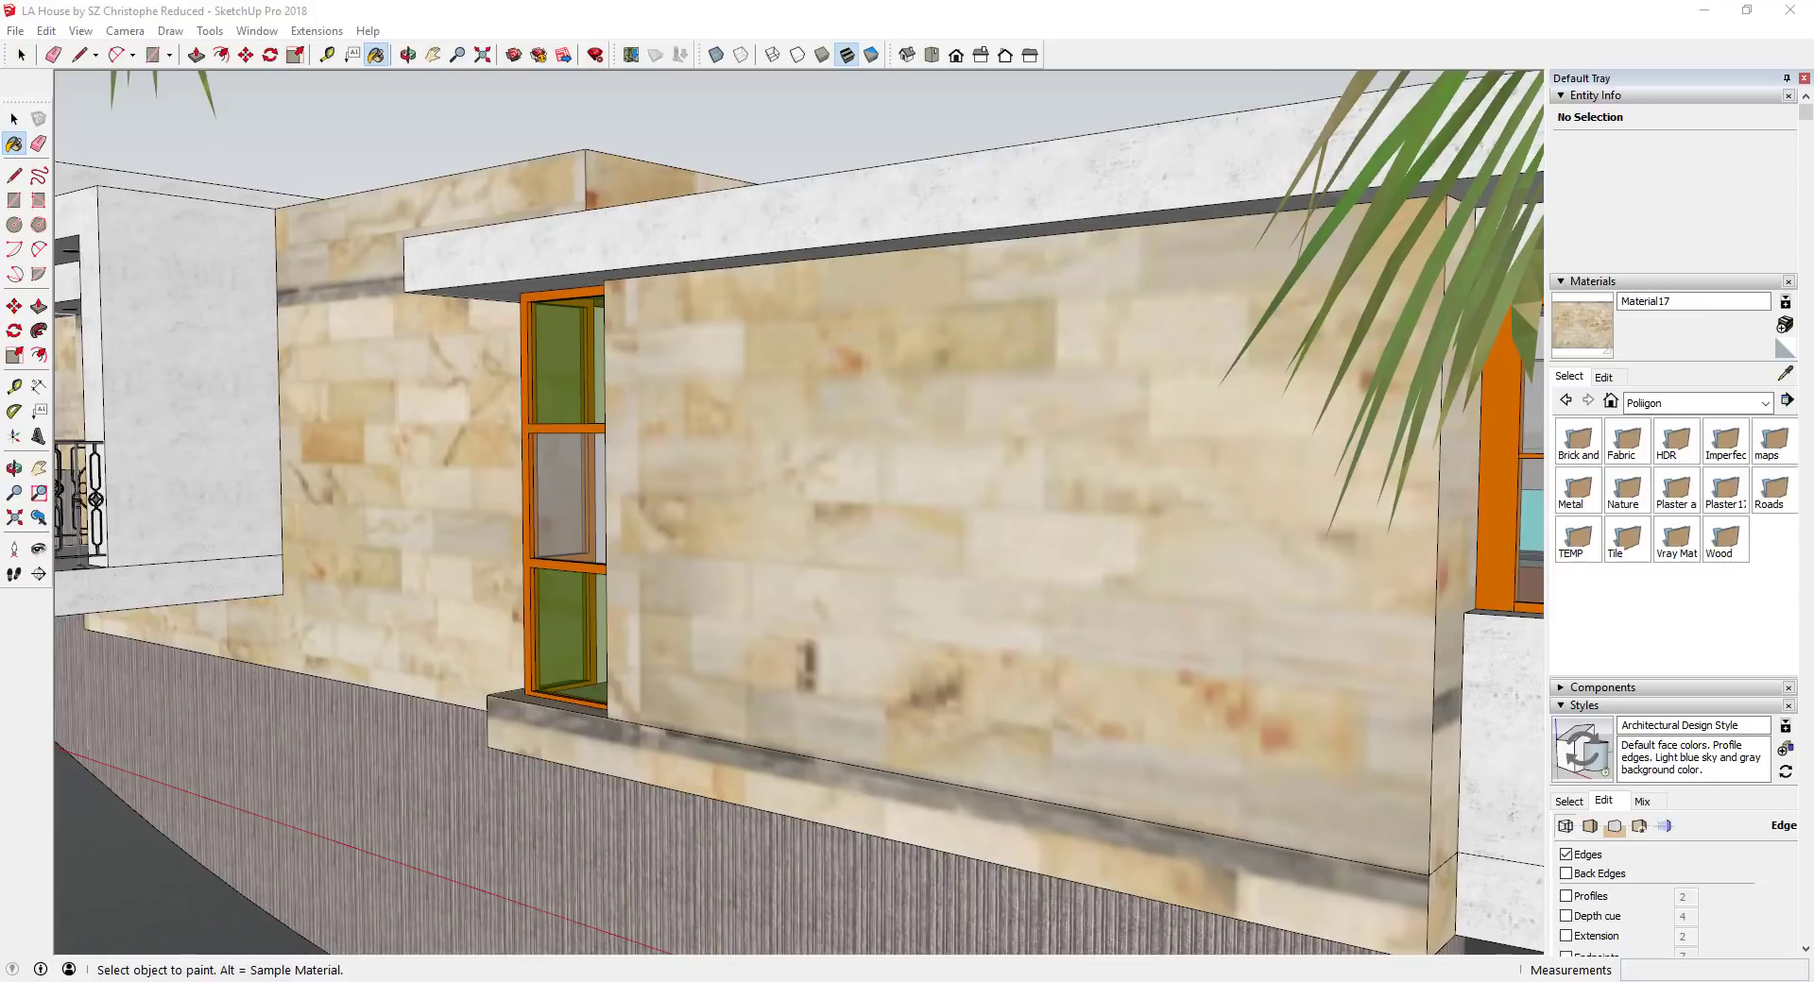